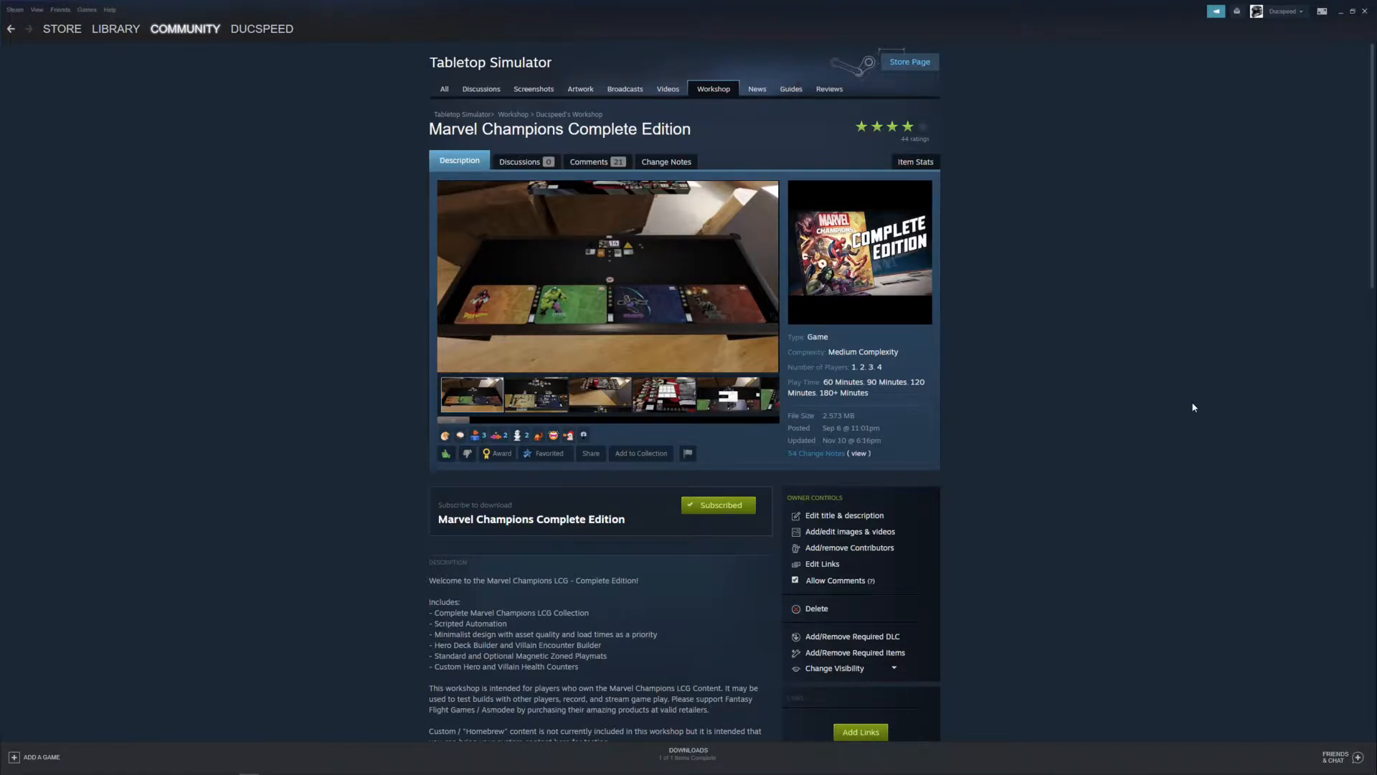
# - Browse the Marvel Champions workshop item's page and description
pyautogui.click(537, 394)
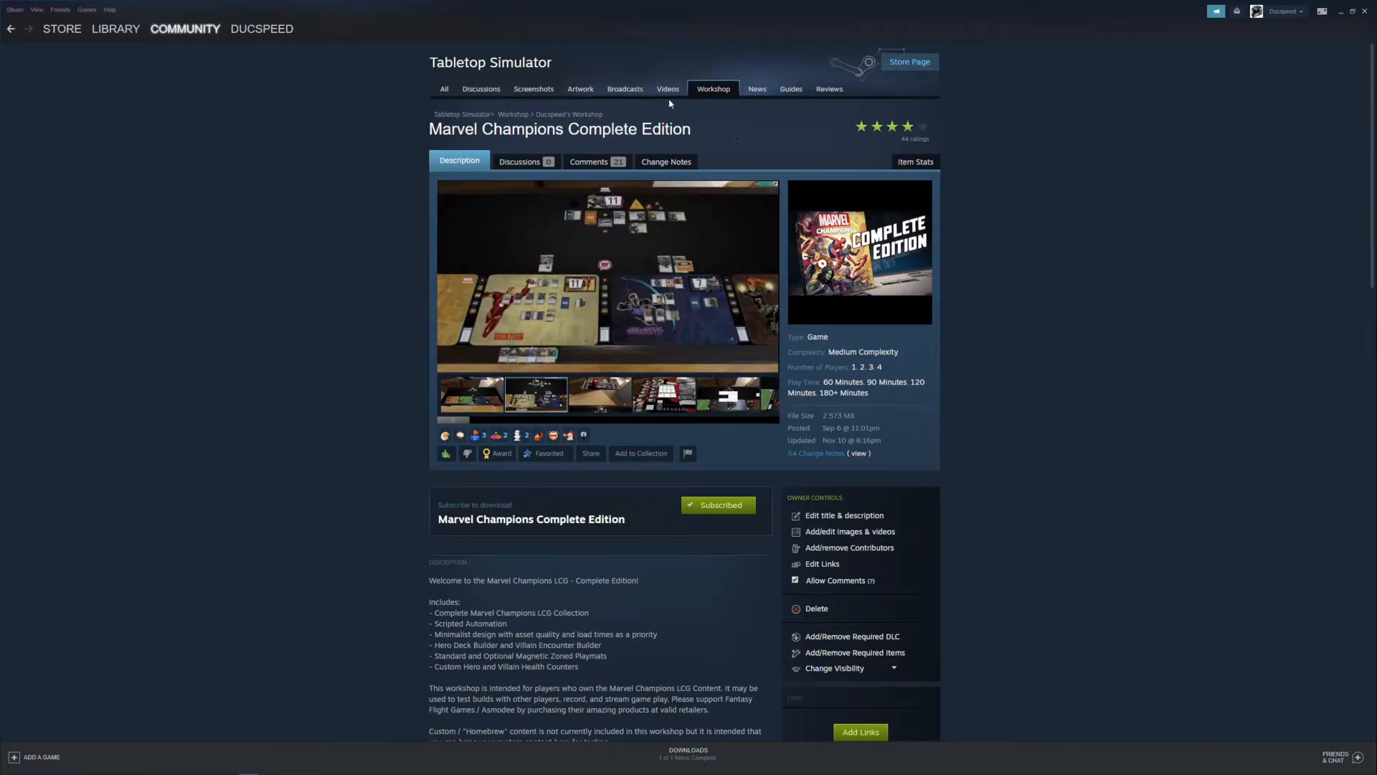
pyautogui.moveTo(896, 453)
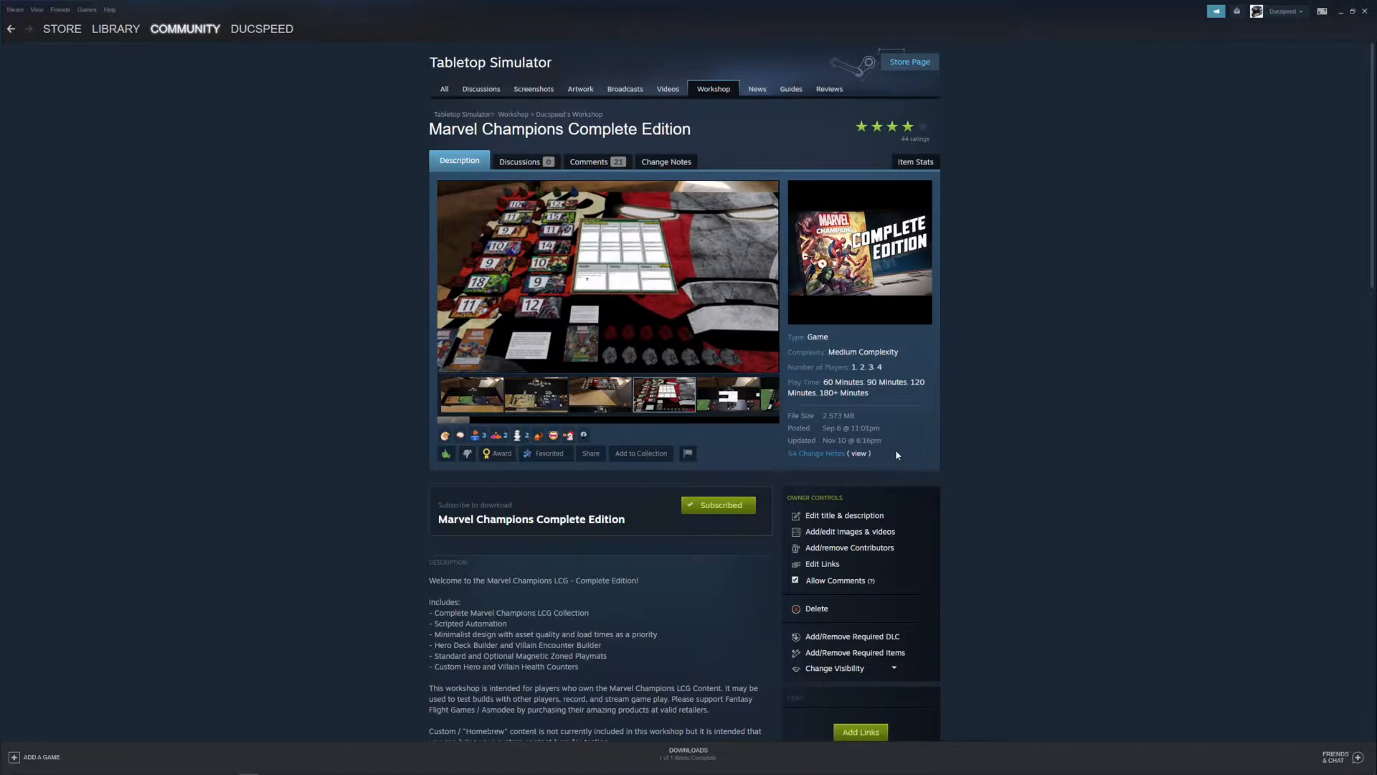
pyautogui.click(660, 396)
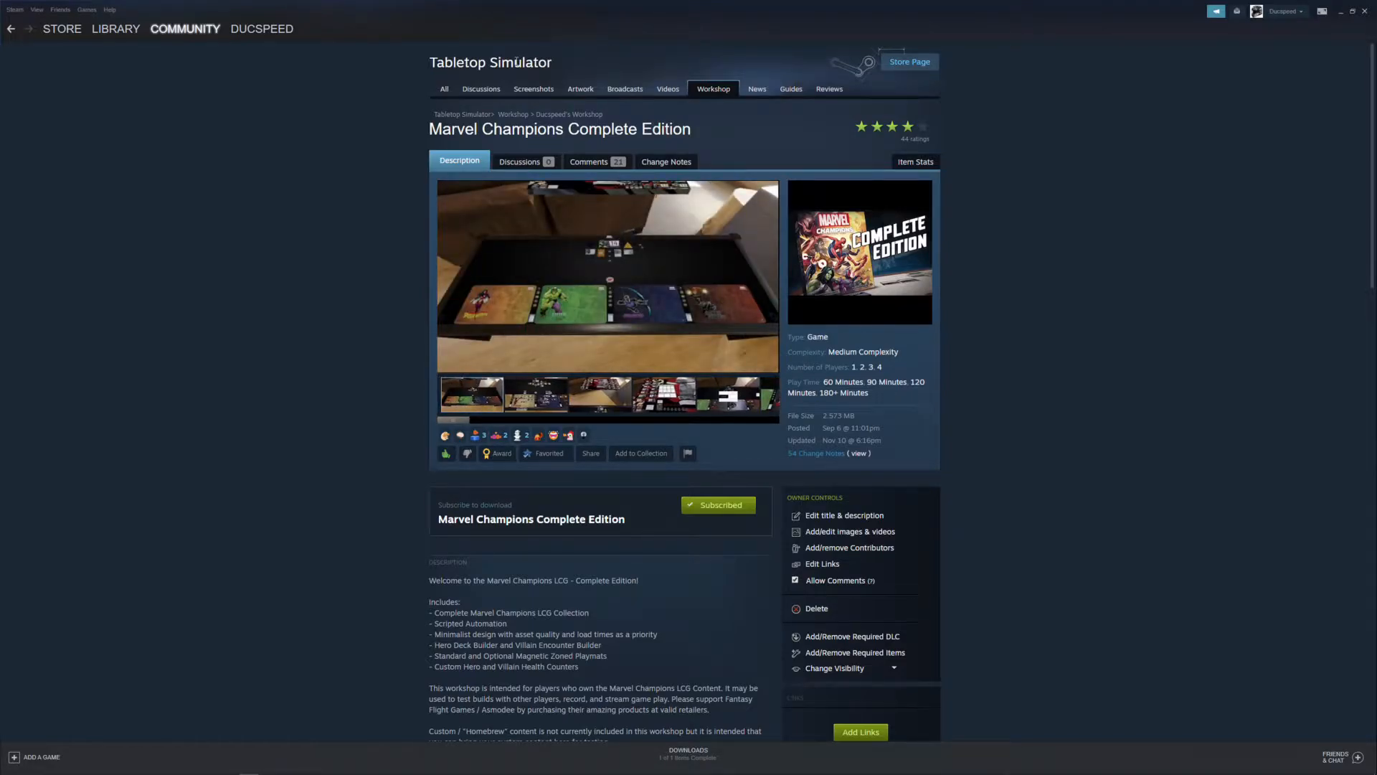
pyautogui.click(537, 396)
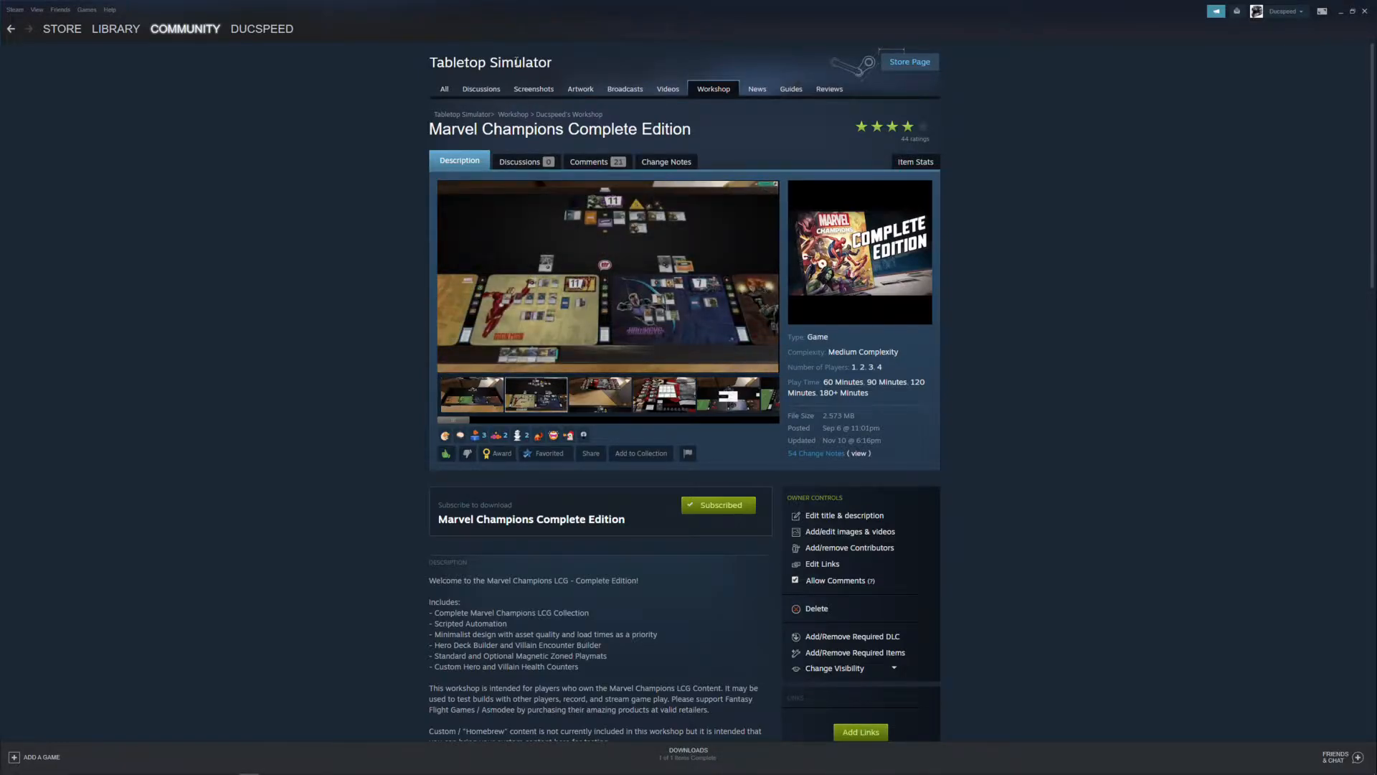
pyautogui.moveTo(694, 133)
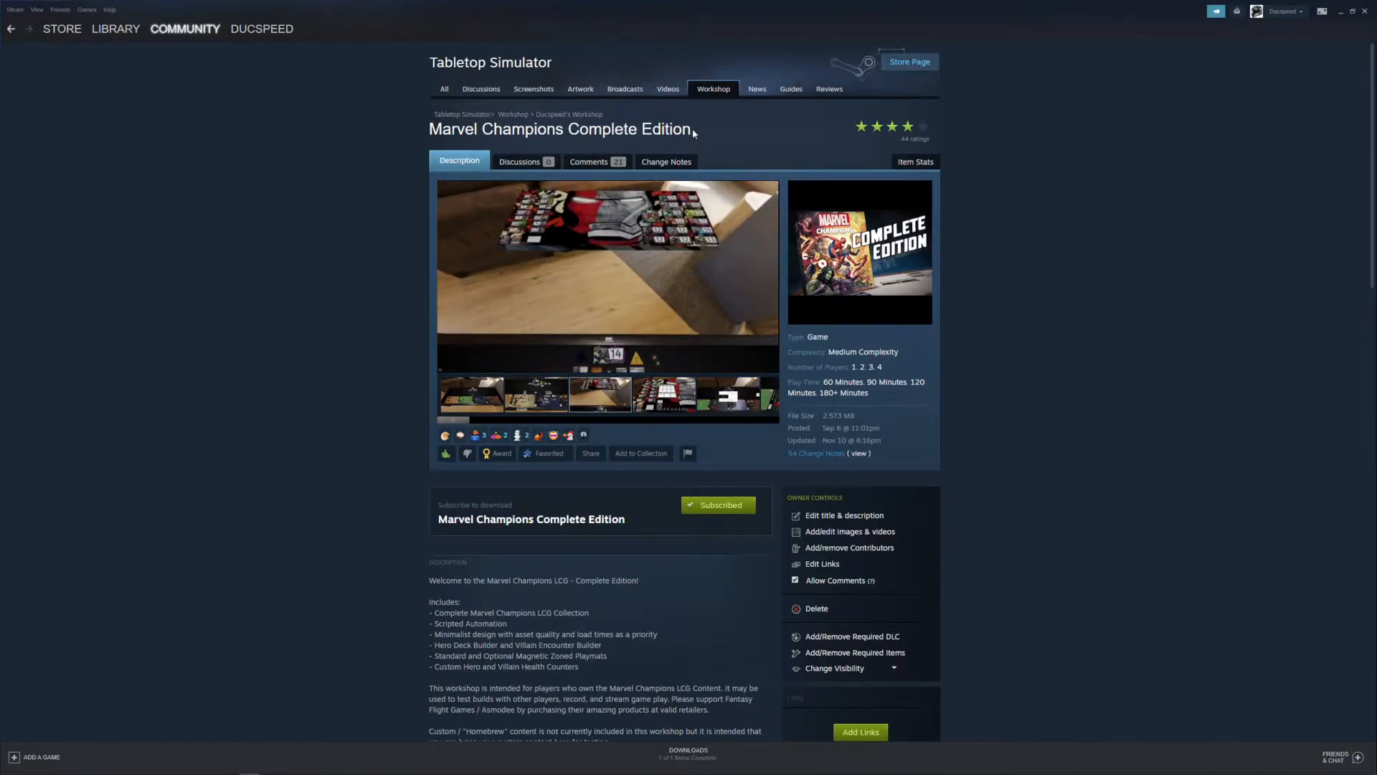
pyautogui.moveTo(894, 591)
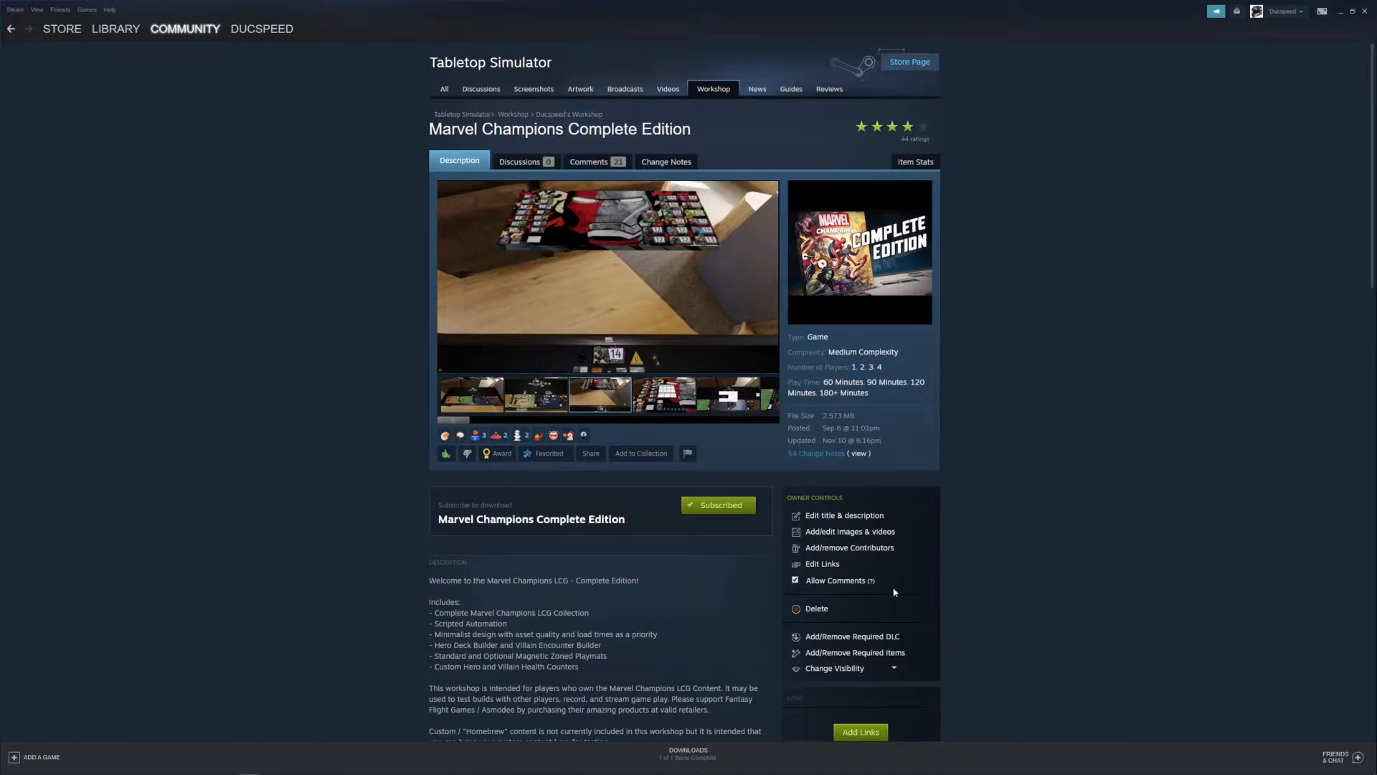
pyautogui.scroll(-3)
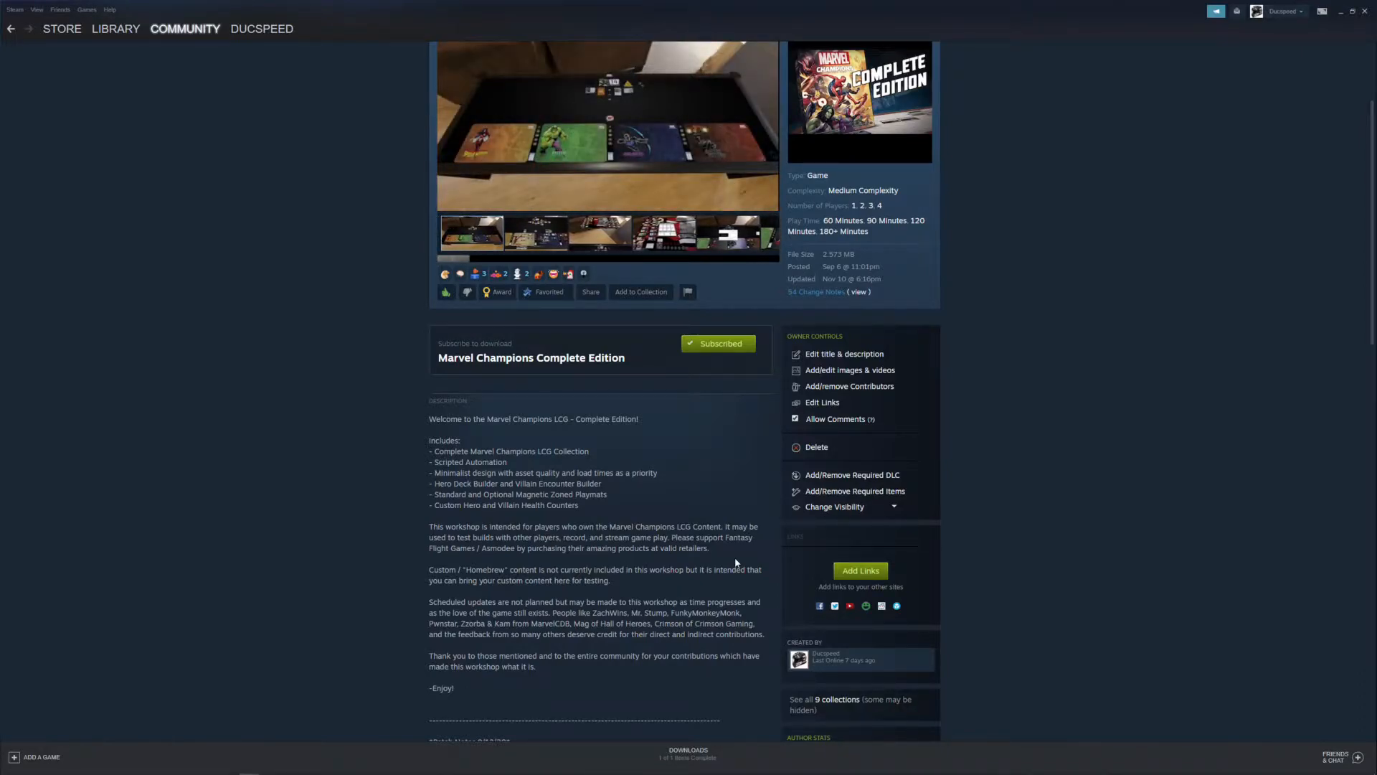
pyautogui.click(537, 232)
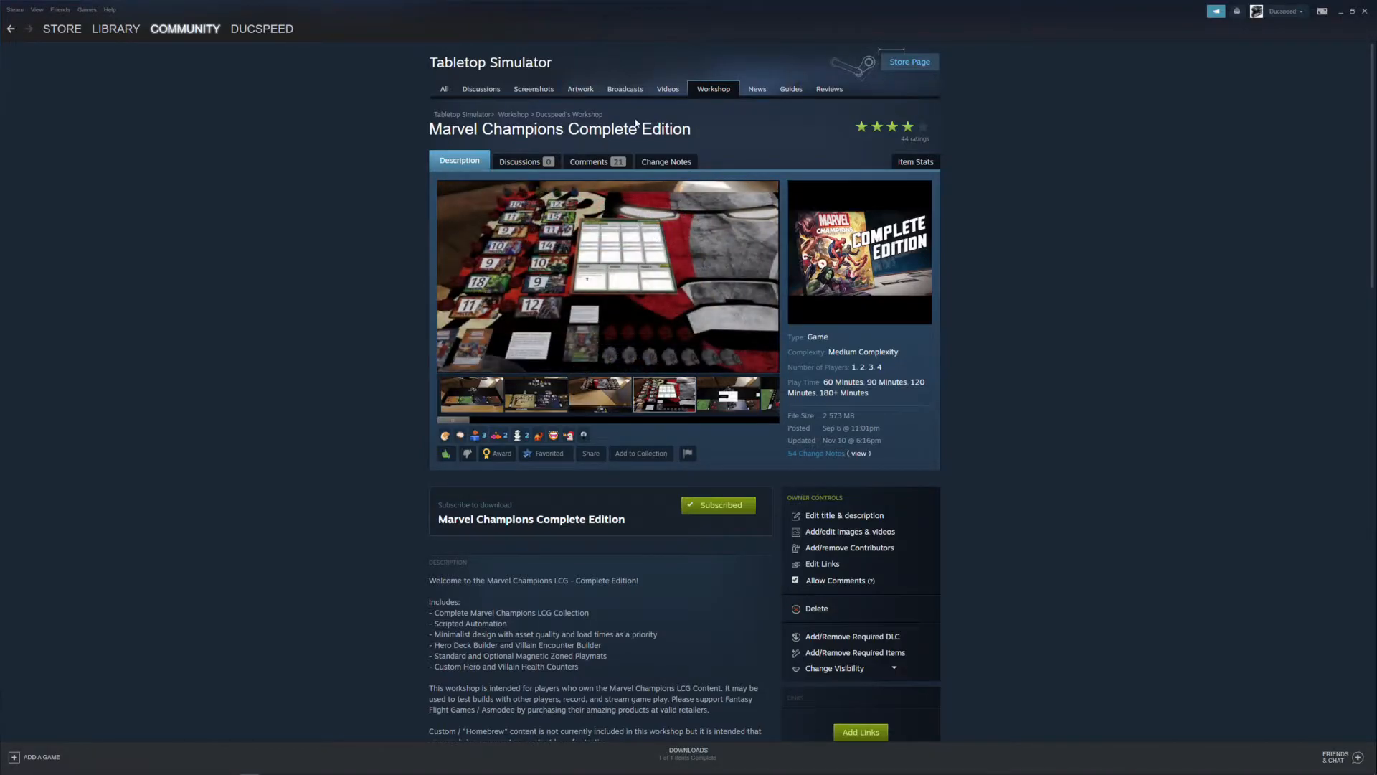
pyautogui.moveTo(1010, 273)
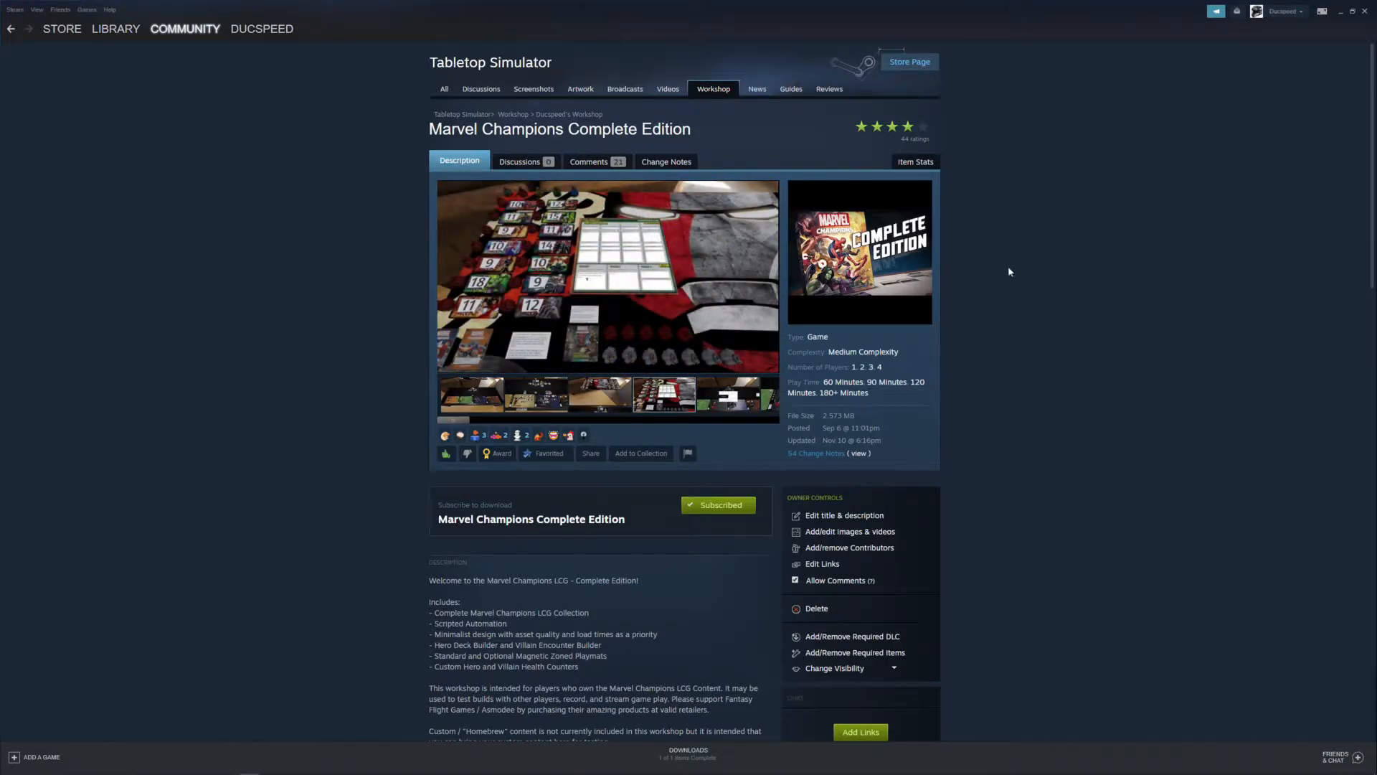
pyautogui.moveTo(972, 172)
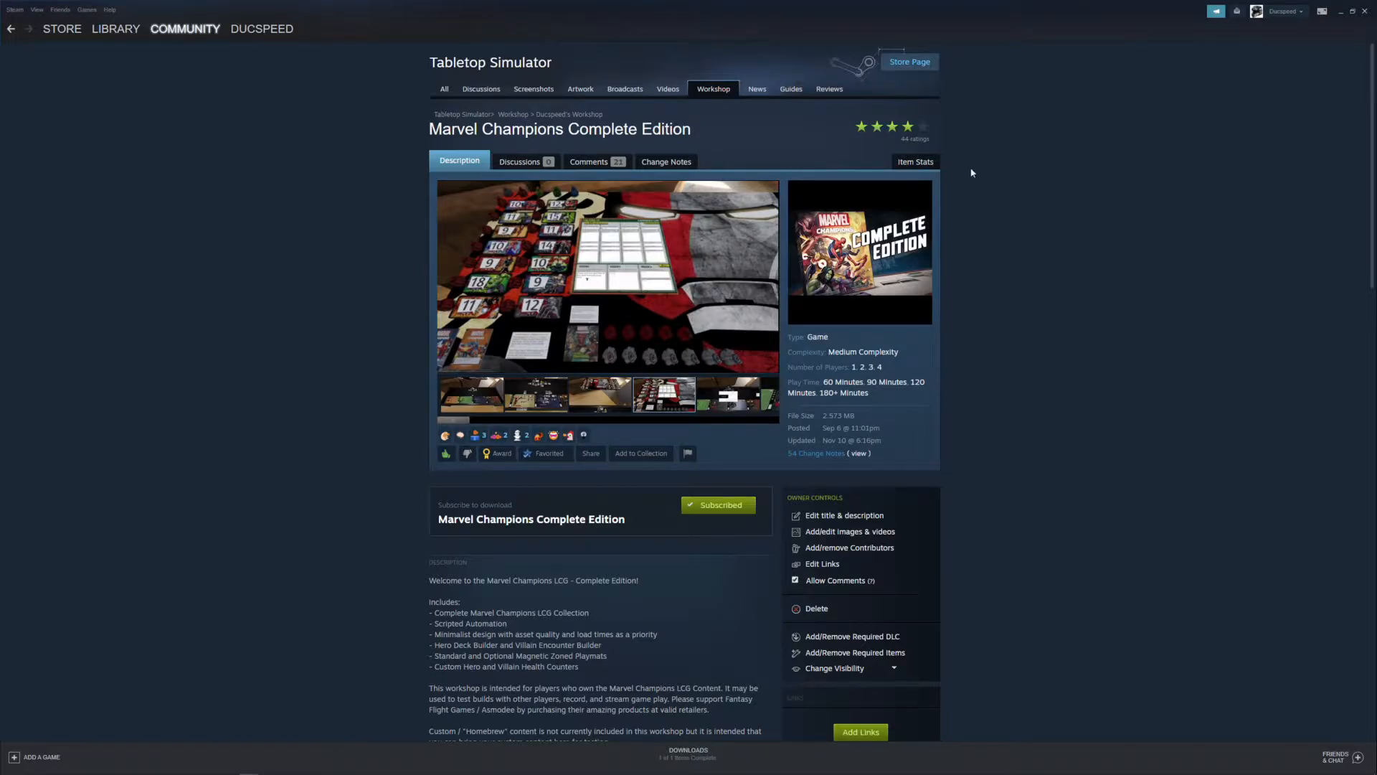
pyautogui.moveTo(710, 139)
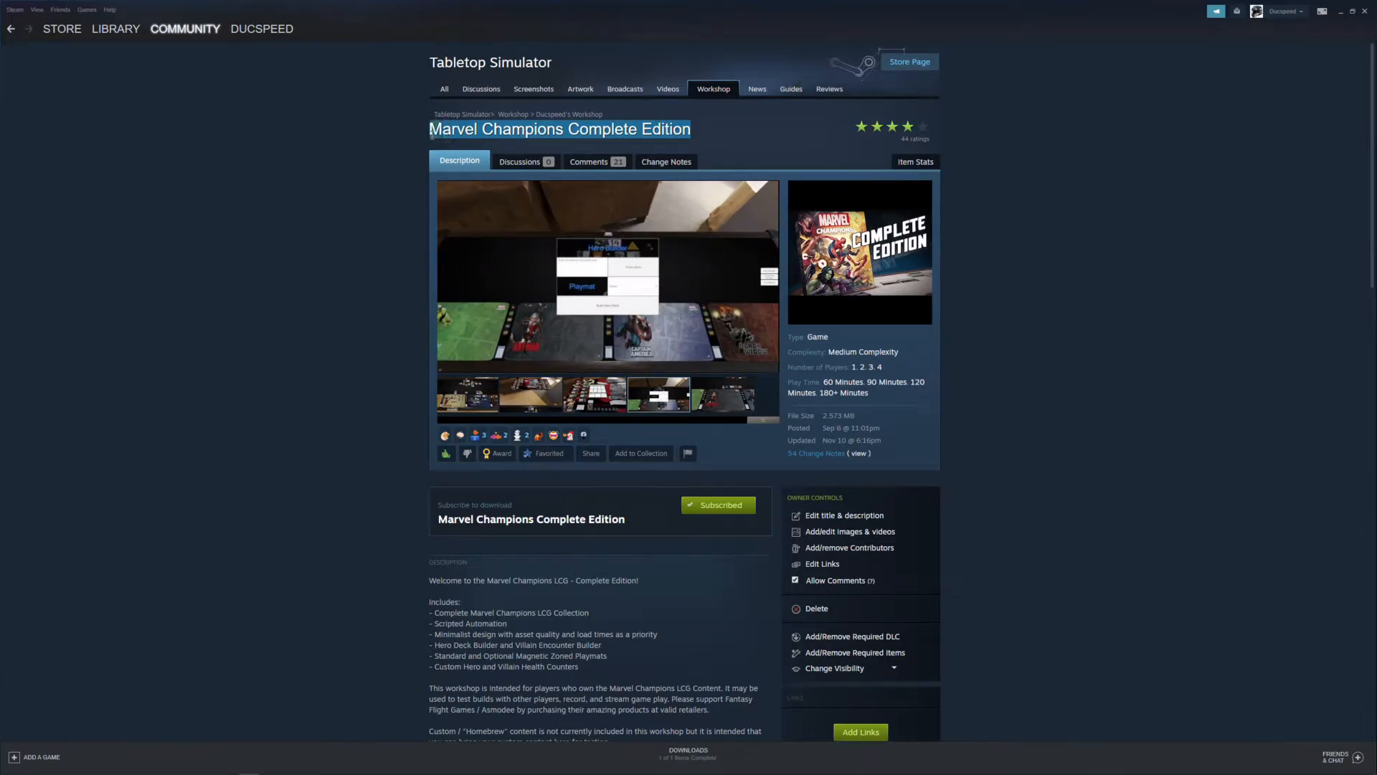
pyautogui.moveTo(1030, 315)
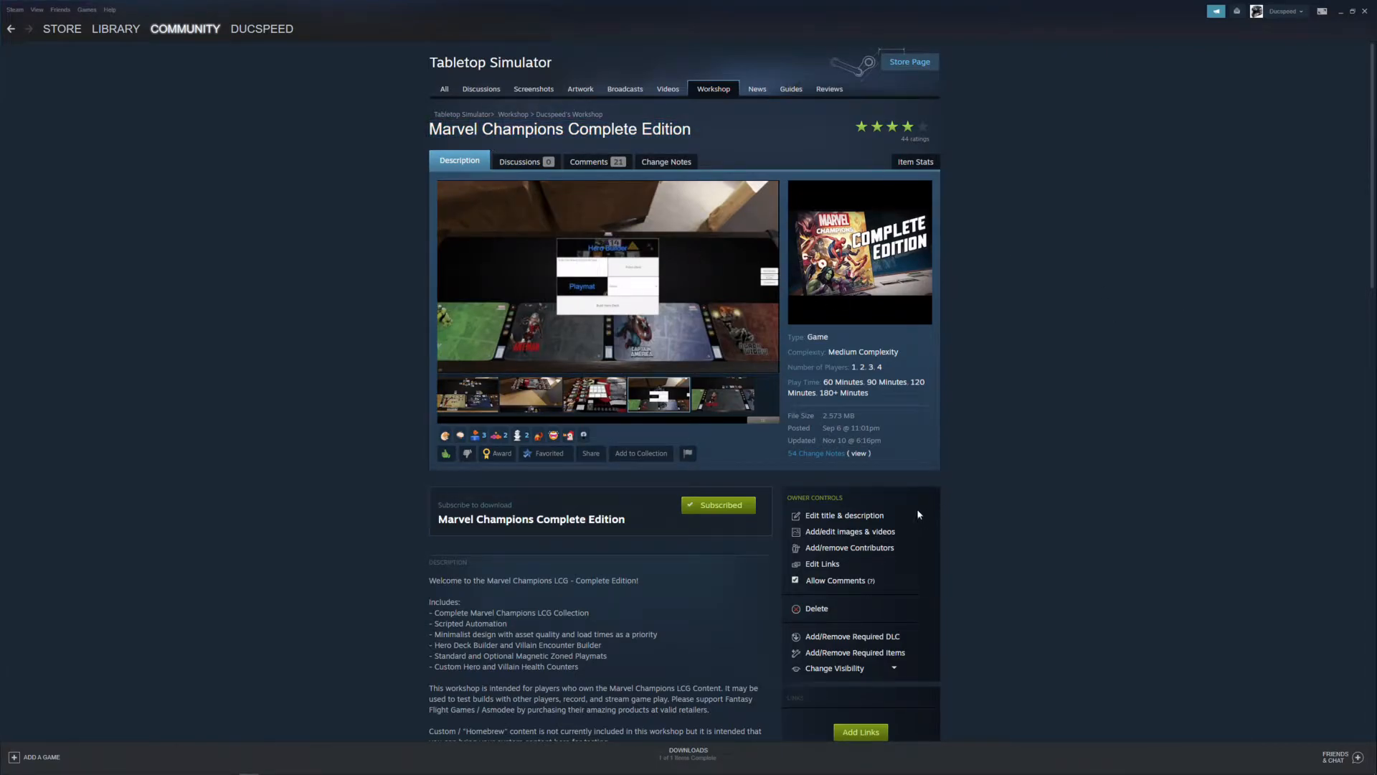
# - Check the workshop item's sharing options and scroll through its details
pyautogui.click(591, 454)
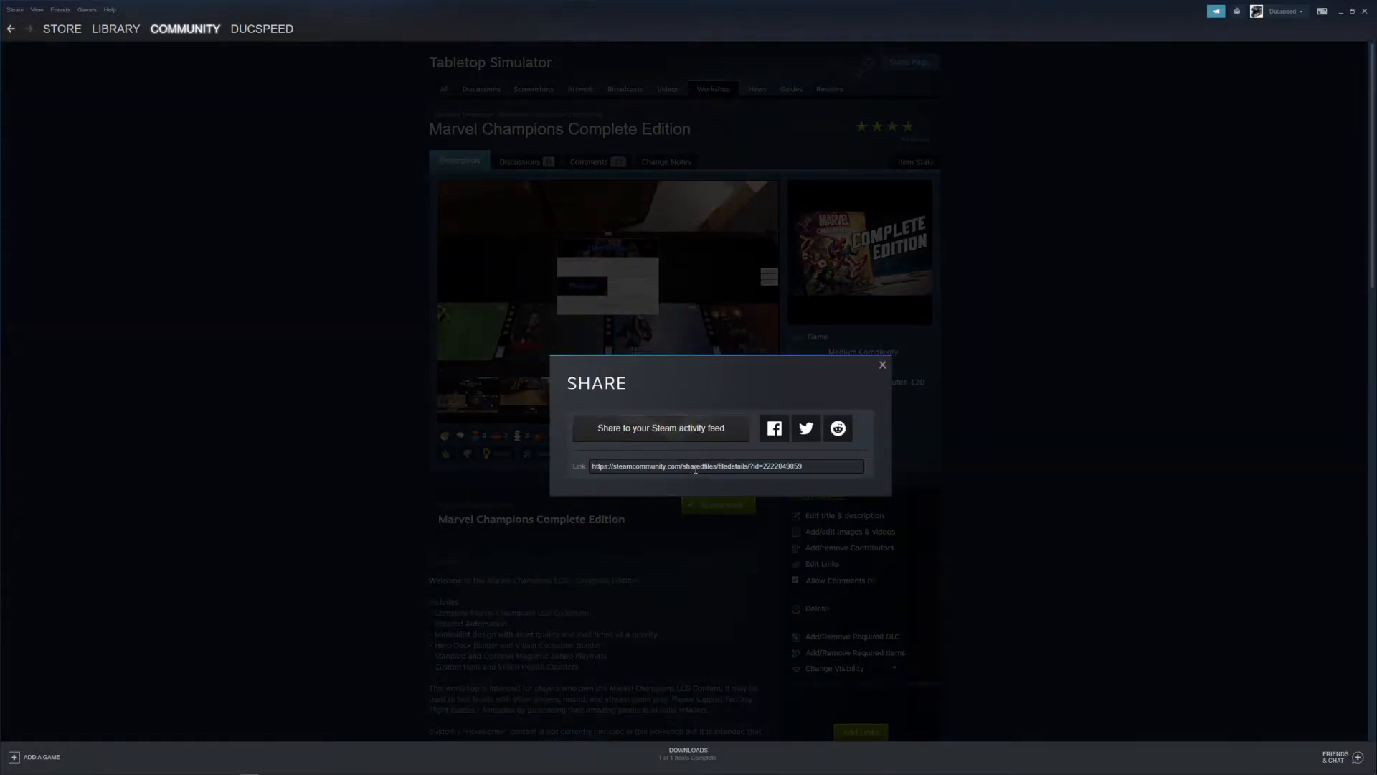
pyautogui.click(883, 365)
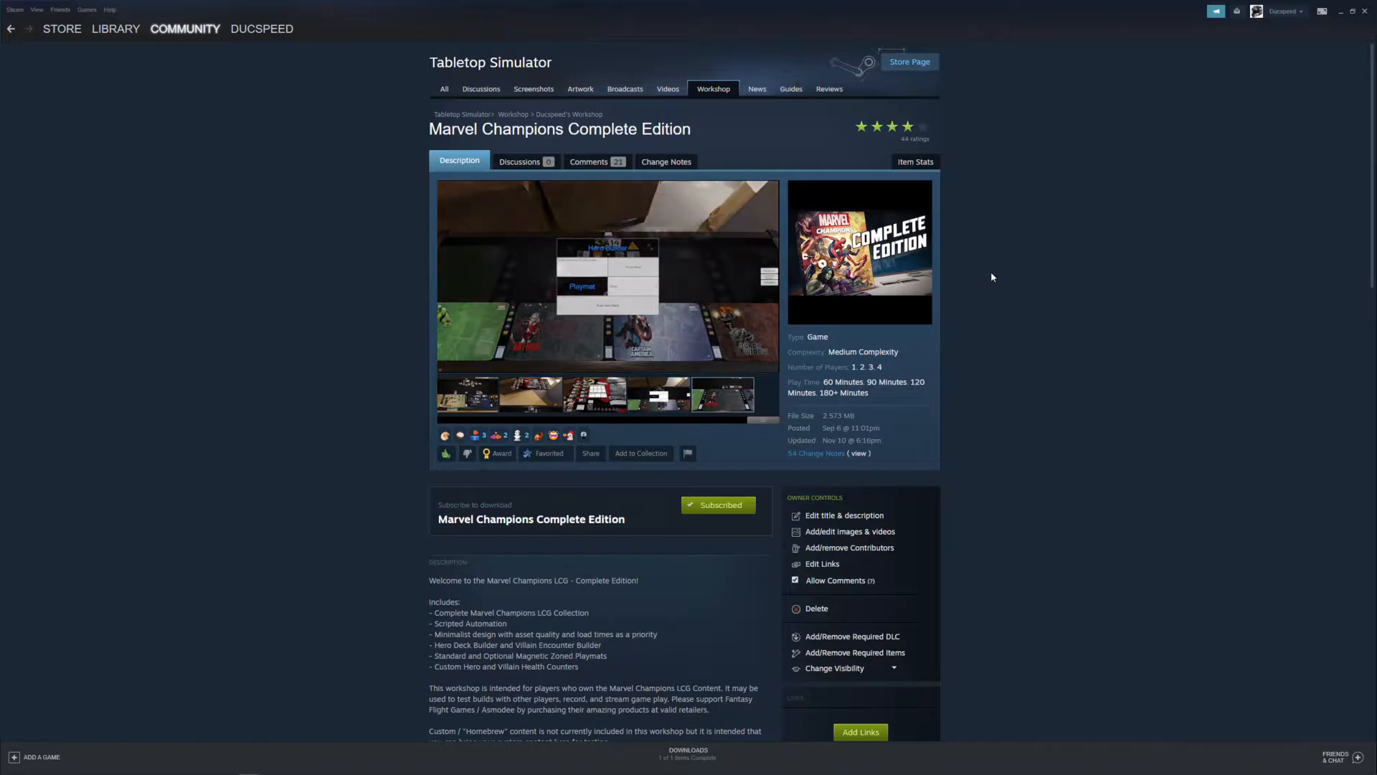
pyautogui.click(717, 505)
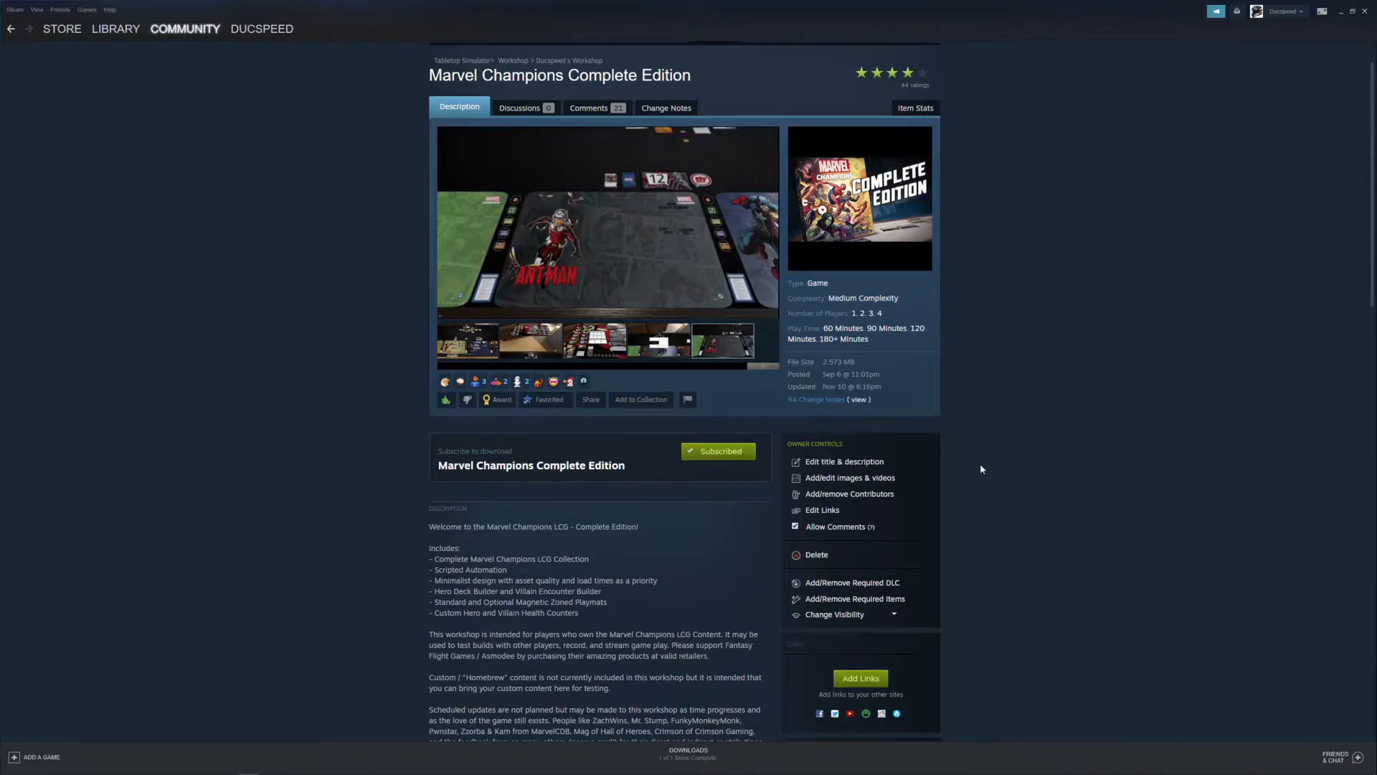
pyautogui.scroll(-3)
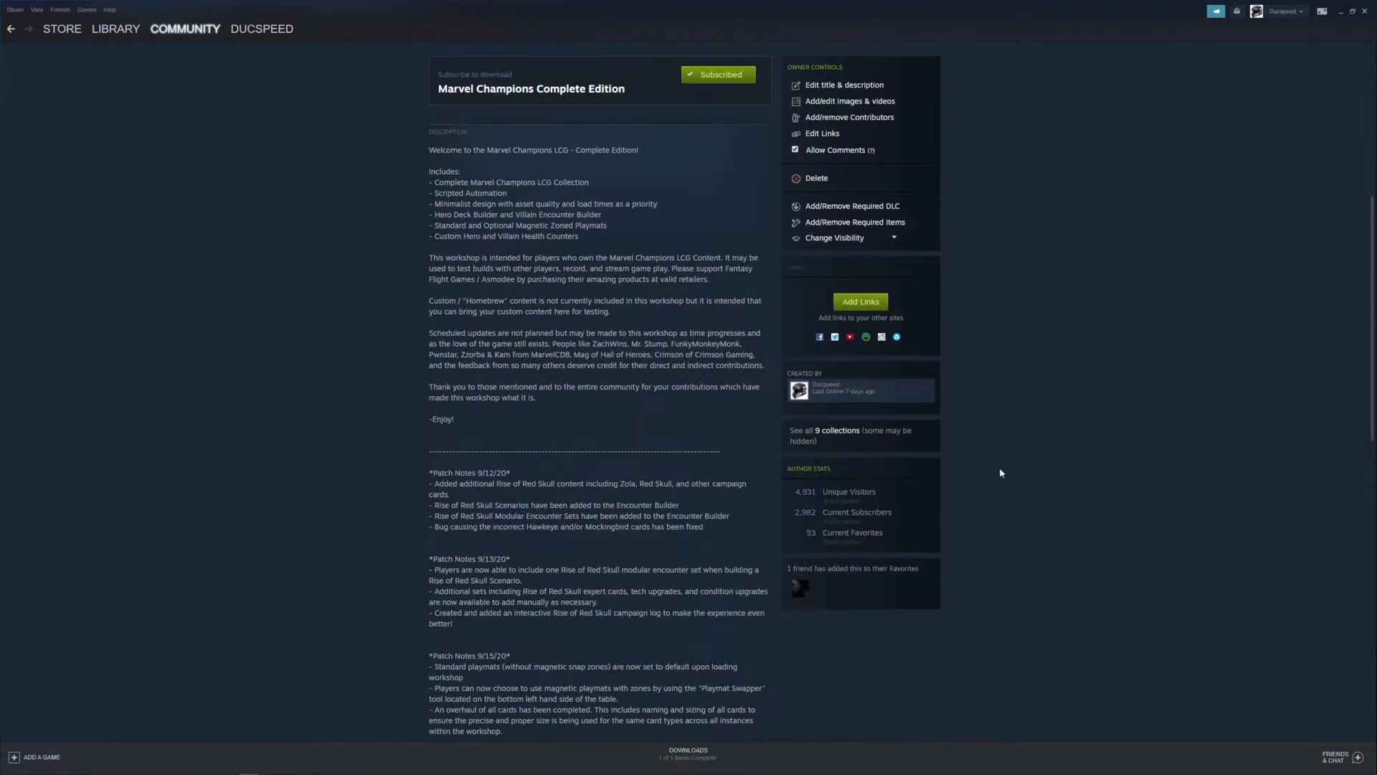
pyautogui.scroll(3)
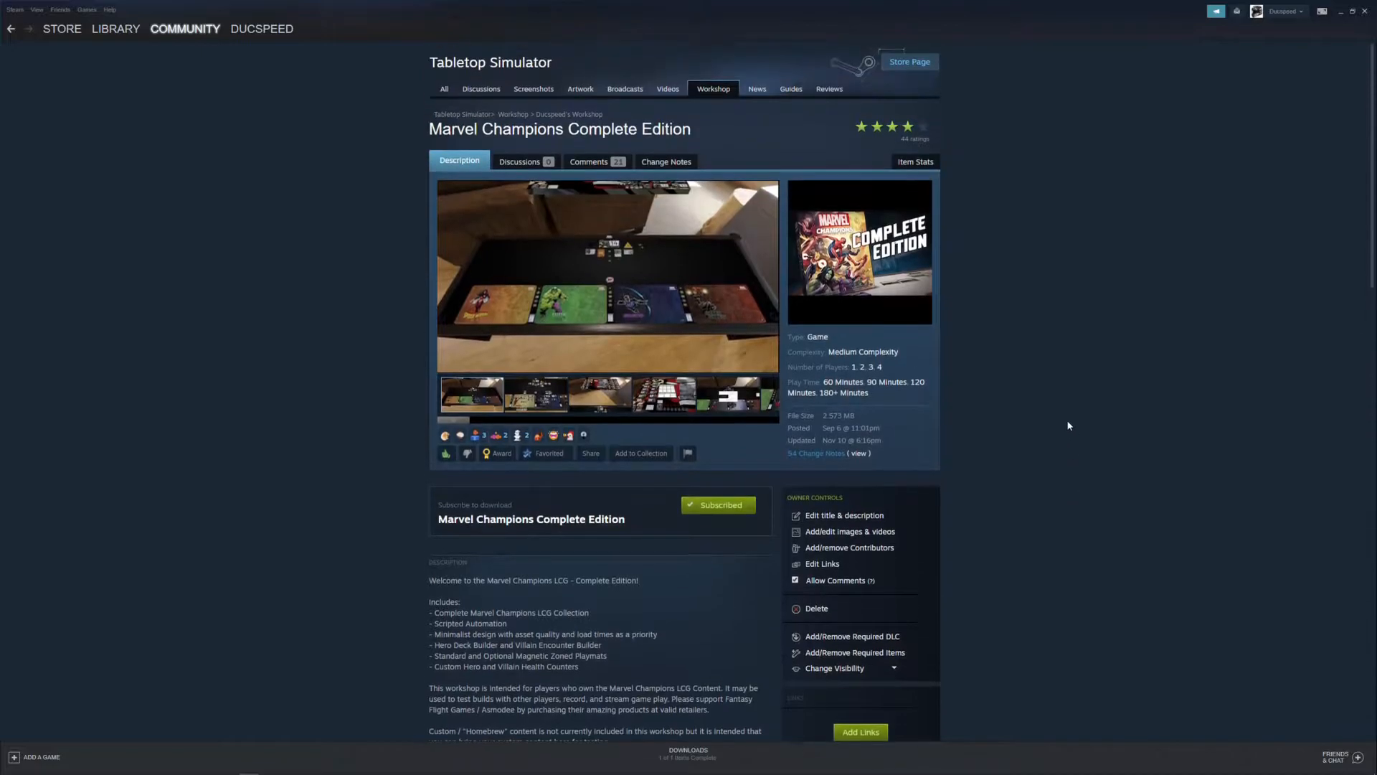
pyautogui.moveTo(1062, 416)
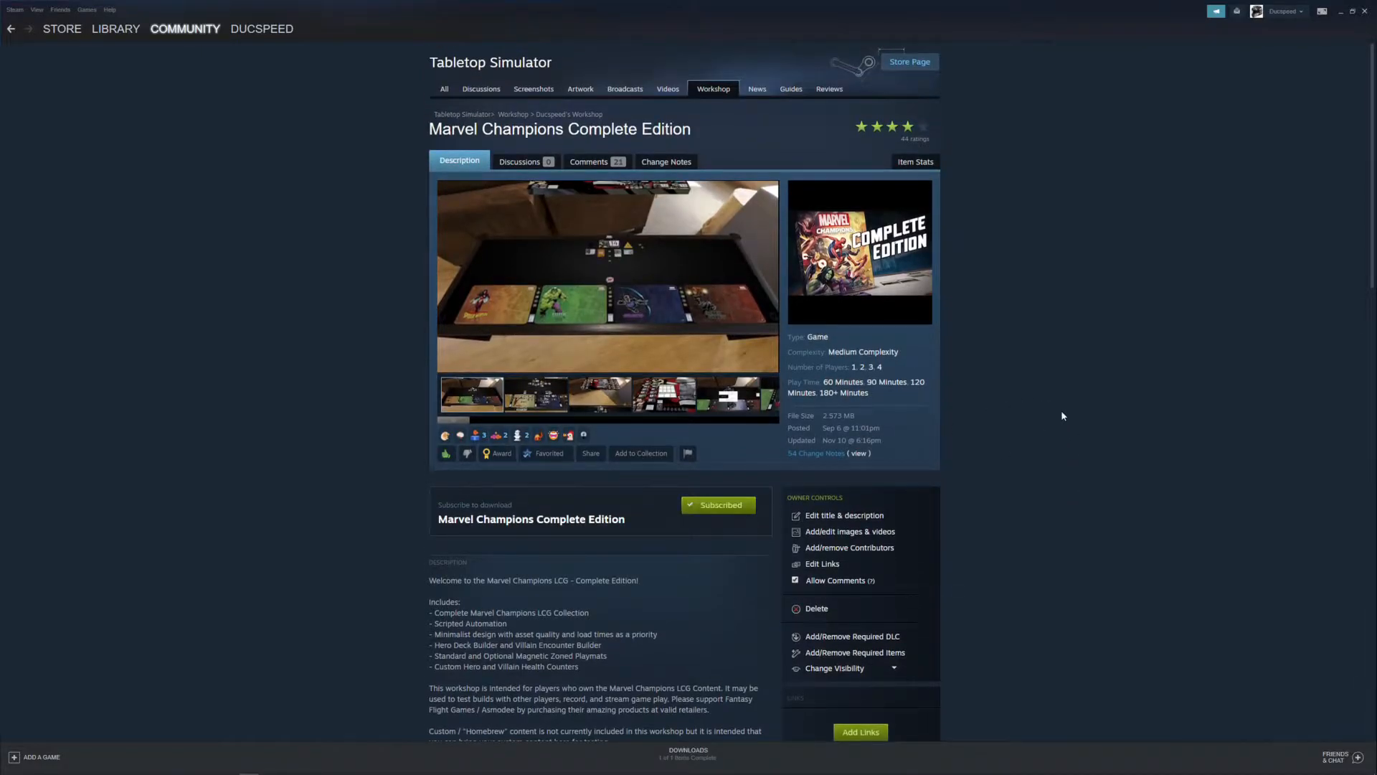
pyautogui.click(536, 394)
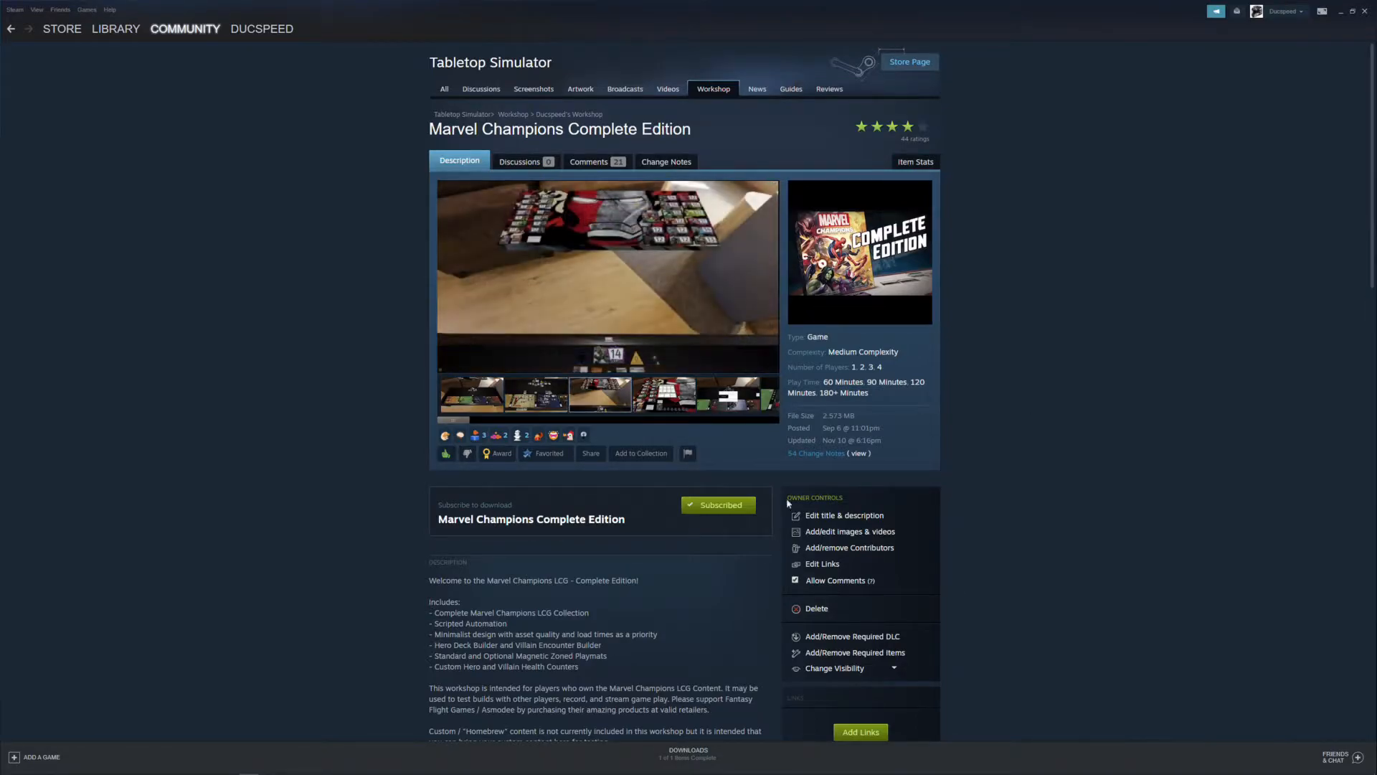
pyautogui.scroll(-3)
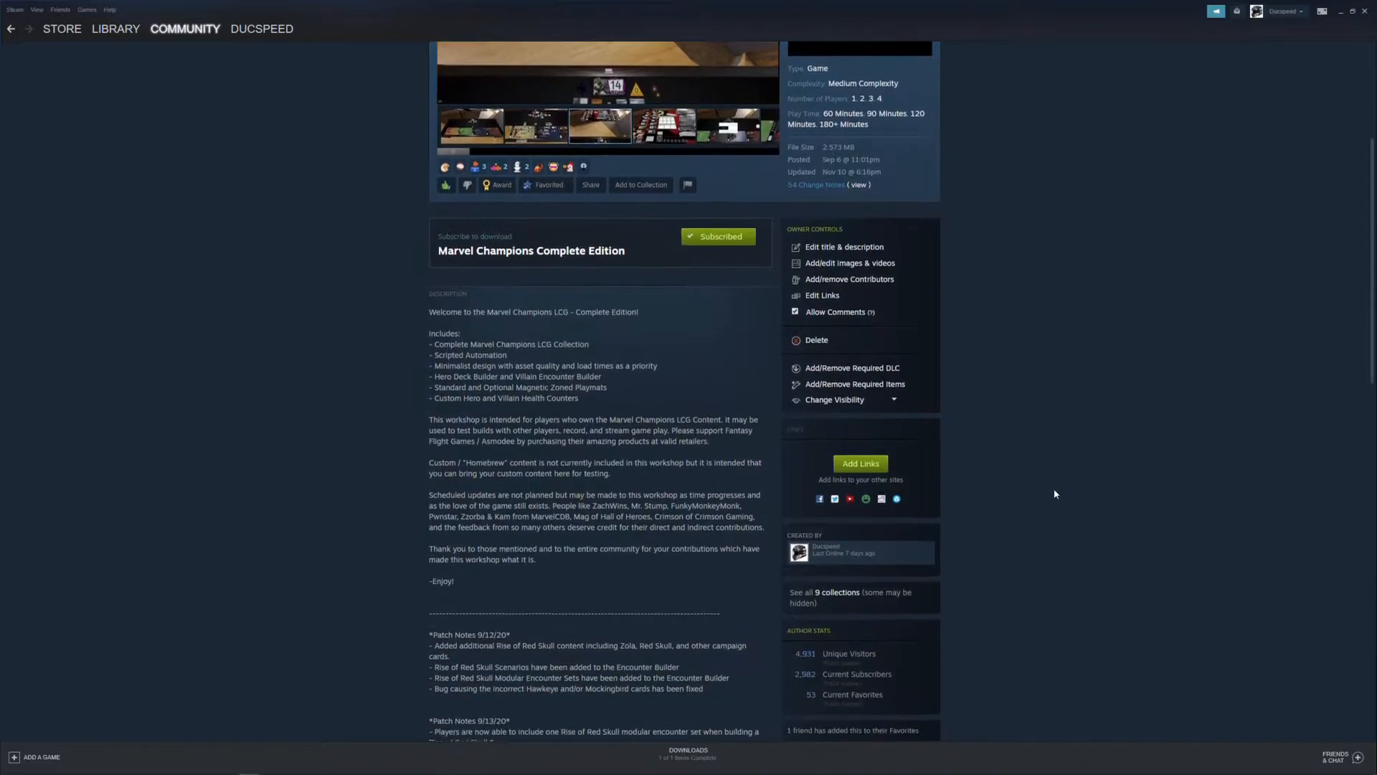
pyautogui.scroll(-3)
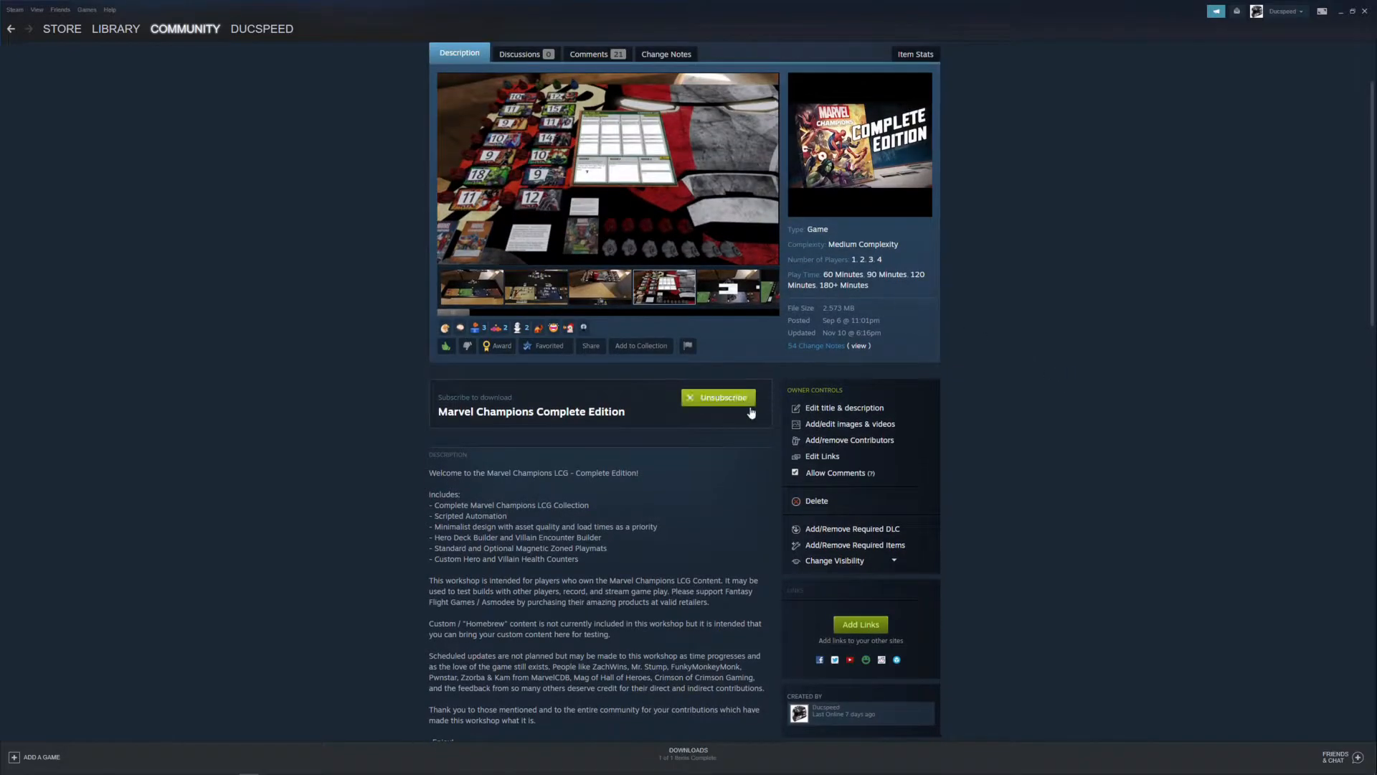
pyautogui.click(717, 397)
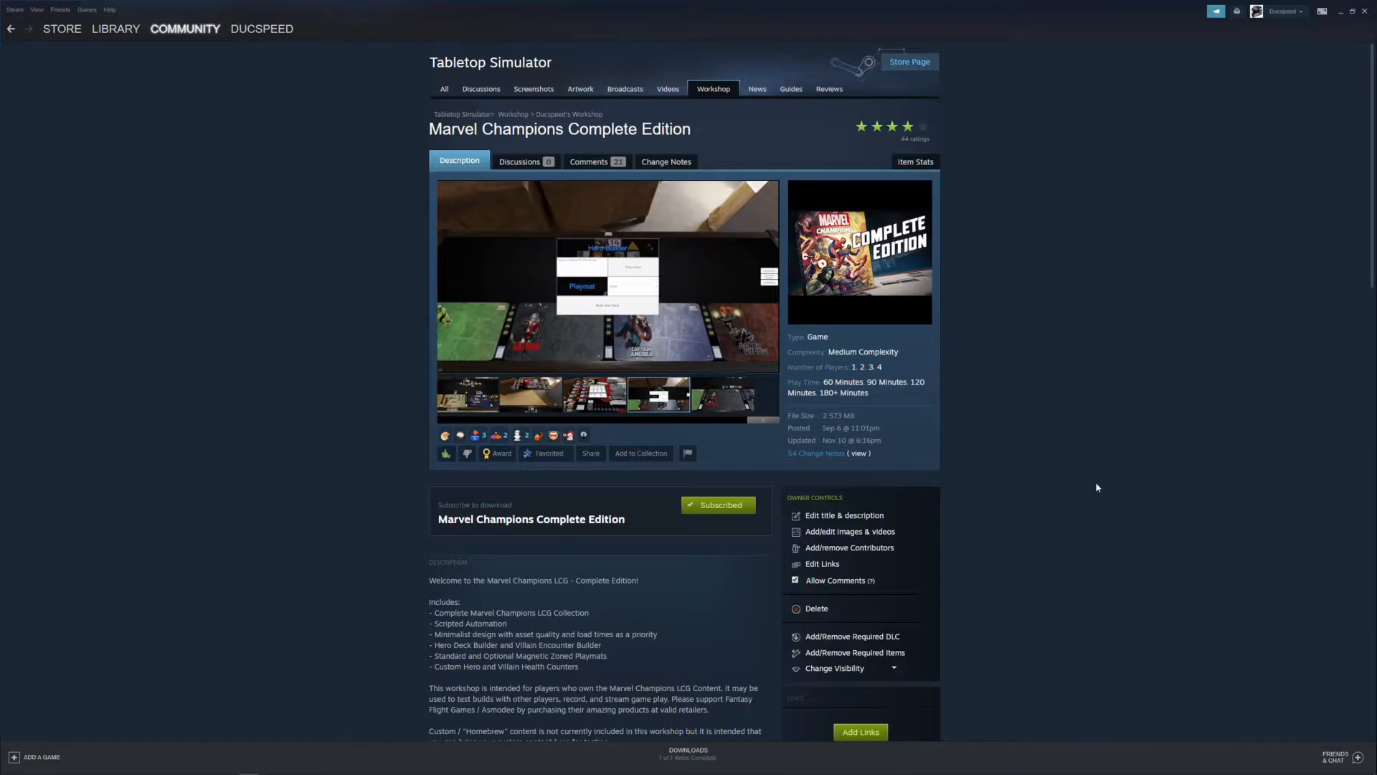
pyautogui.moveTo(1087, 456)
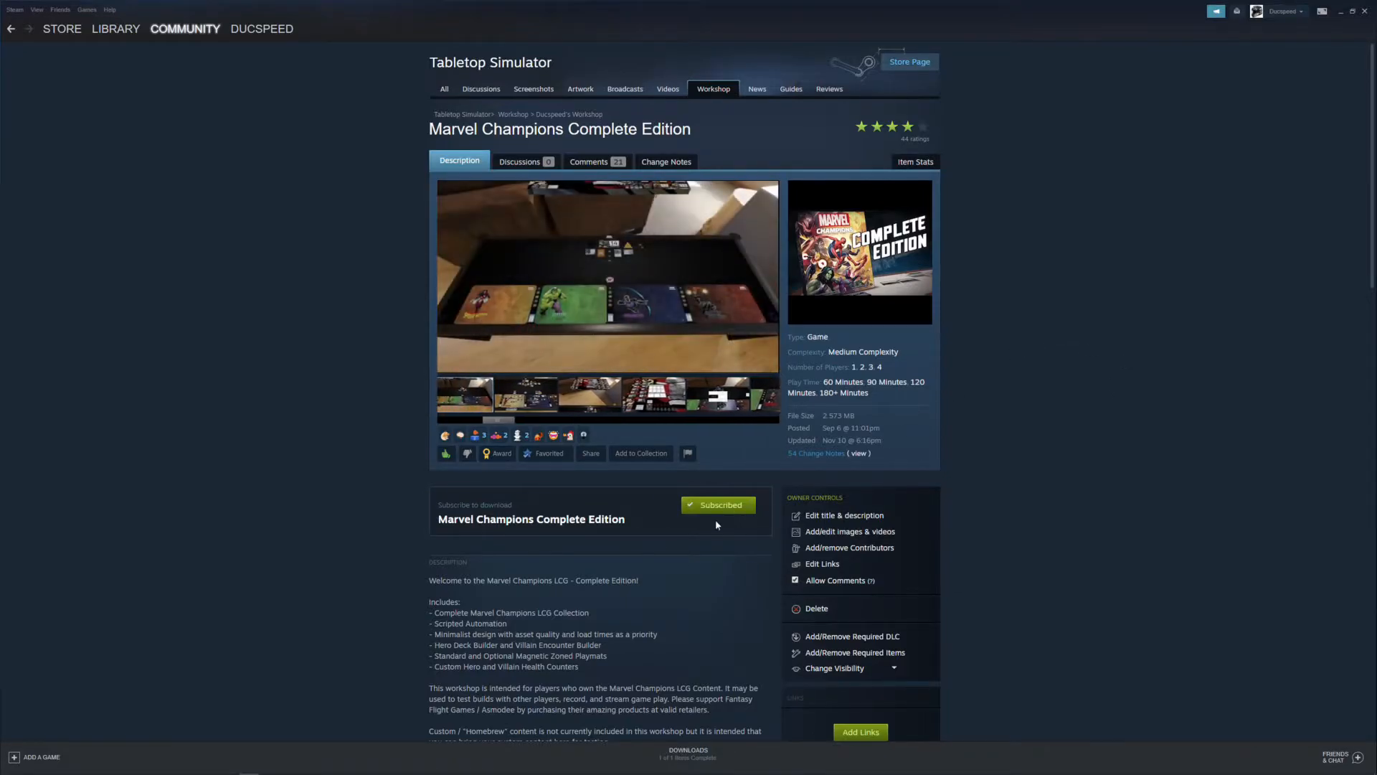
# - Switch over to the Tabletop Simulator window showing the loaded table
pyautogui.press('alt+tab')
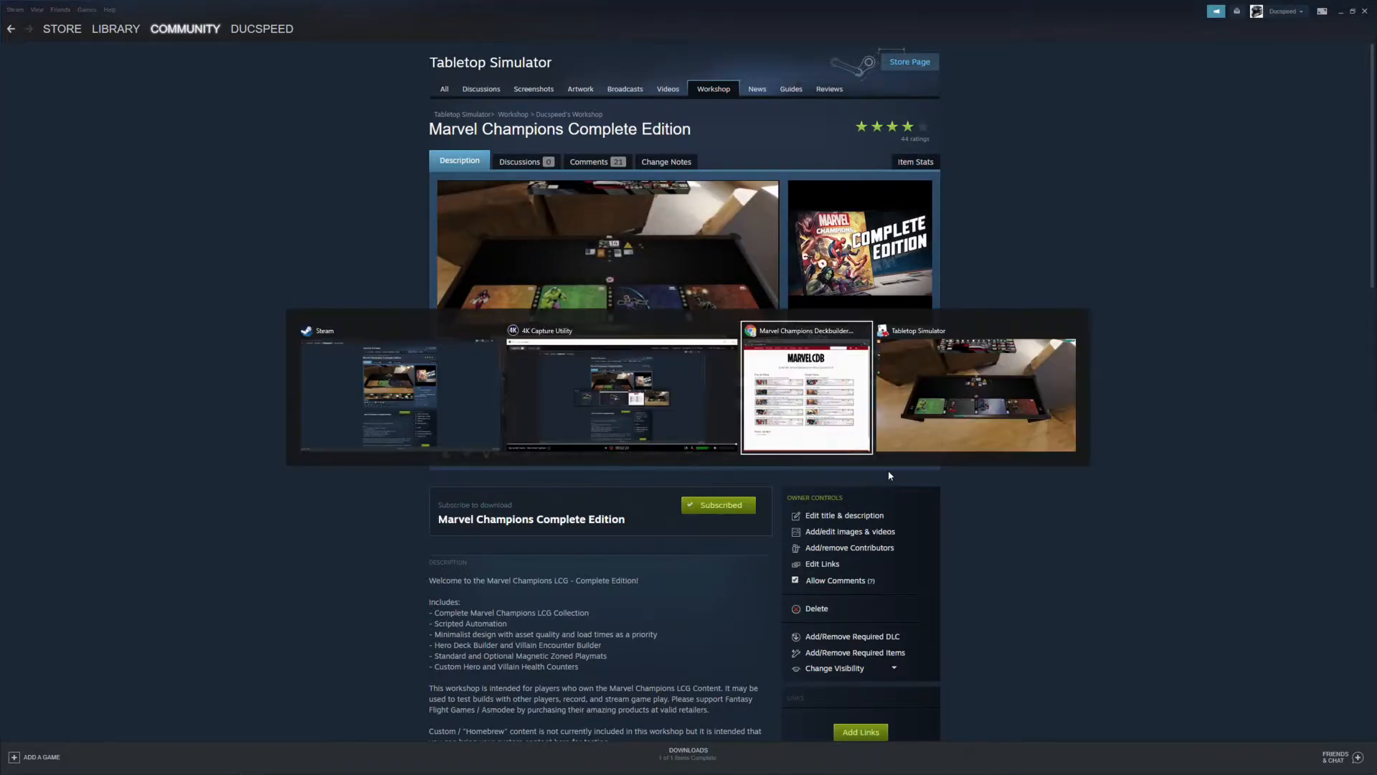
pyautogui.click(976, 393)
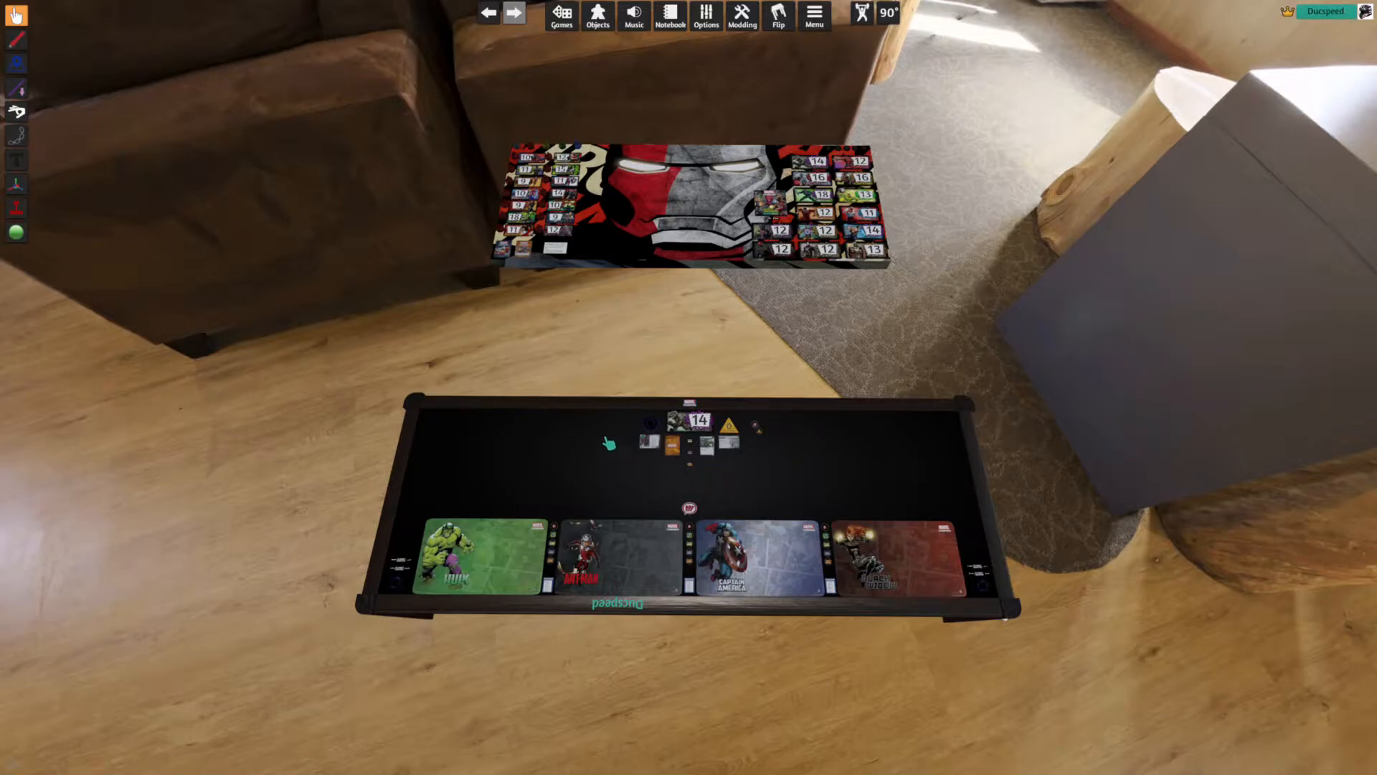
pyautogui.moveTo(696, 505)
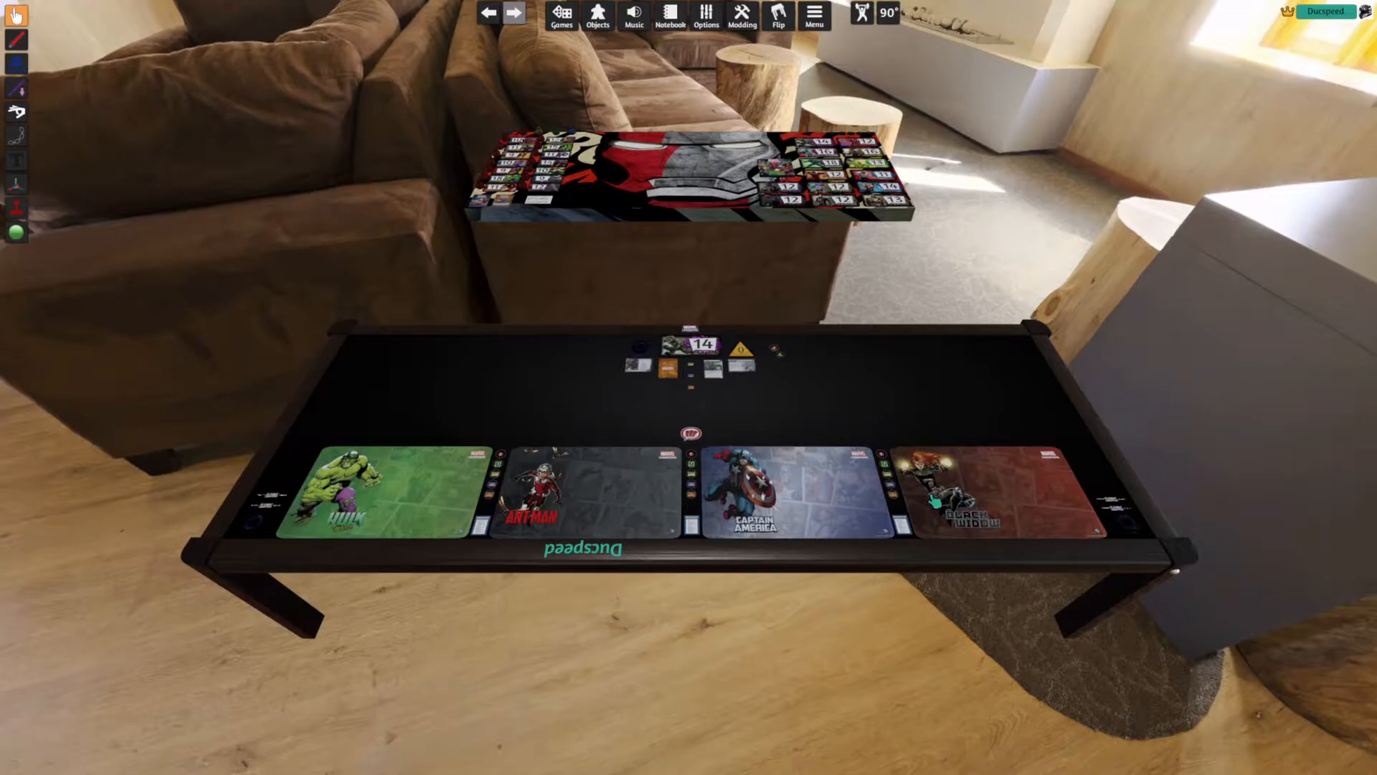
pyautogui.moveTo(910, 184)
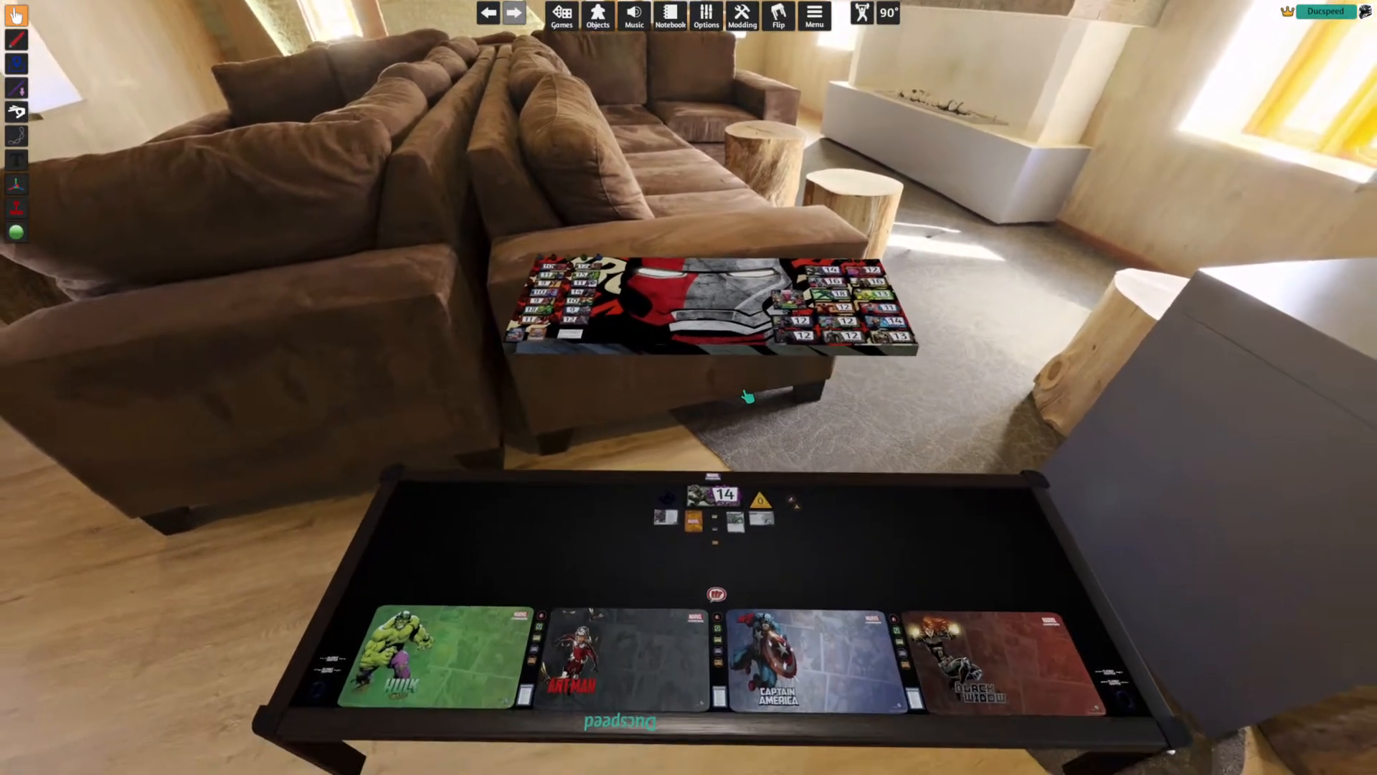
# - Move over to the hero selection board and bring up the Spider-Man bag's options
pyautogui.click(1327, 11)
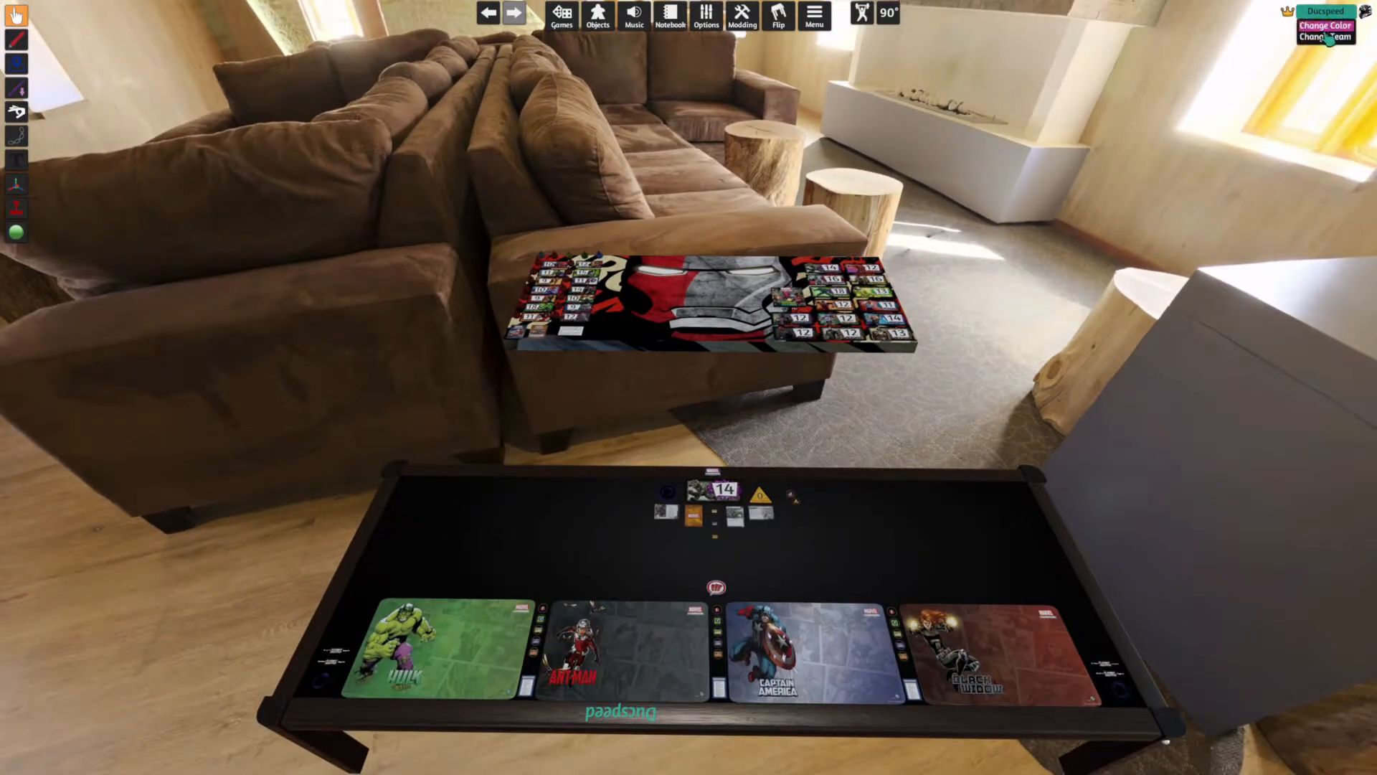
pyautogui.click(1325, 27)
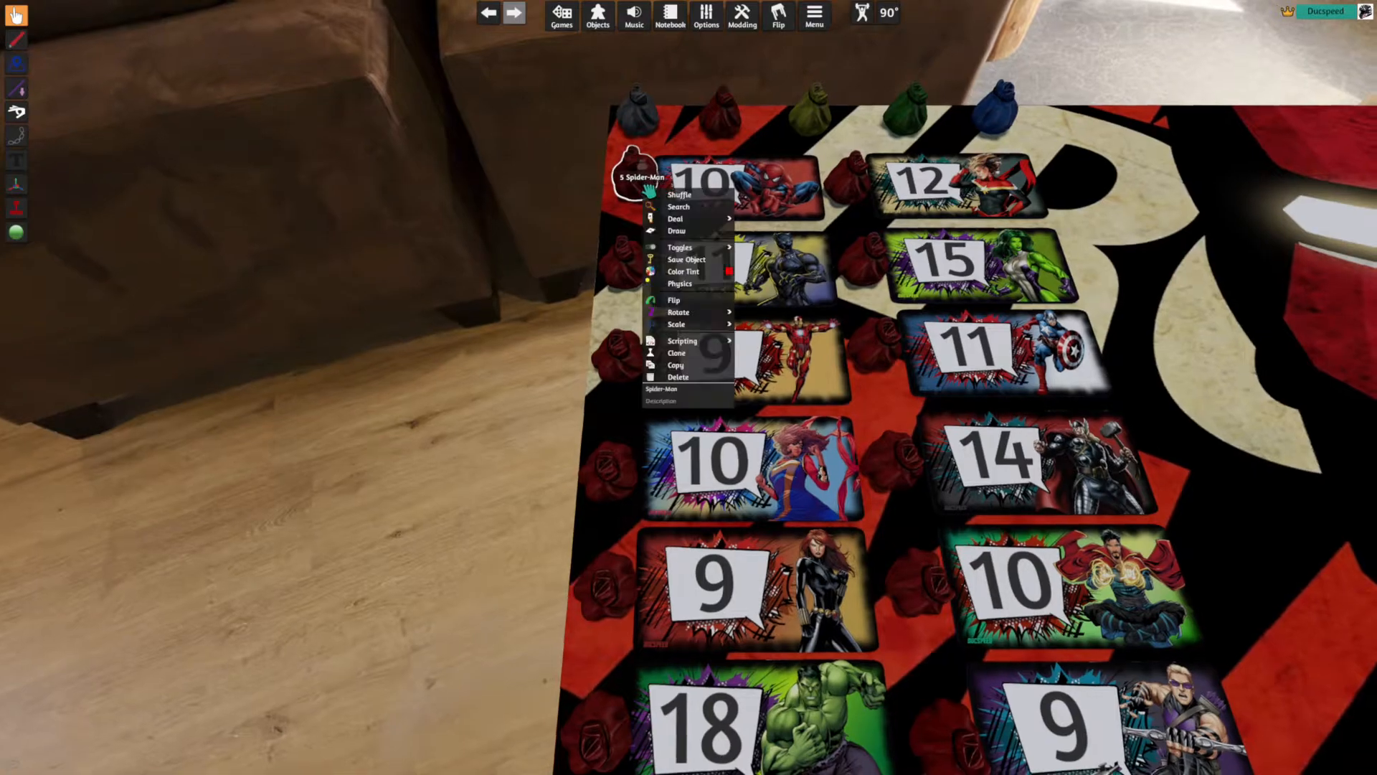
# - Dismiss the Spider-Man options and look over the villain scenarios
pyautogui.click(678, 207)
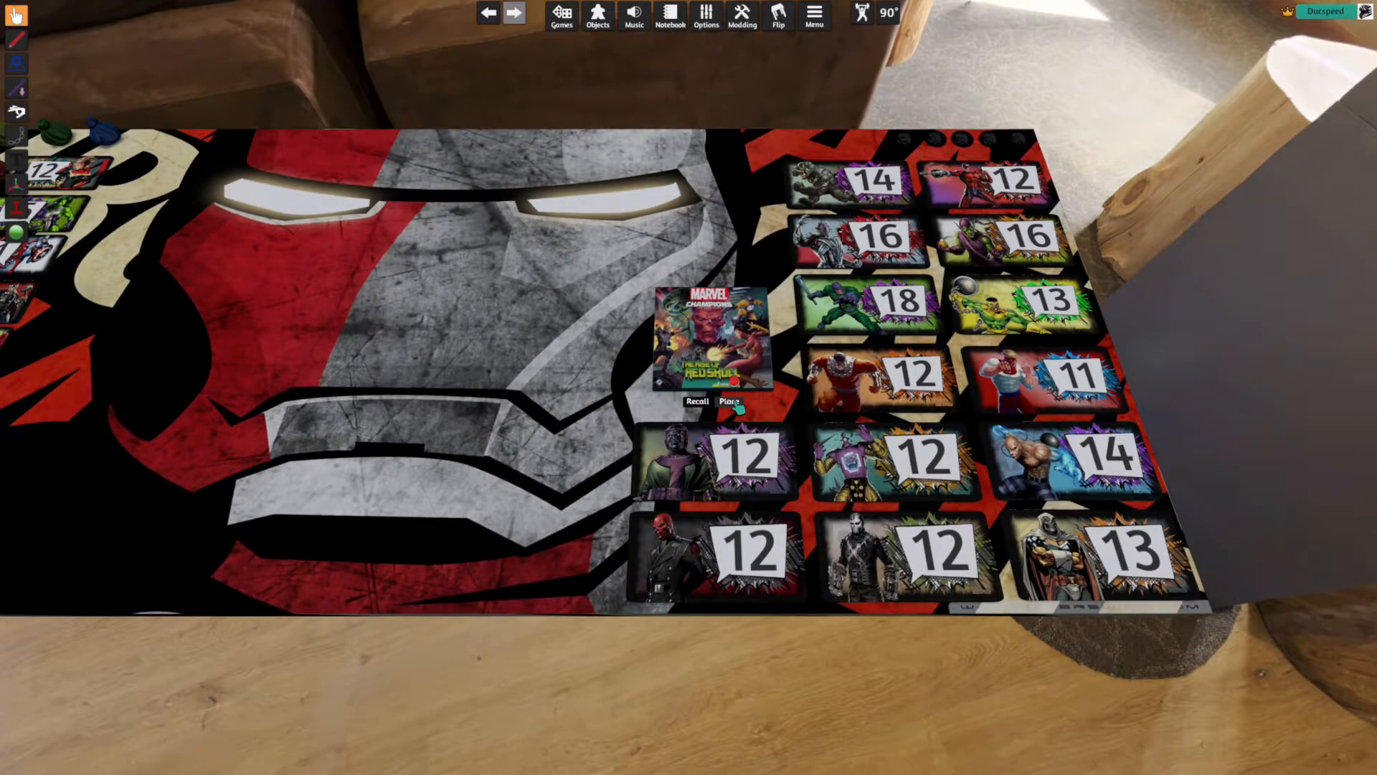
pyautogui.click(731, 402)
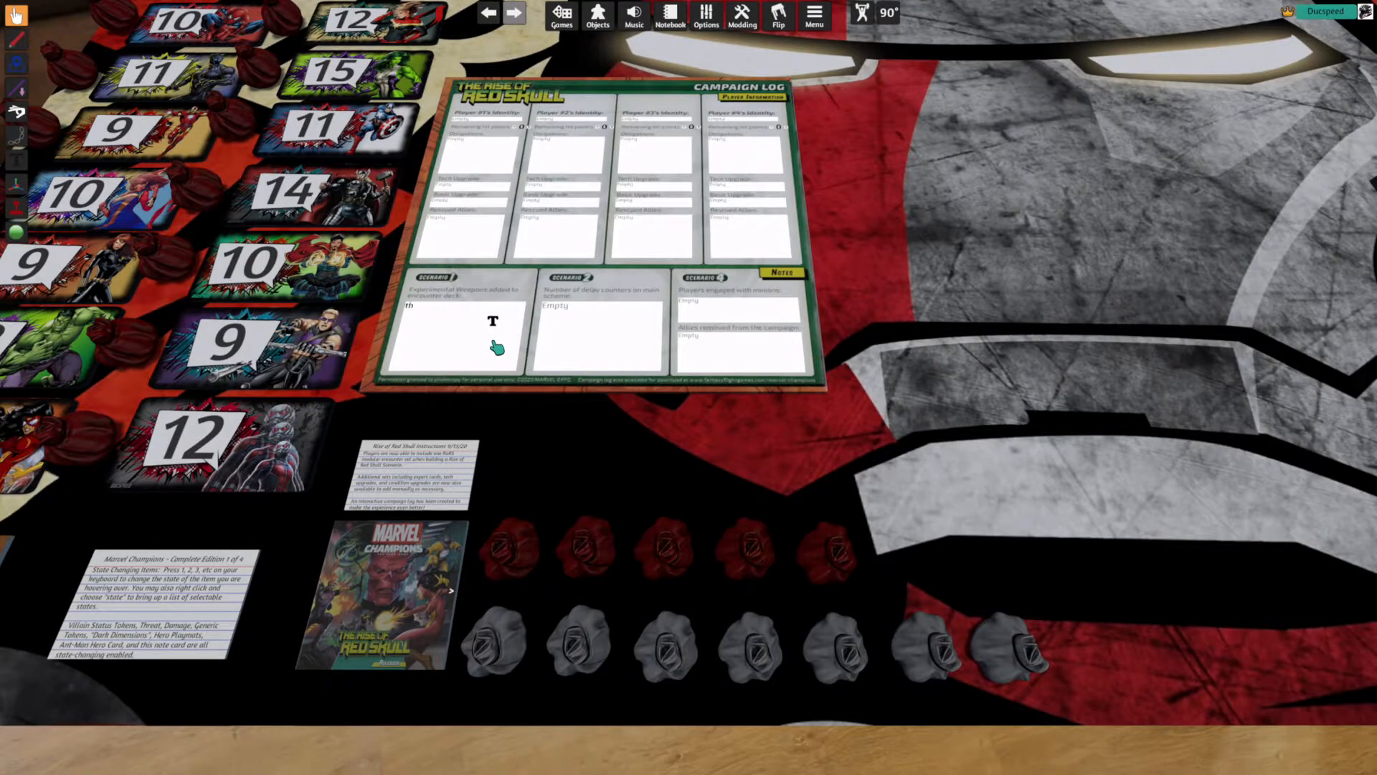
pyautogui.write('thatiosdiofhasdfoiuhasdf')
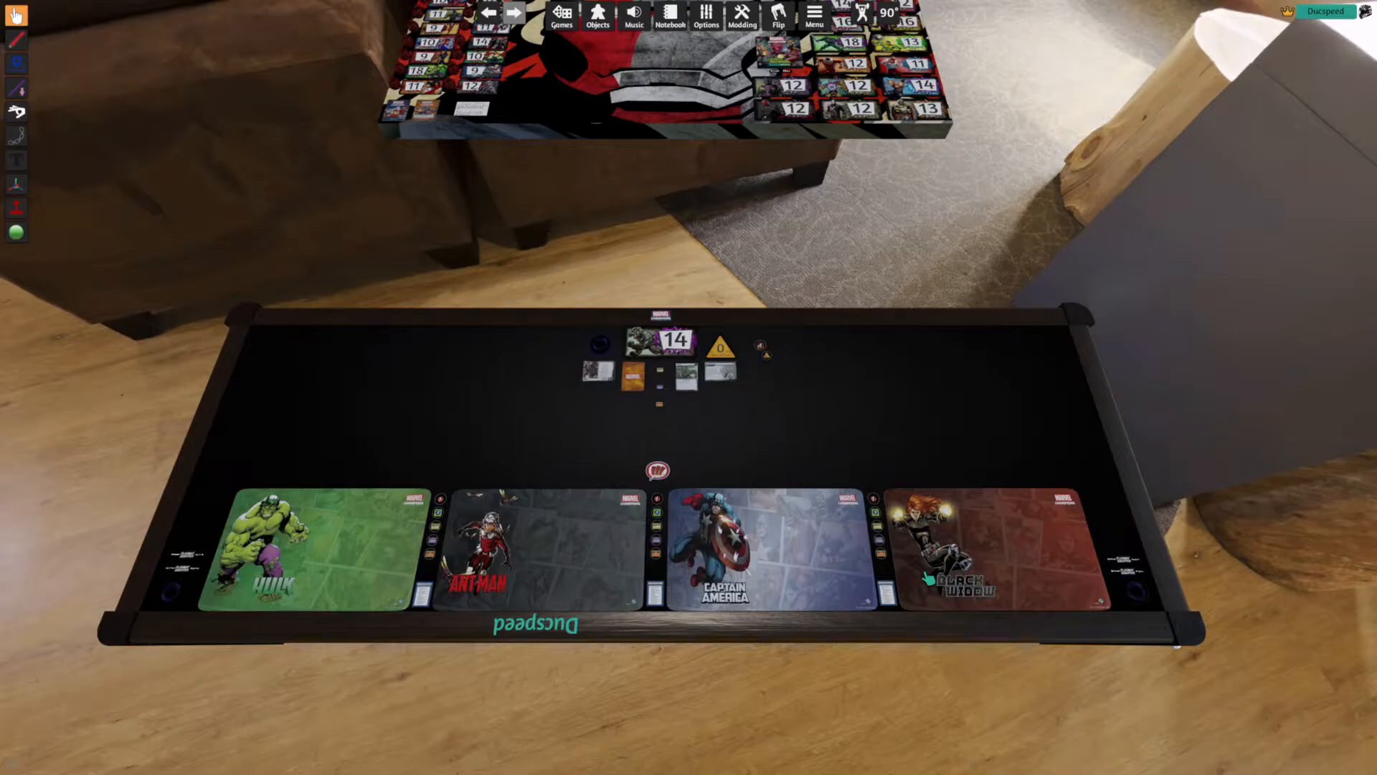
pyautogui.moveTo(630, 579)
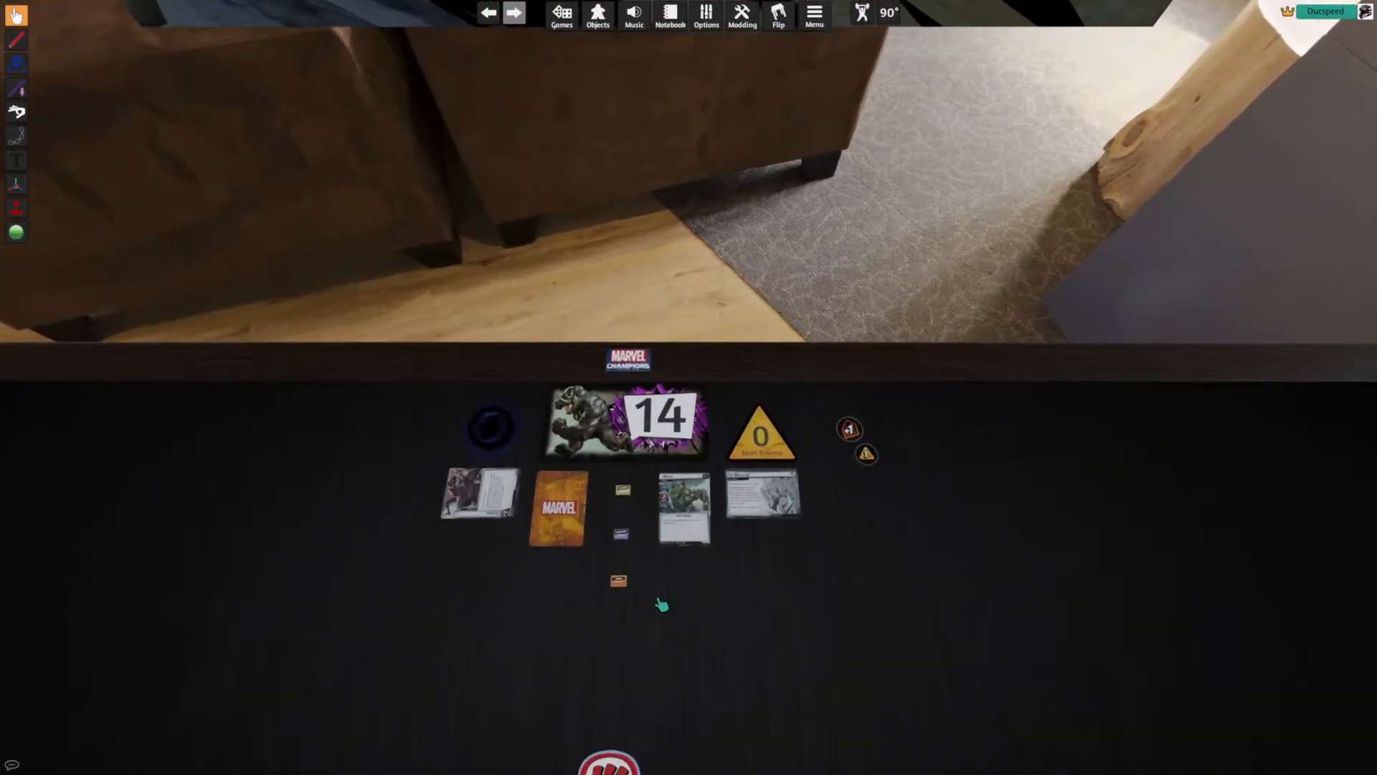
pyautogui.click(640, 428)
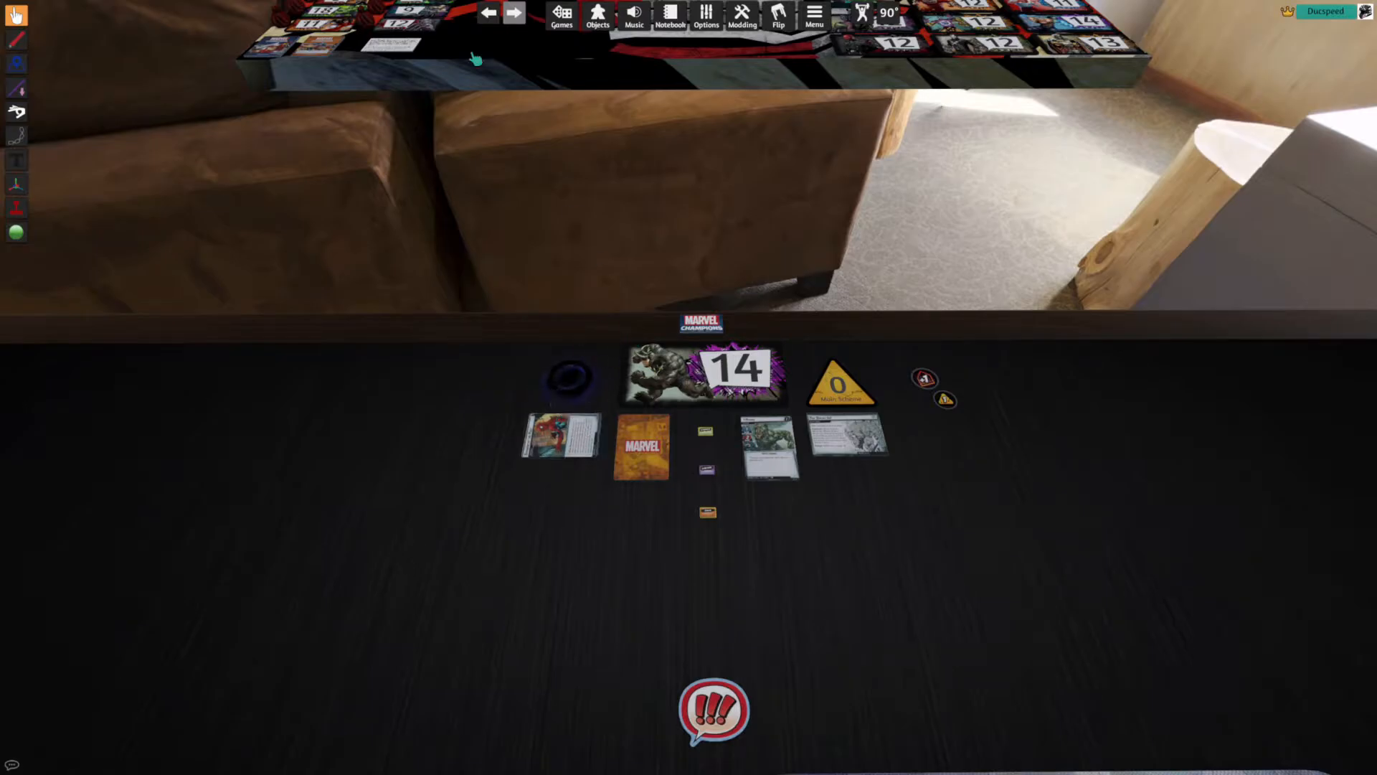
pyautogui.moveTo(538, 378)
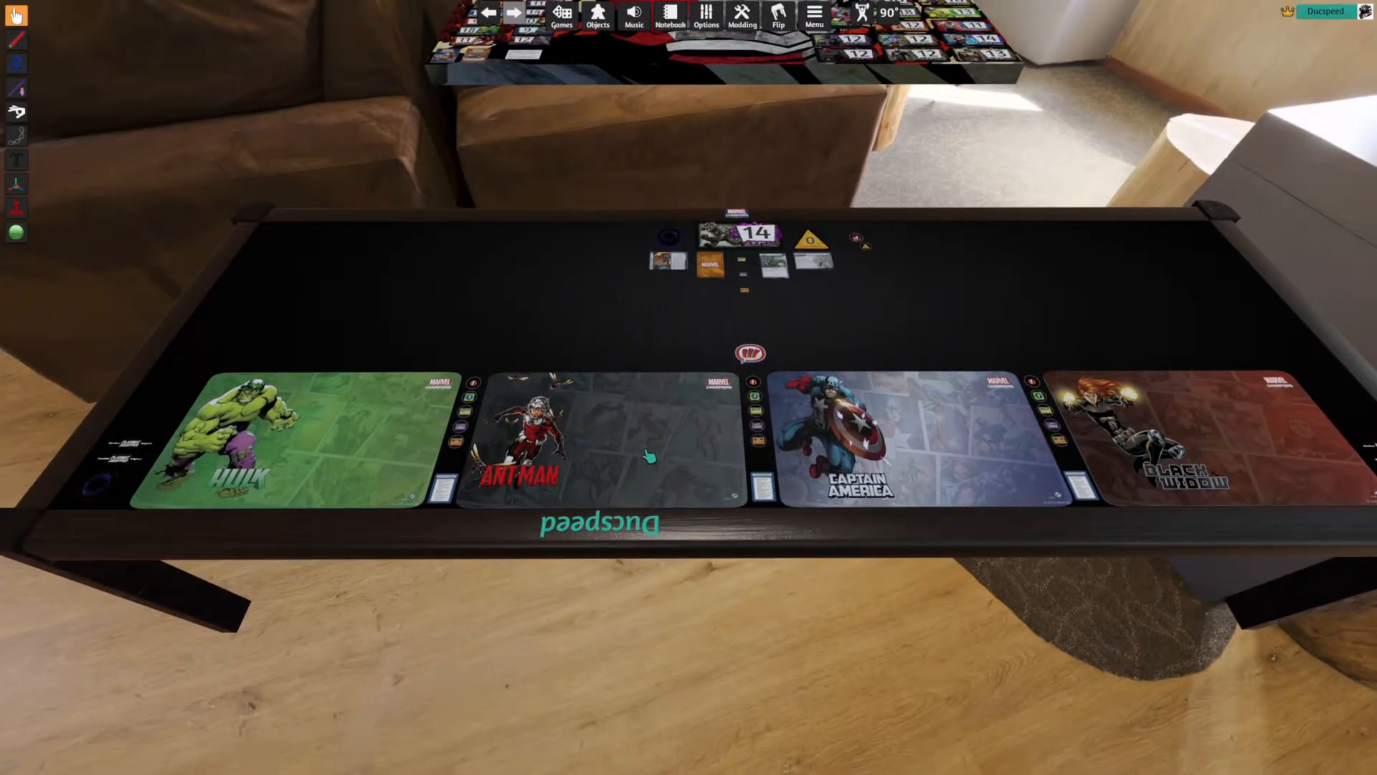
pyautogui.rightClick(649, 456)
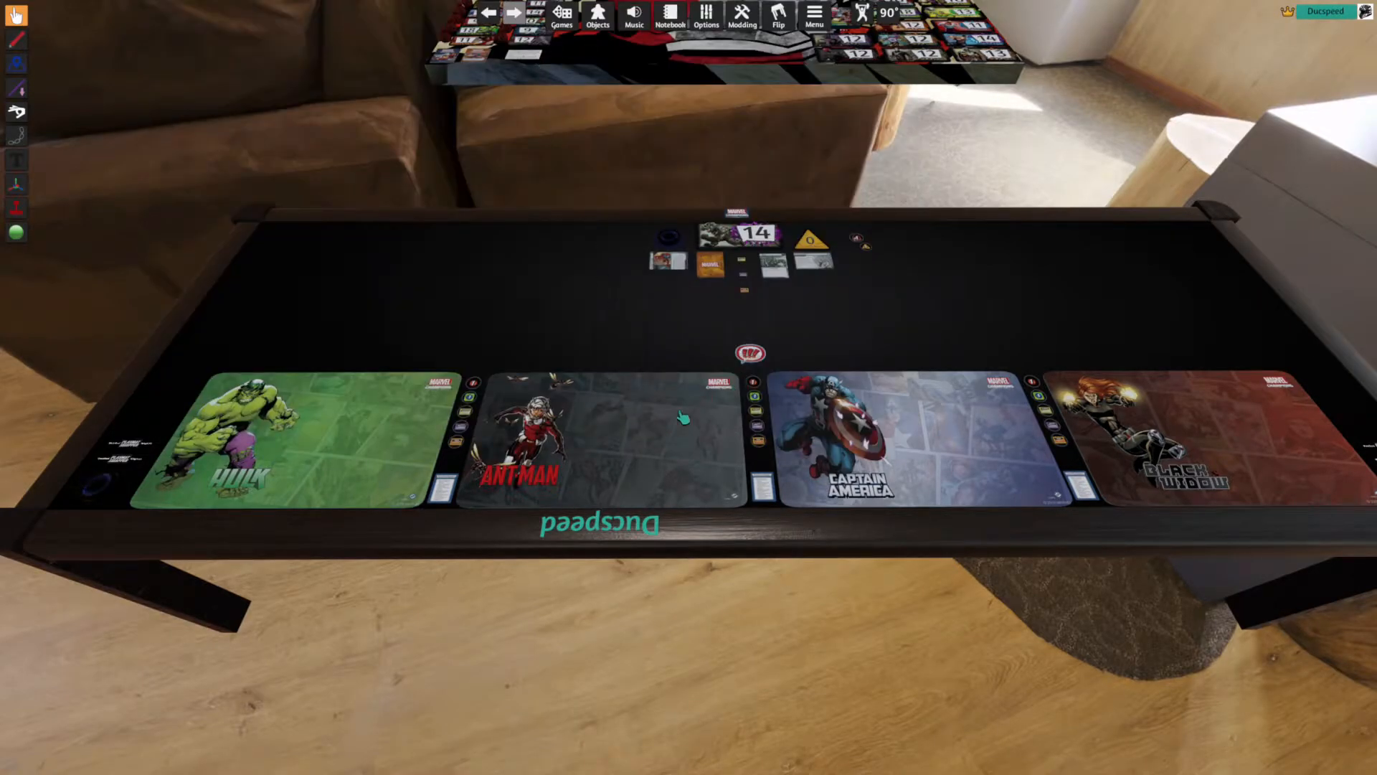
pyautogui.rightClick(682, 419)
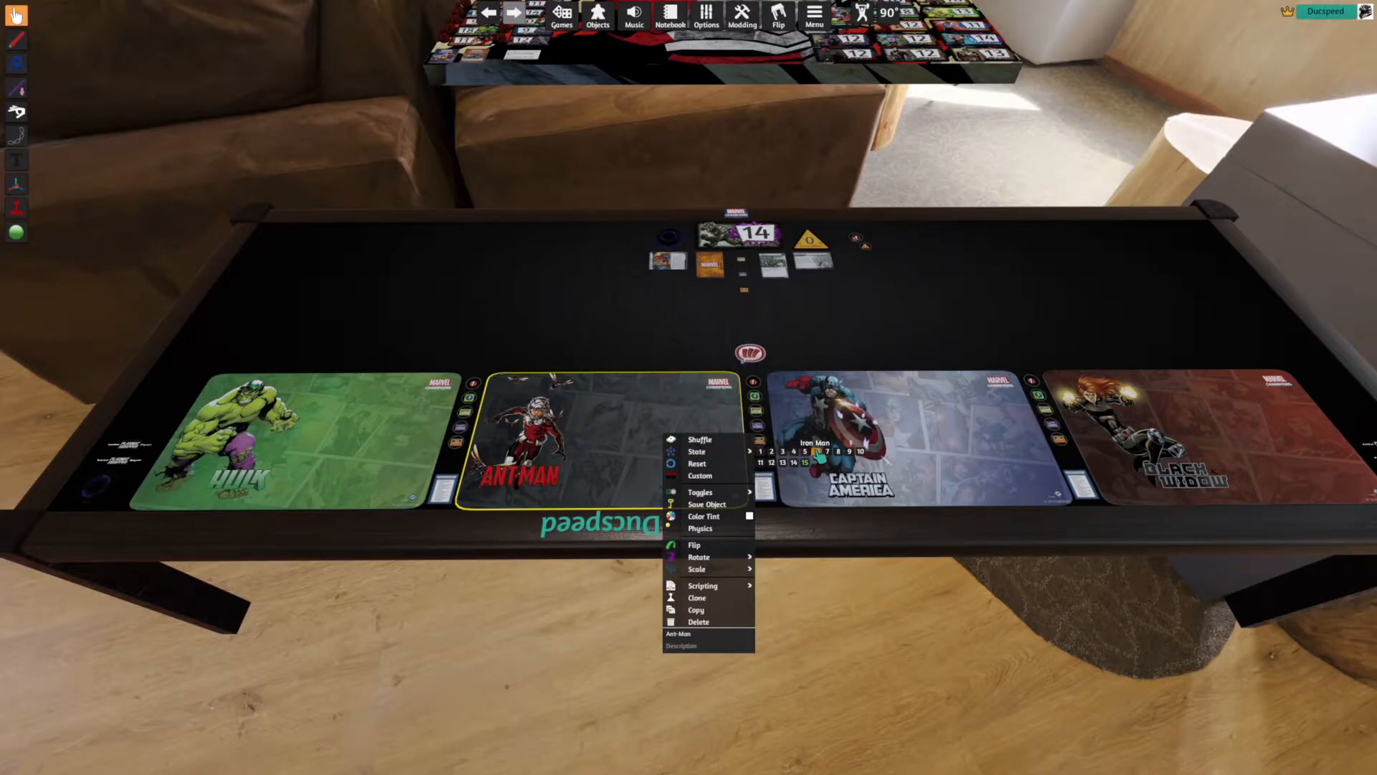
pyautogui.click(694, 545)
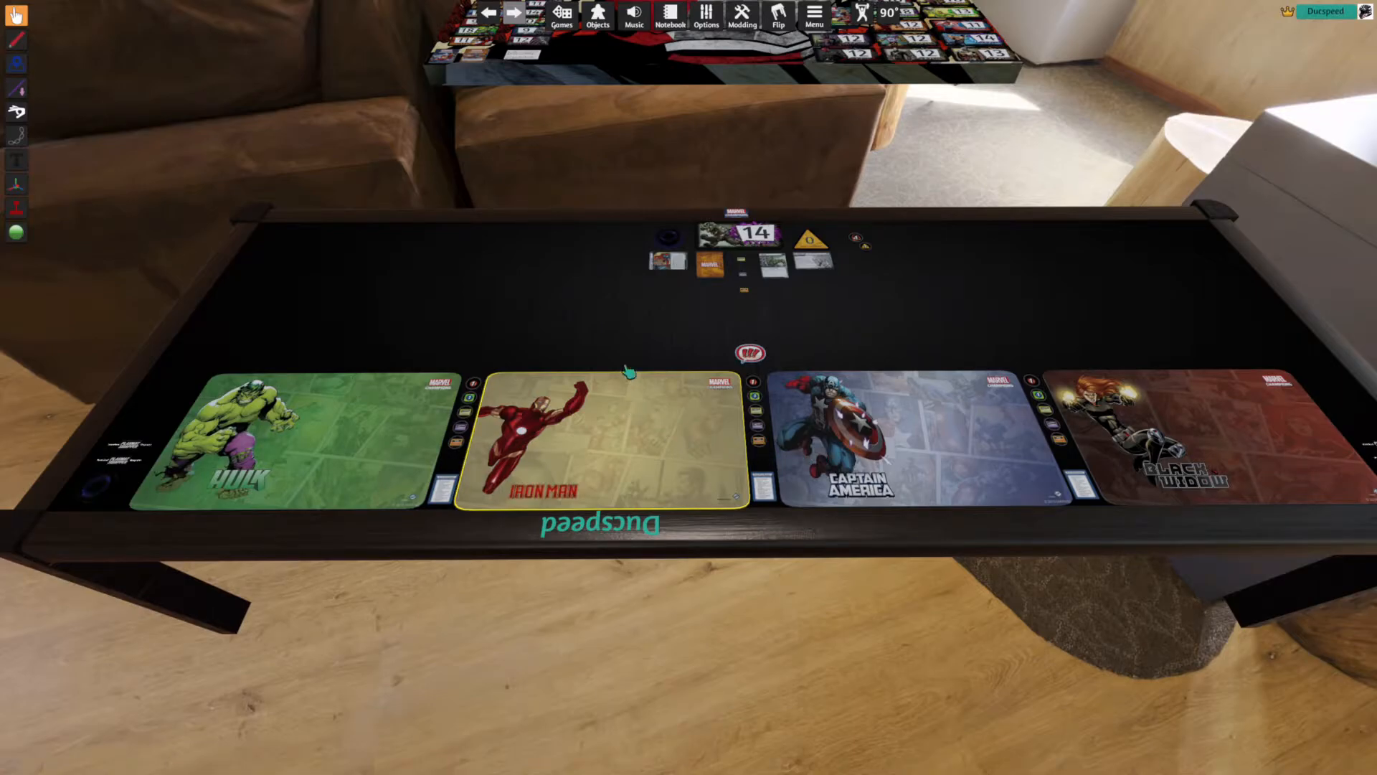
pyautogui.moveTo(634, 401)
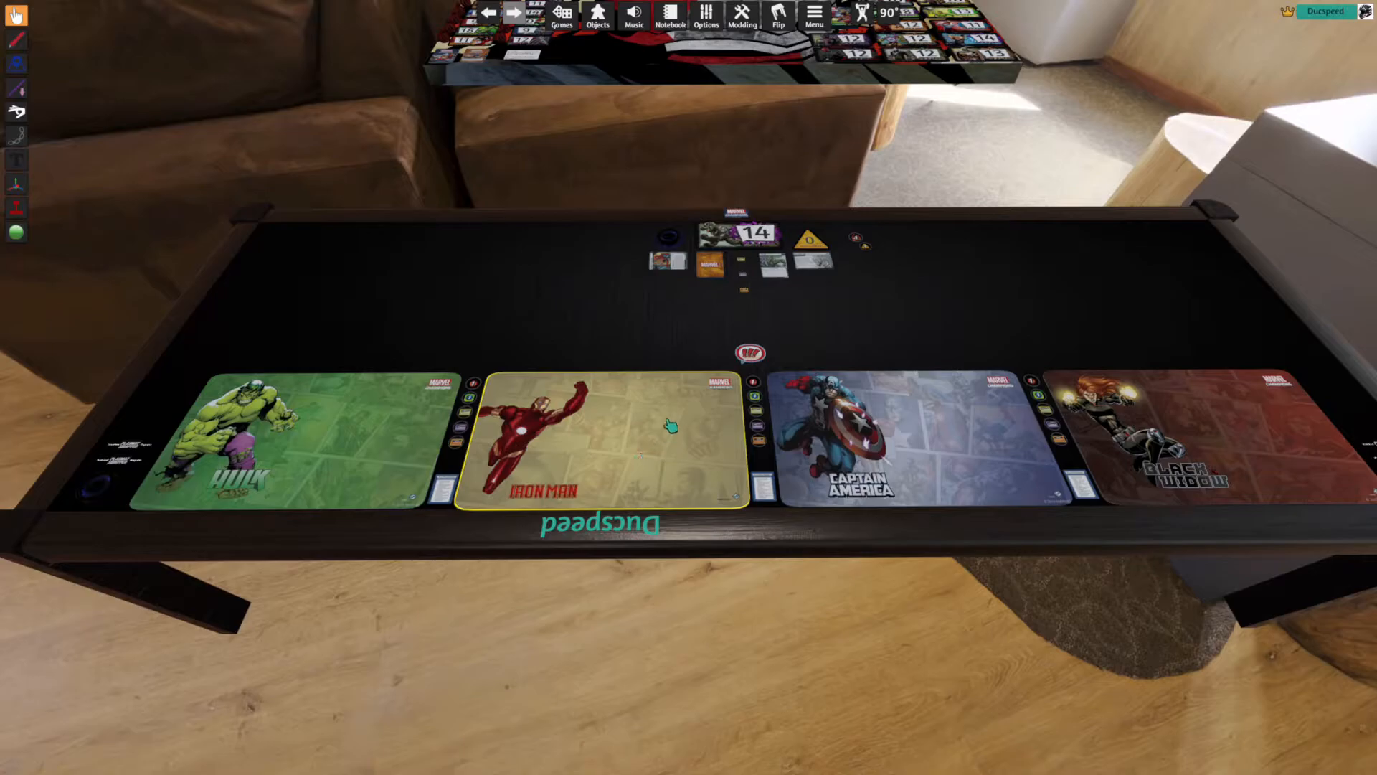
pyautogui.rightClick(667, 425)
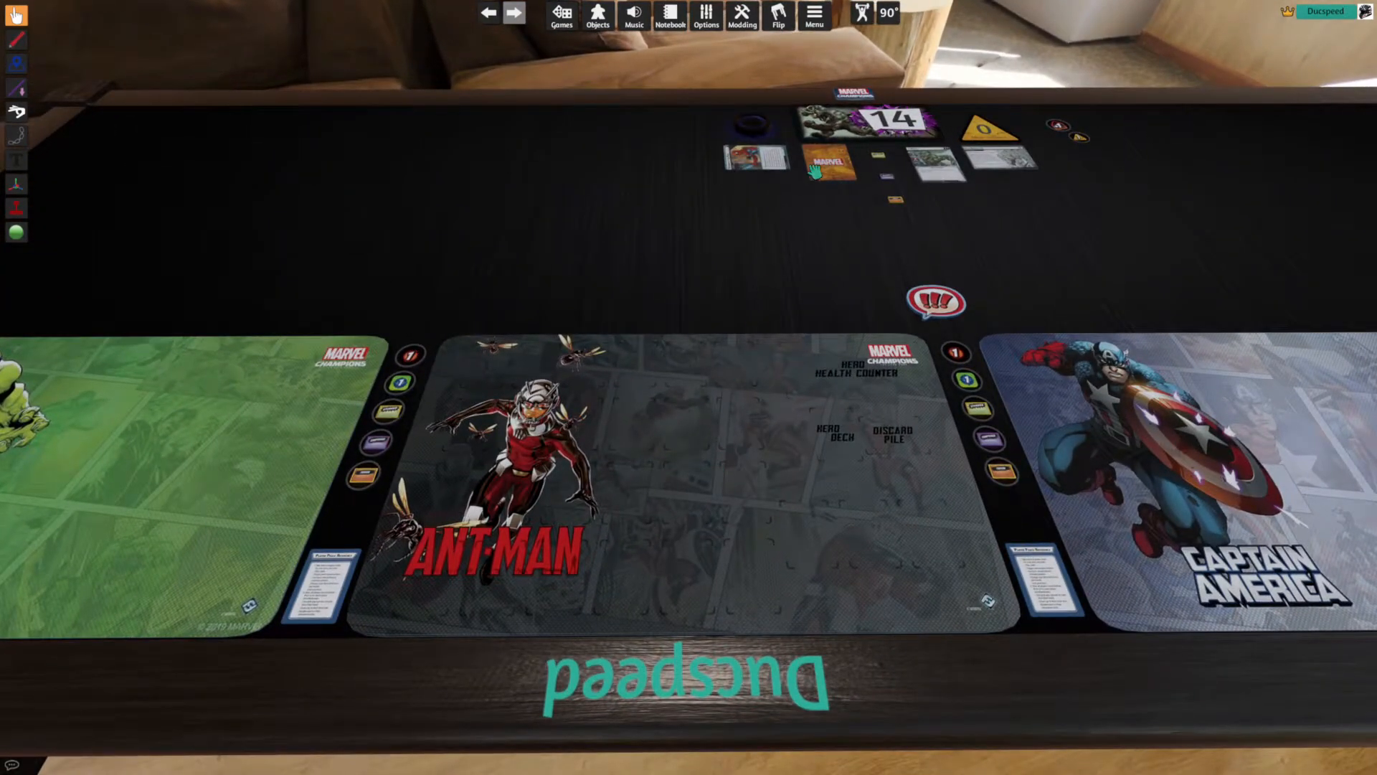
pyautogui.moveTo(695, 436)
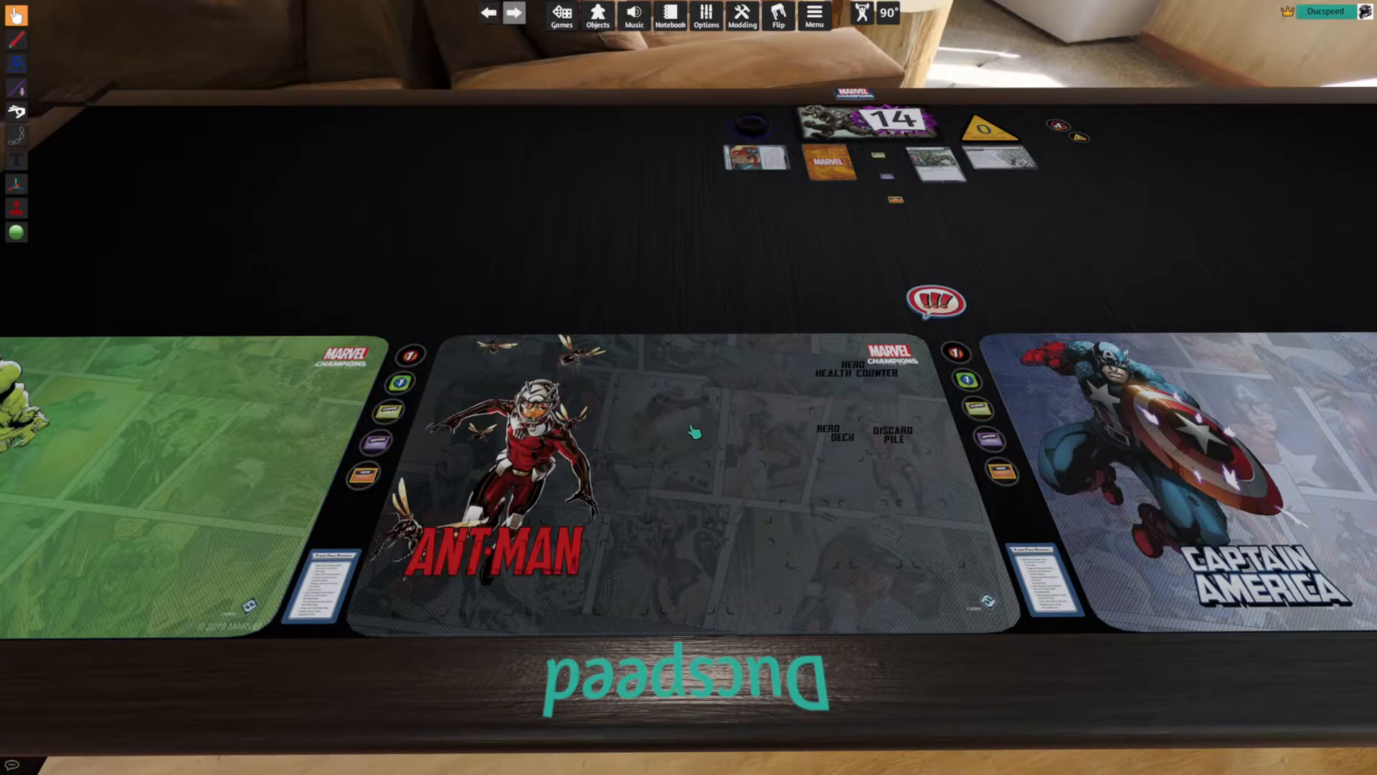
pyautogui.moveTo(673, 404)
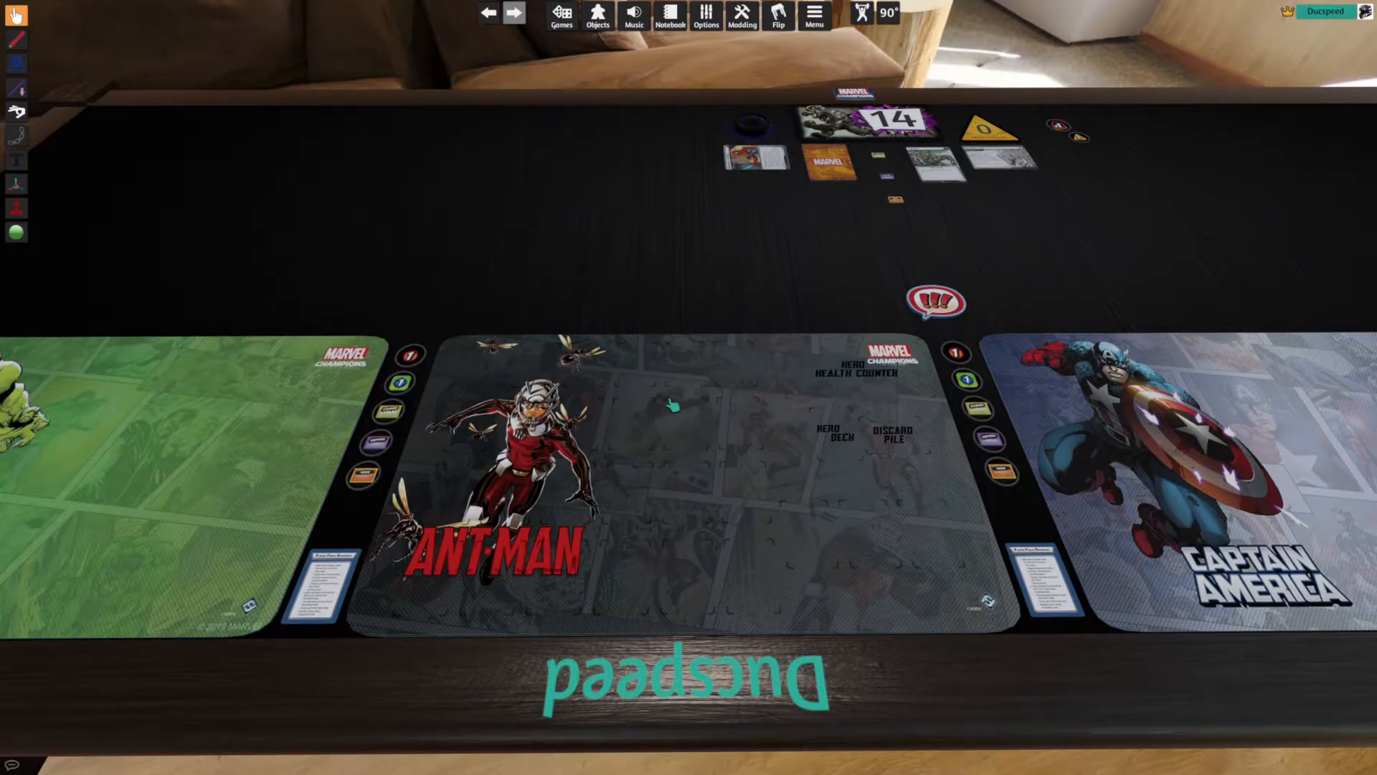
pyautogui.moveTo(880, 441)
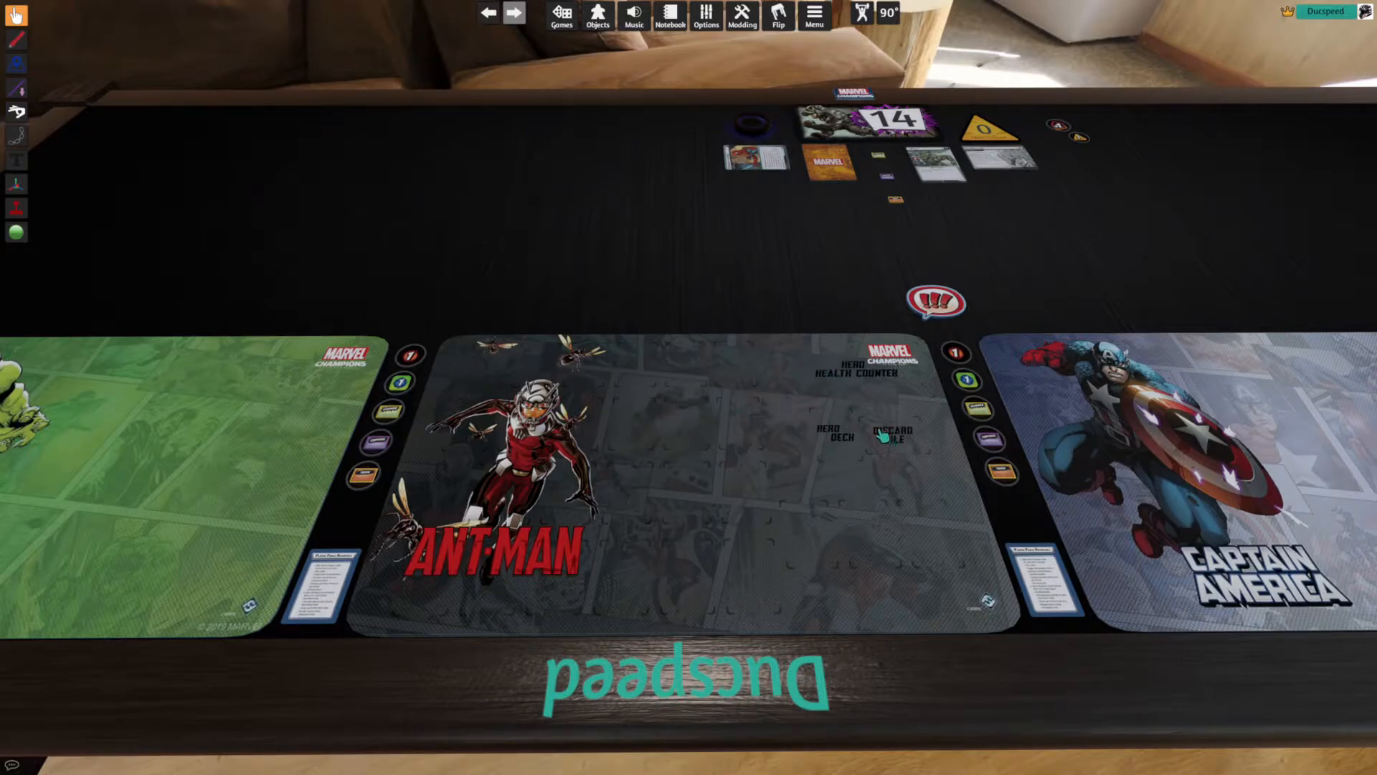
pyautogui.moveTo(804, 378)
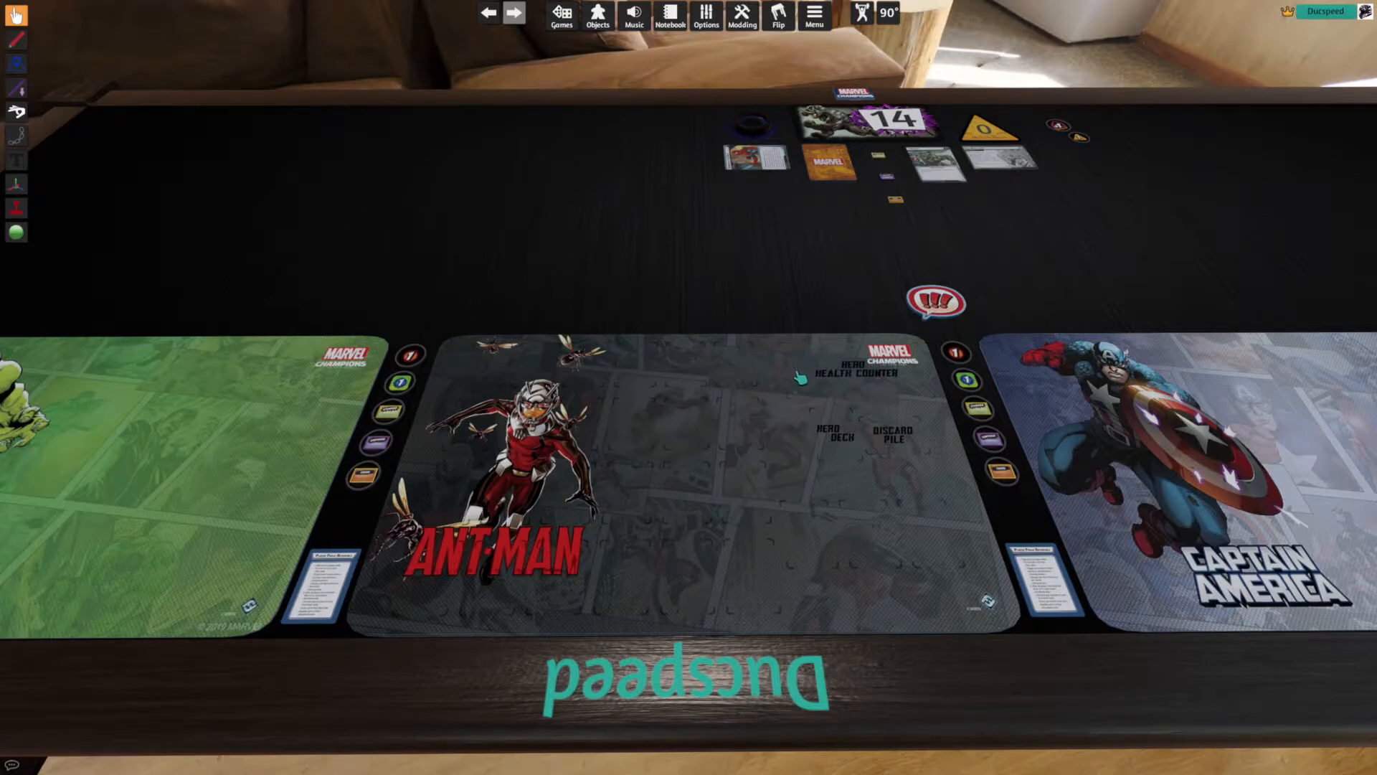
pyautogui.moveTo(835, 452)
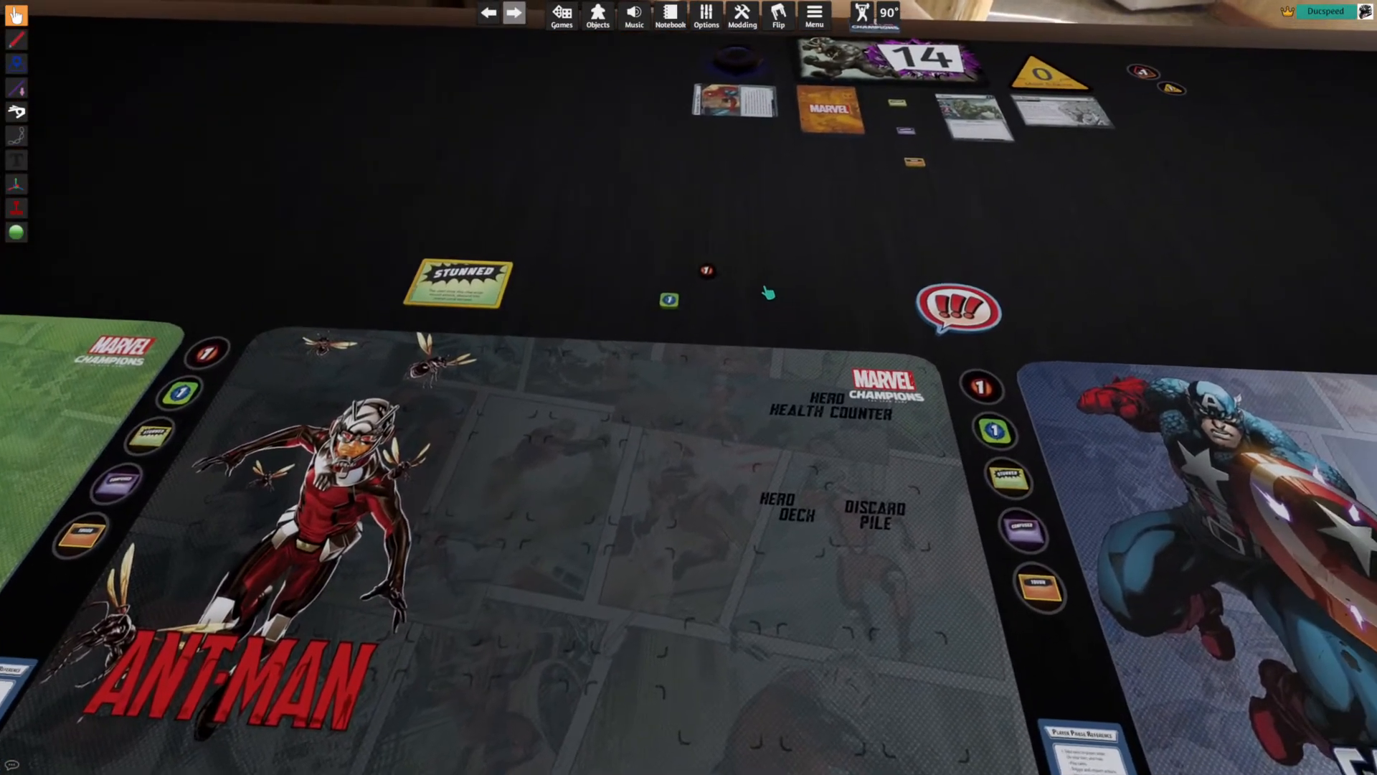
# - Step the damage token near the Stunned card through three of its states
pyautogui.rightClick(706, 272)
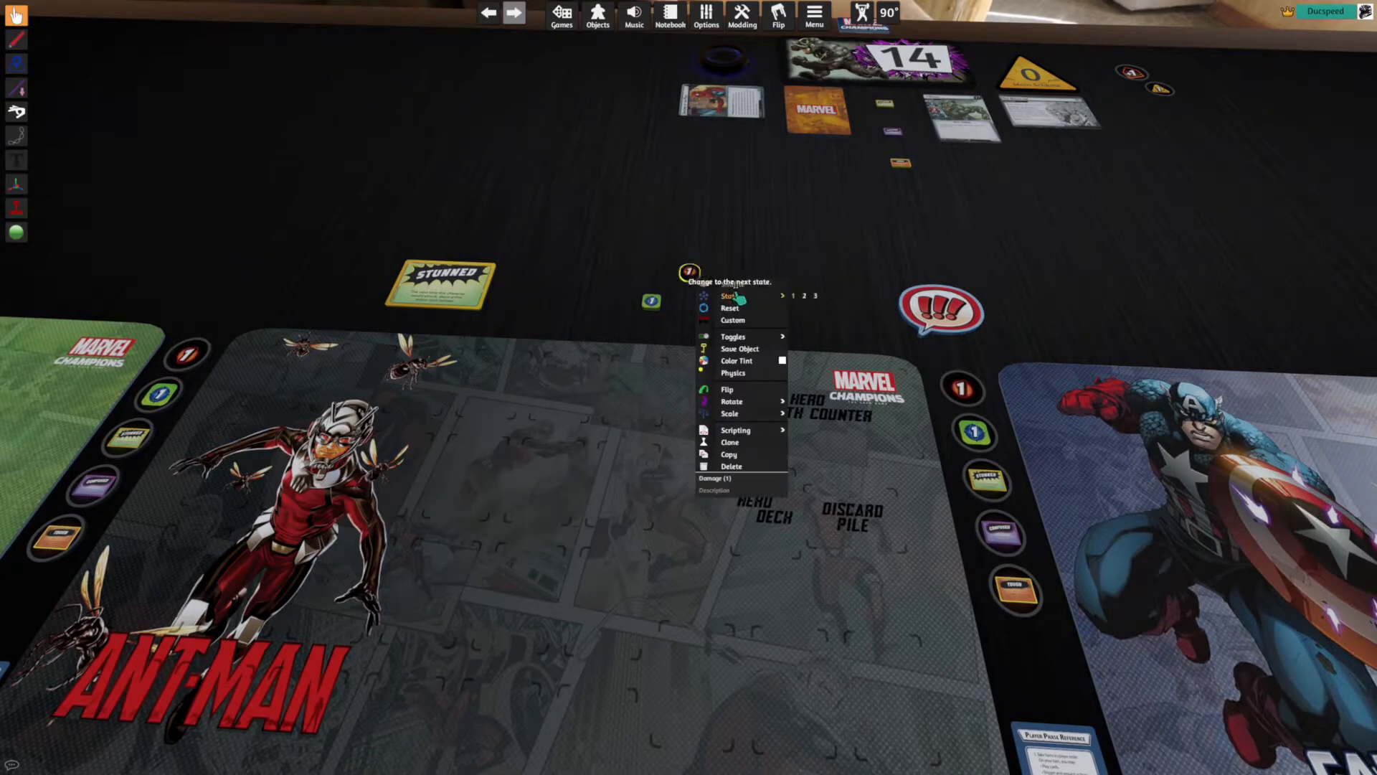
pyautogui.click(727, 295)
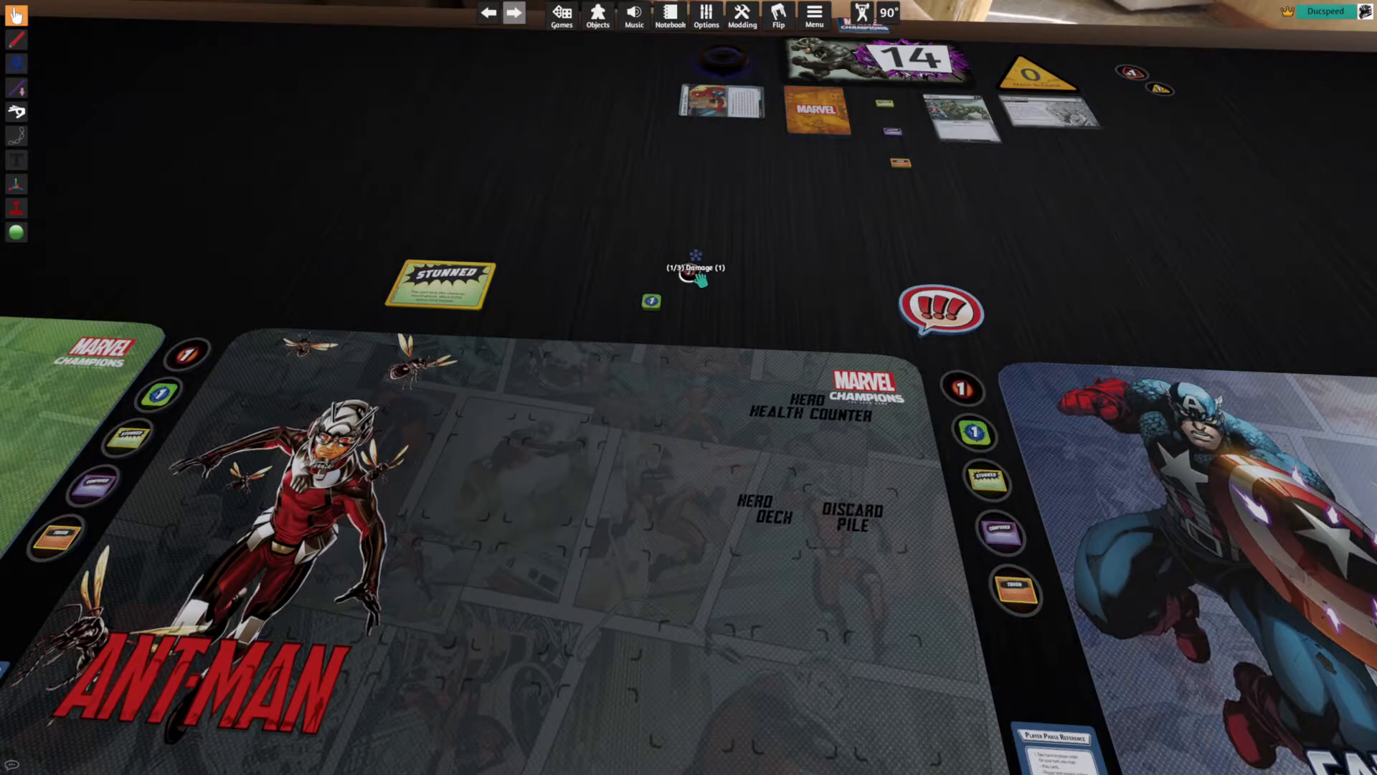
pyautogui.click(696, 256)
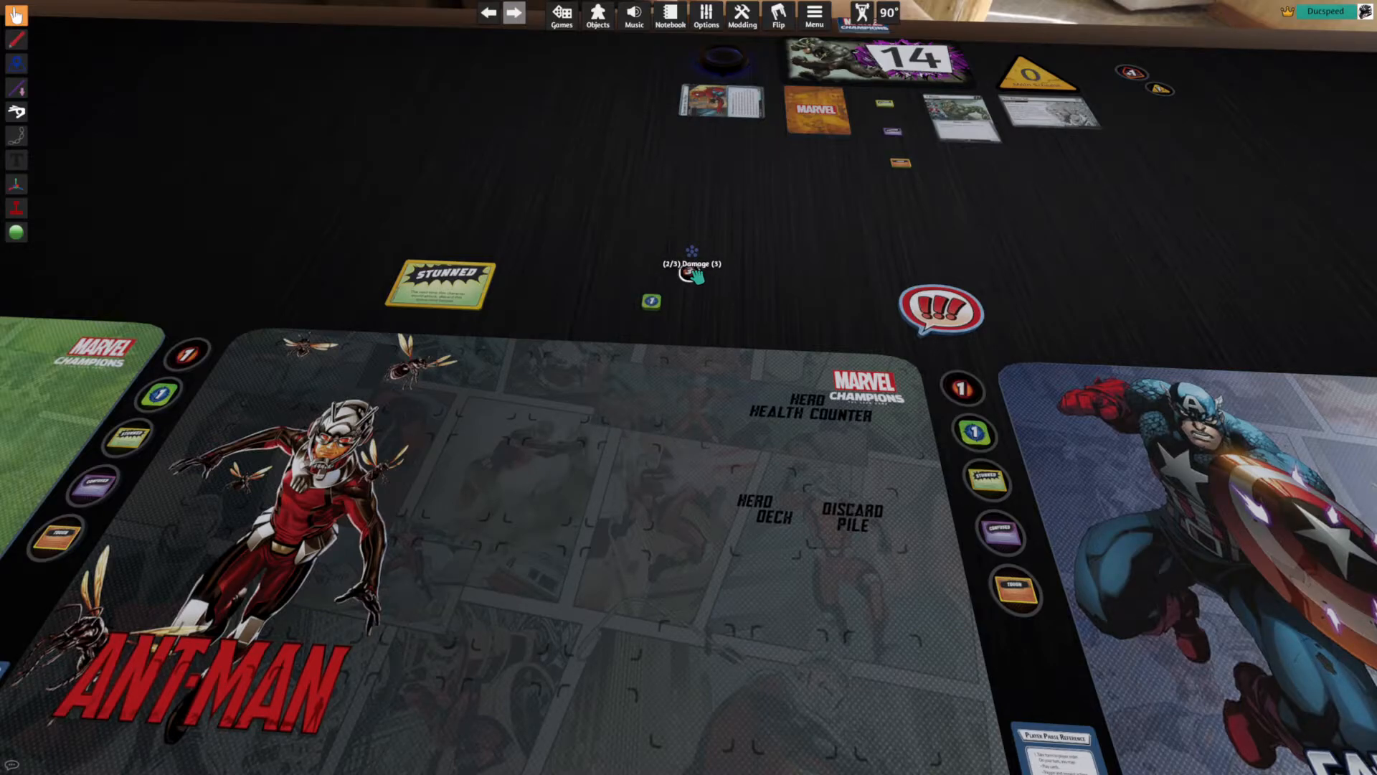
pyautogui.click(680, 277)
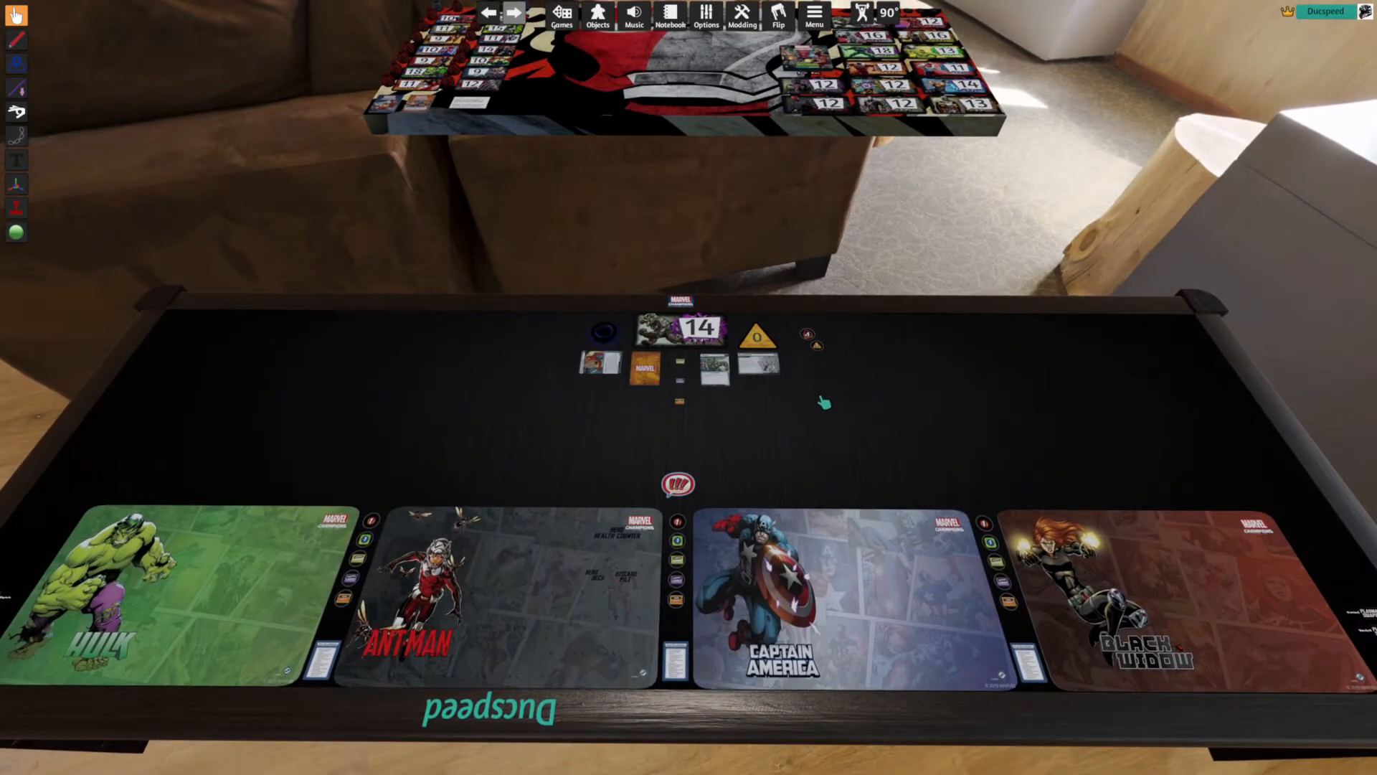
pyautogui.moveTo(846, 422)
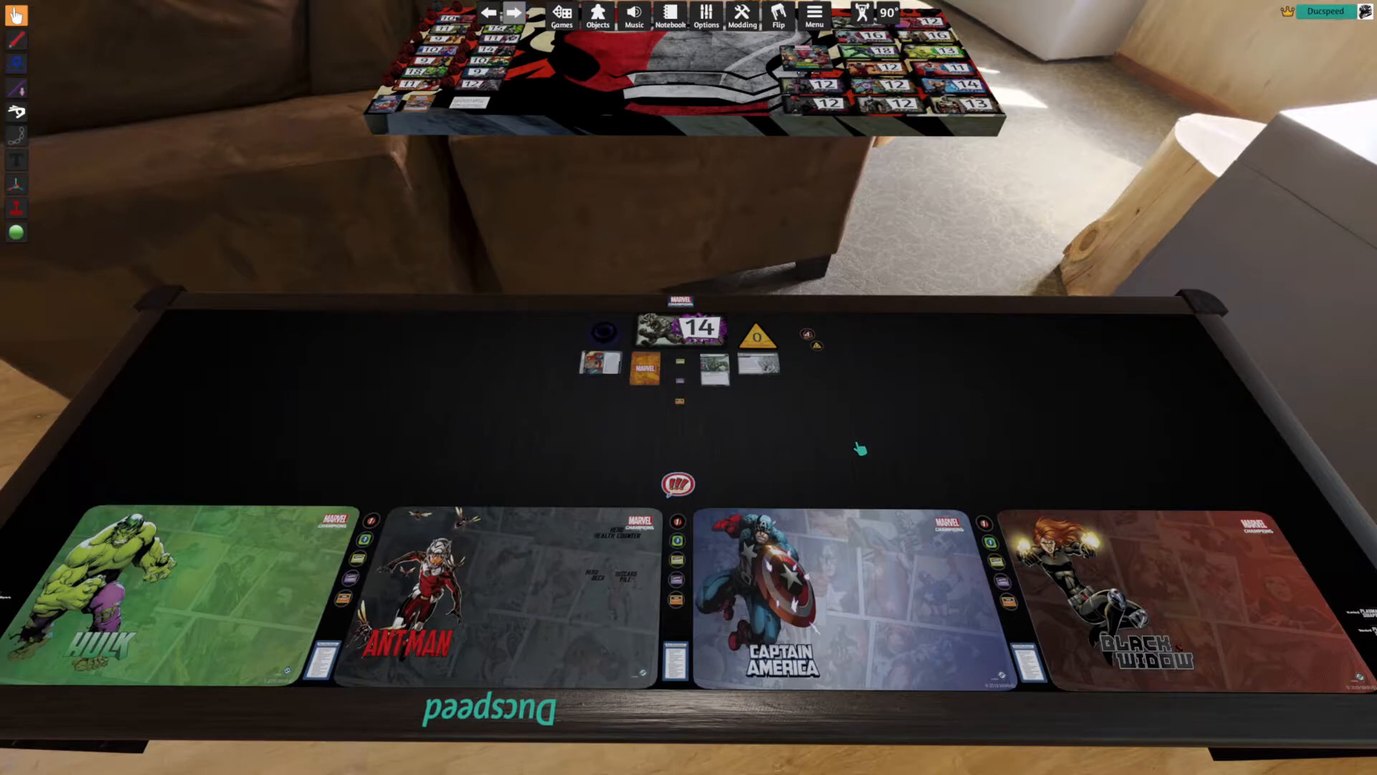
pyautogui.moveTo(856, 436)
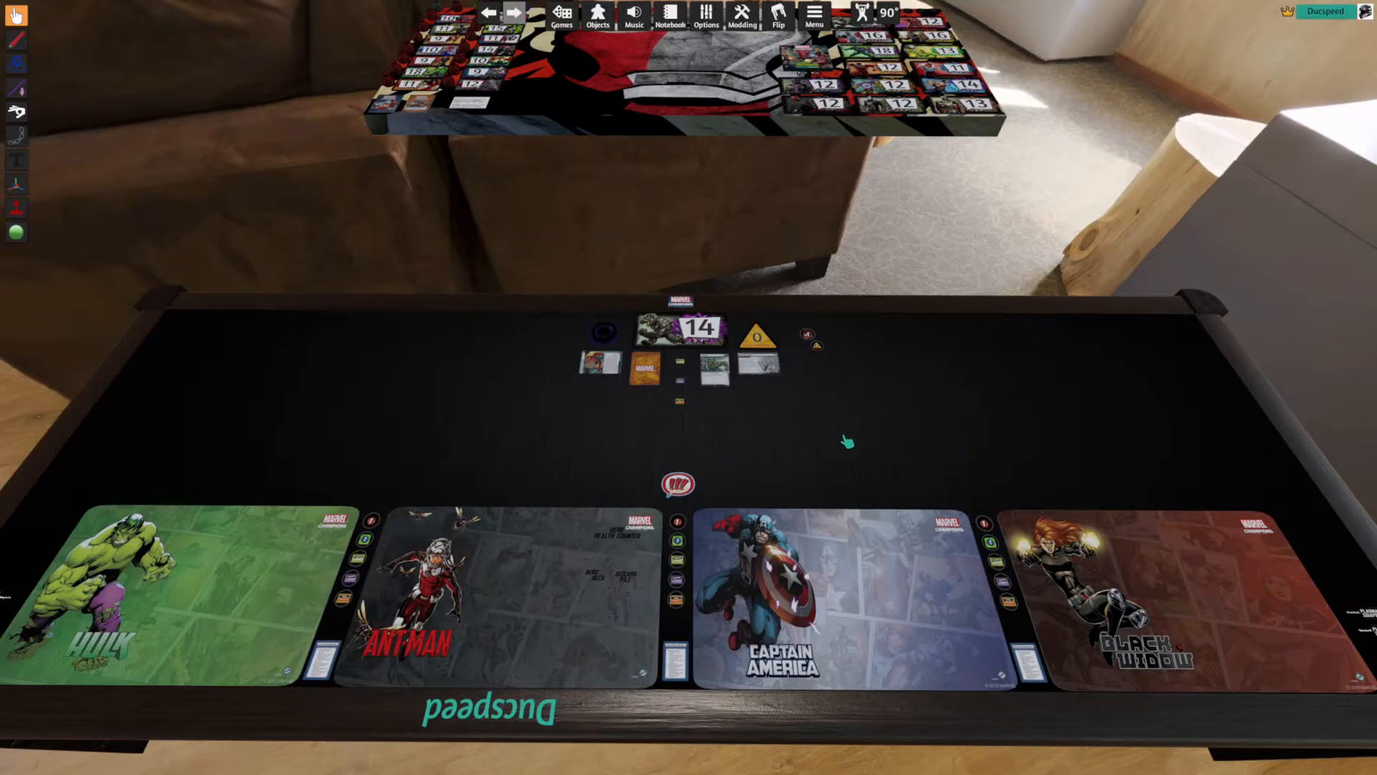
pyautogui.moveTo(652, 295)
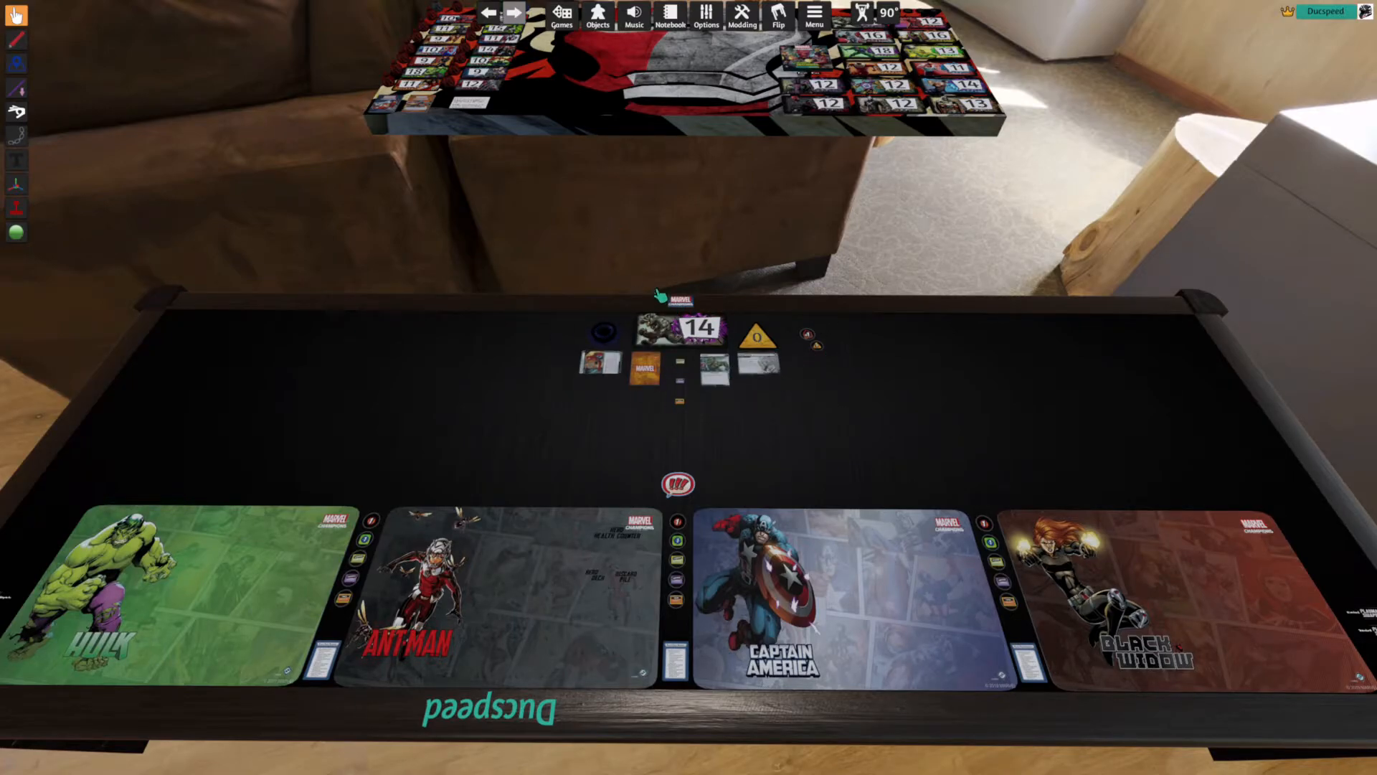
pyautogui.moveTo(822, 430)
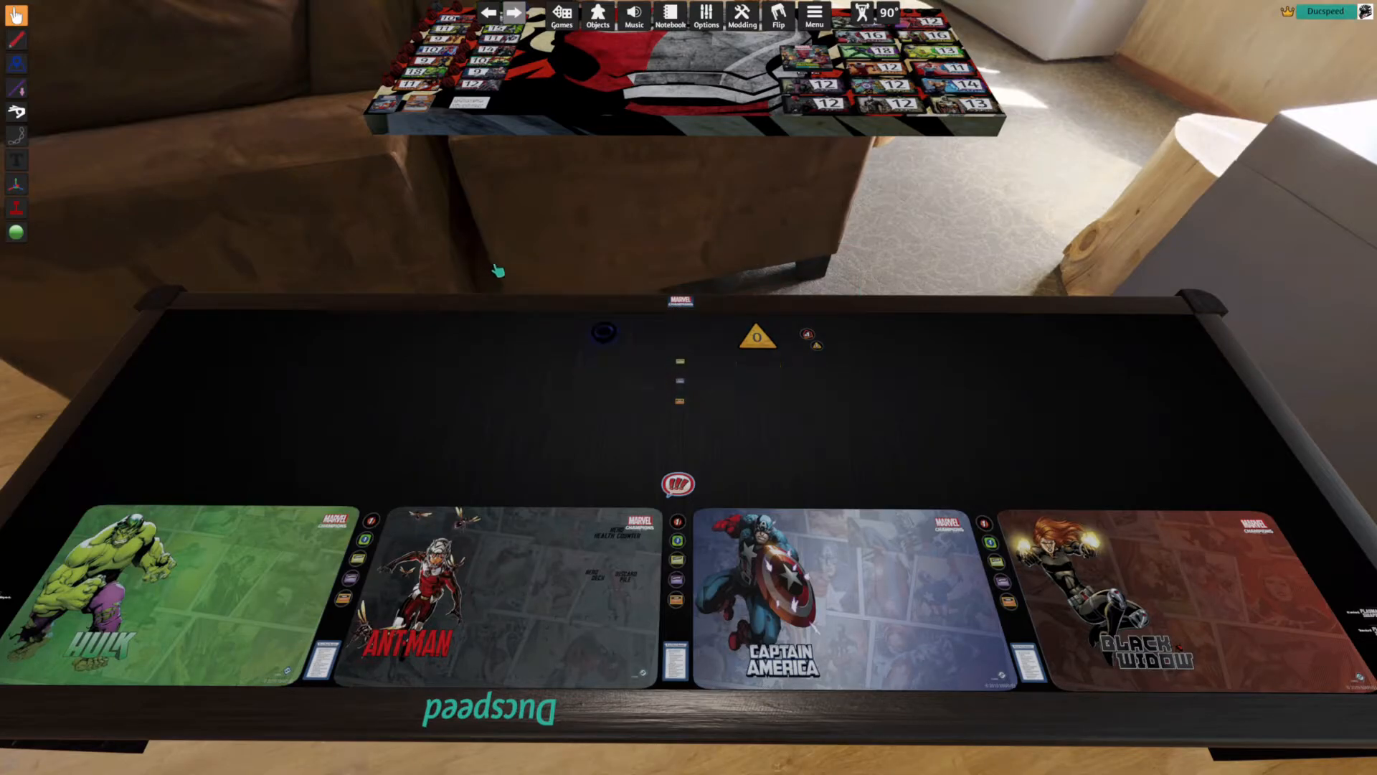
pyautogui.moveTo(704, 318)
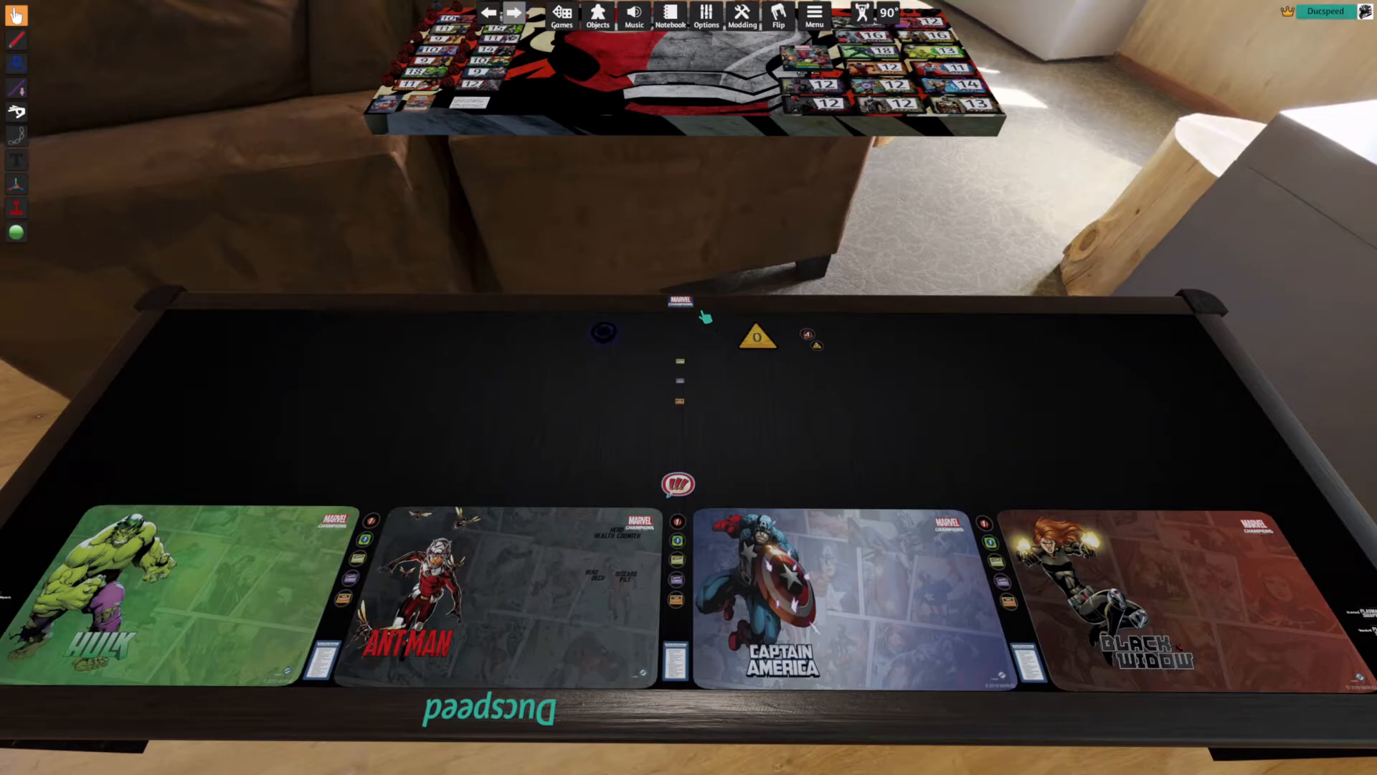
pyautogui.moveTo(683, 309)
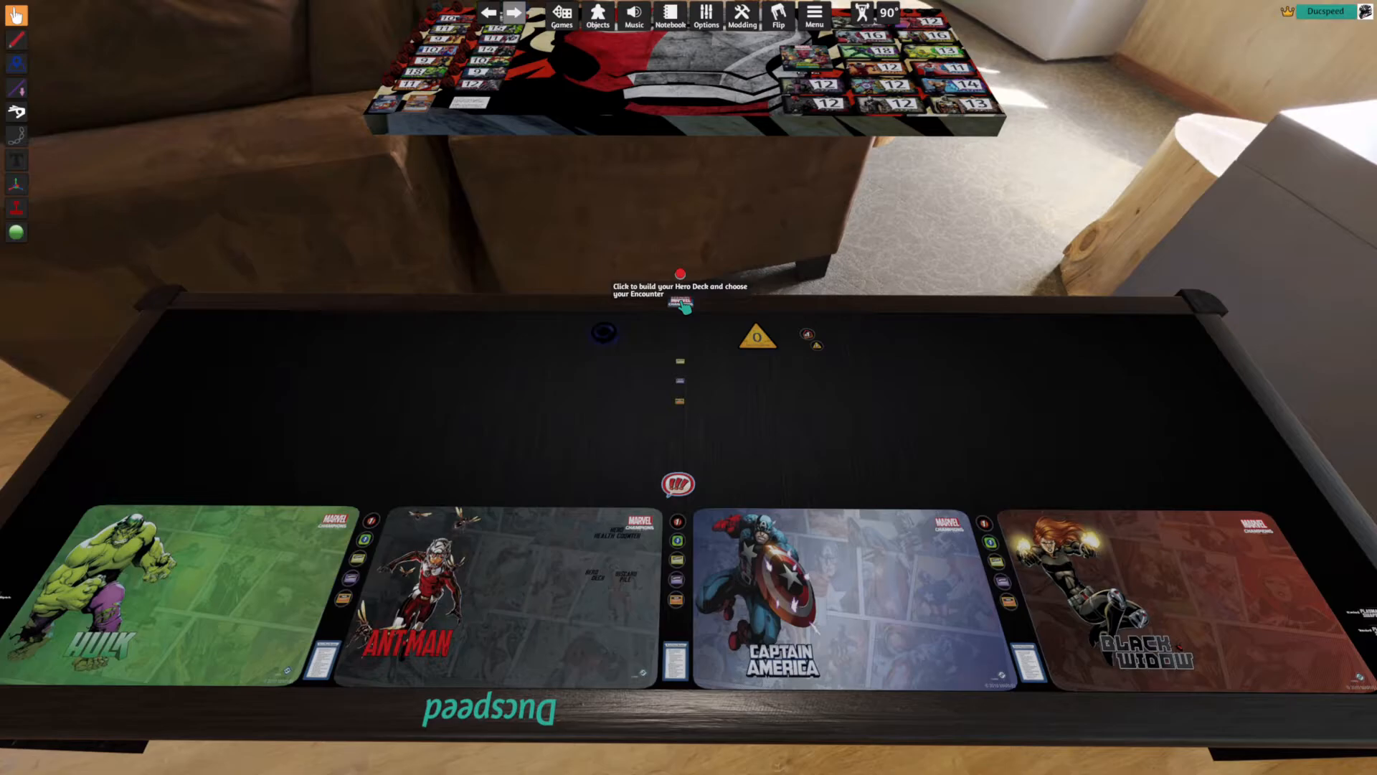
# - In the Encounter Builder, choose the Green Goblin - Mutagen Formula scenario
pyautogui.click(677, 307)
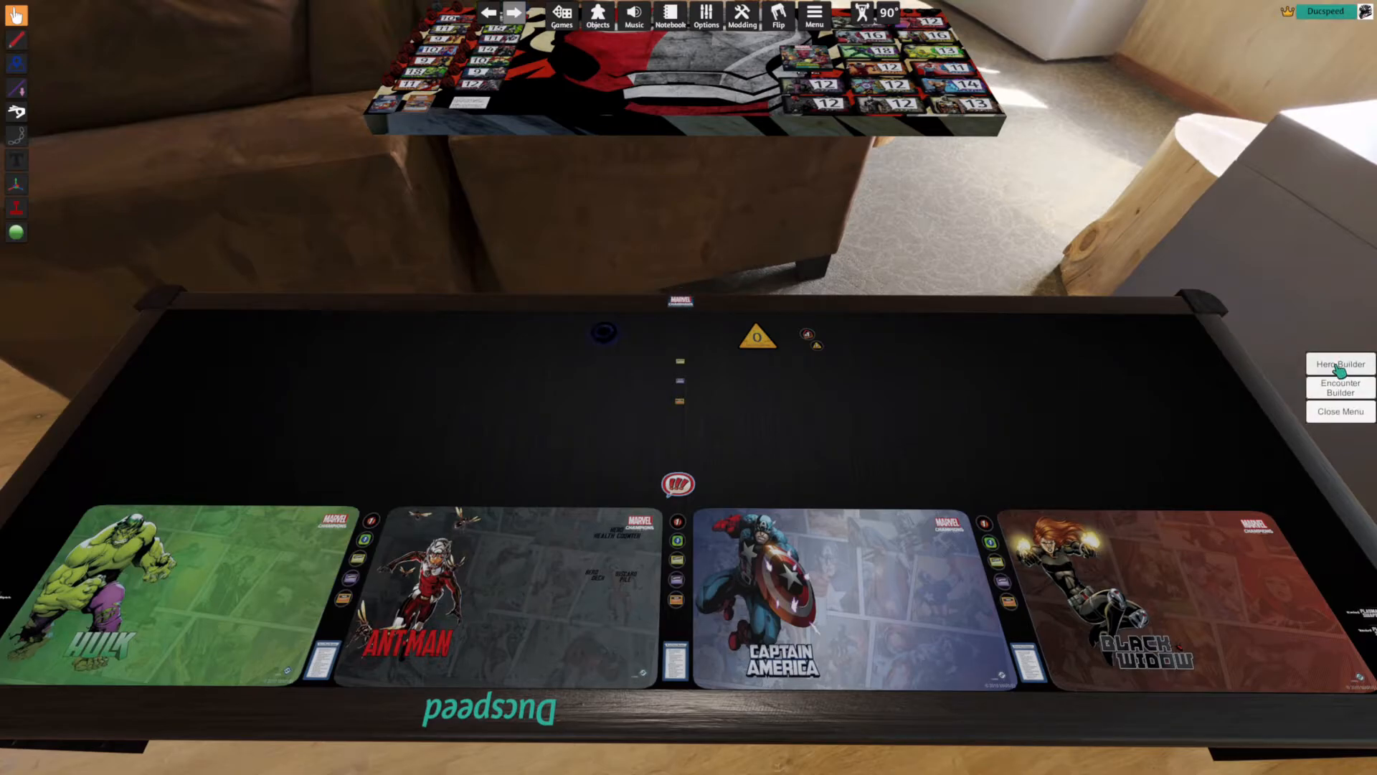
pyautogui.moveTo(1355, 396)
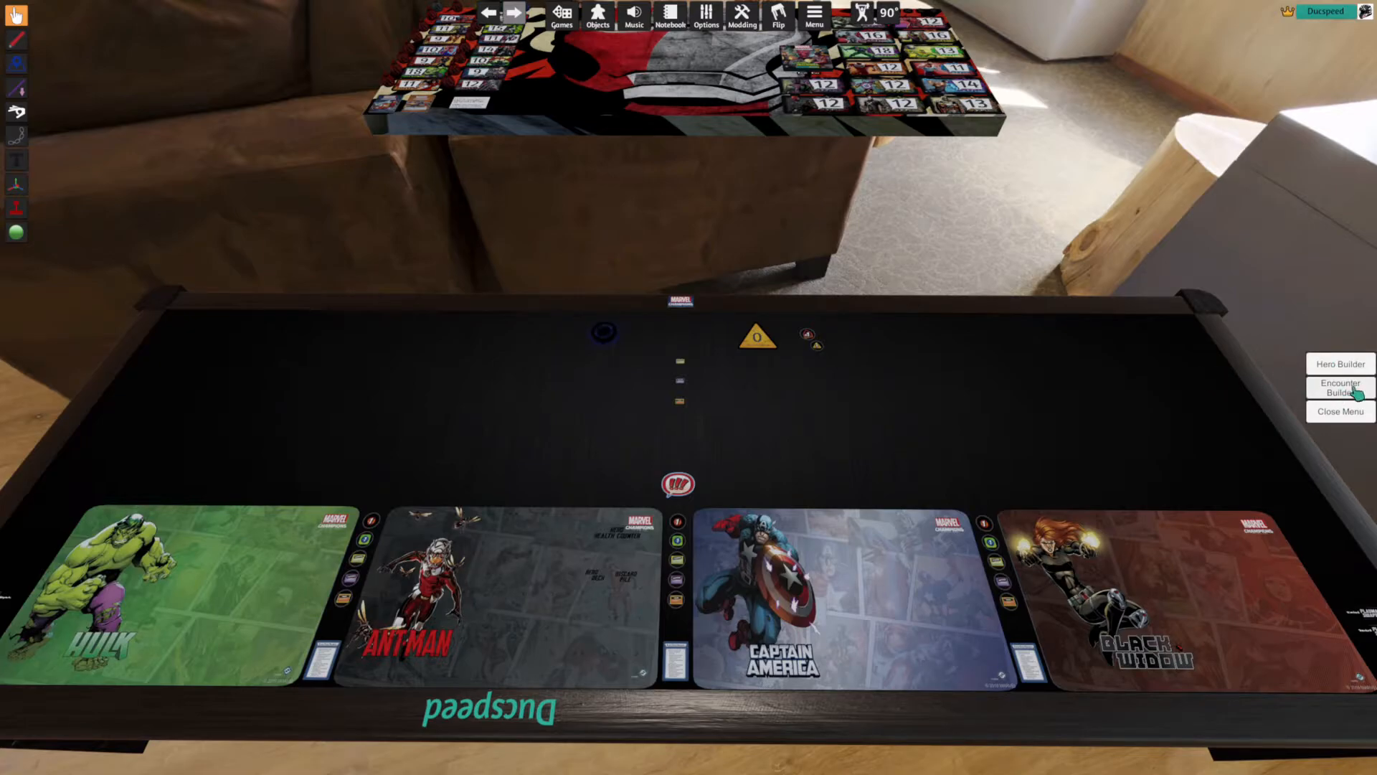
pyautogui.click(1338, 387)
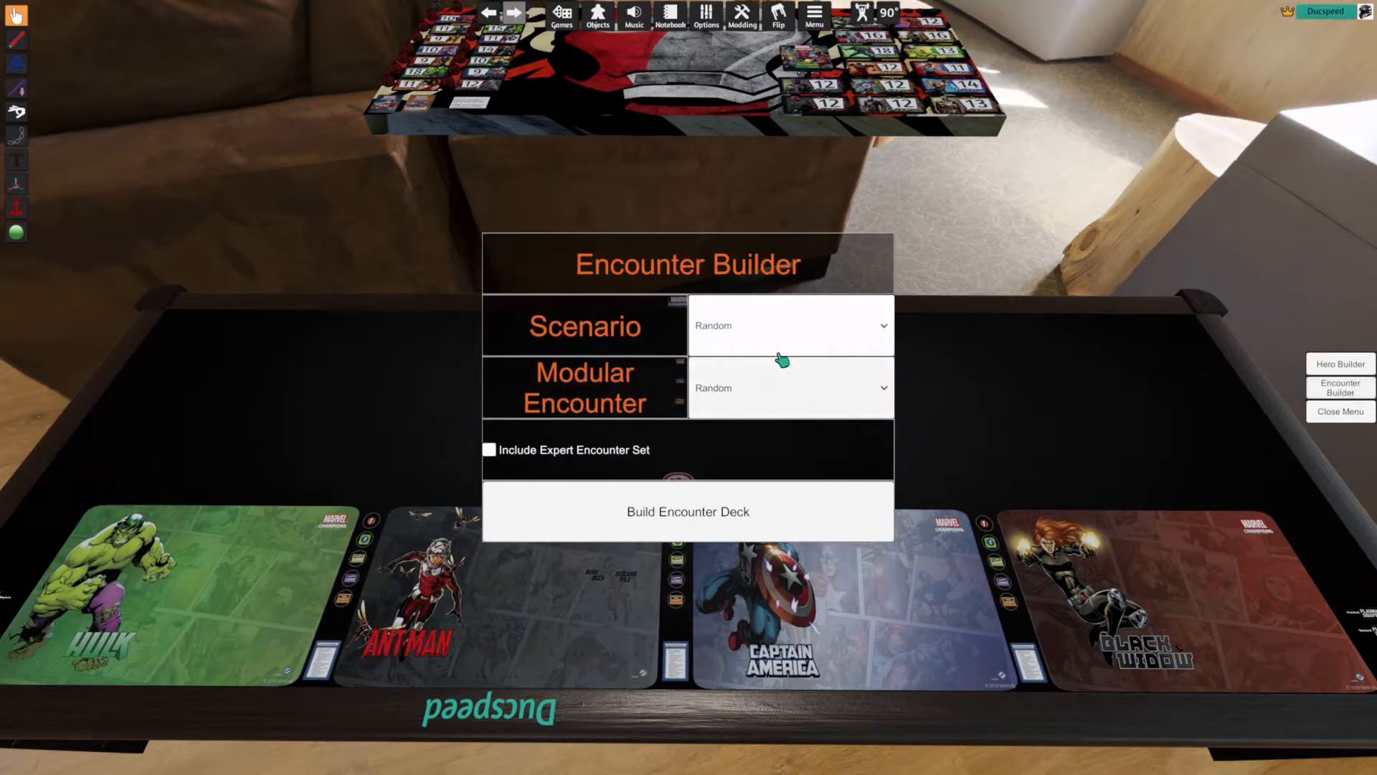
pyautogui.moveTo(863, 337)
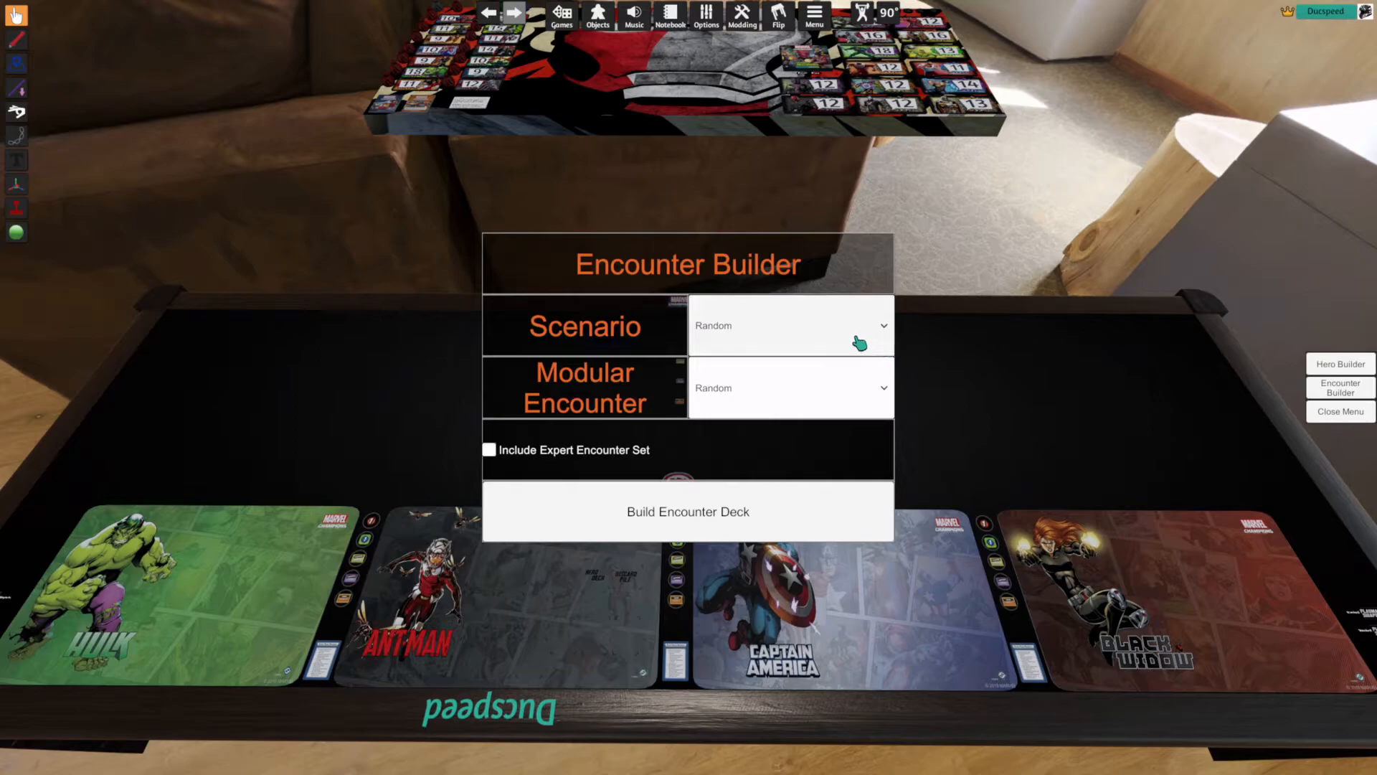
pyautogui.click(790, 326)
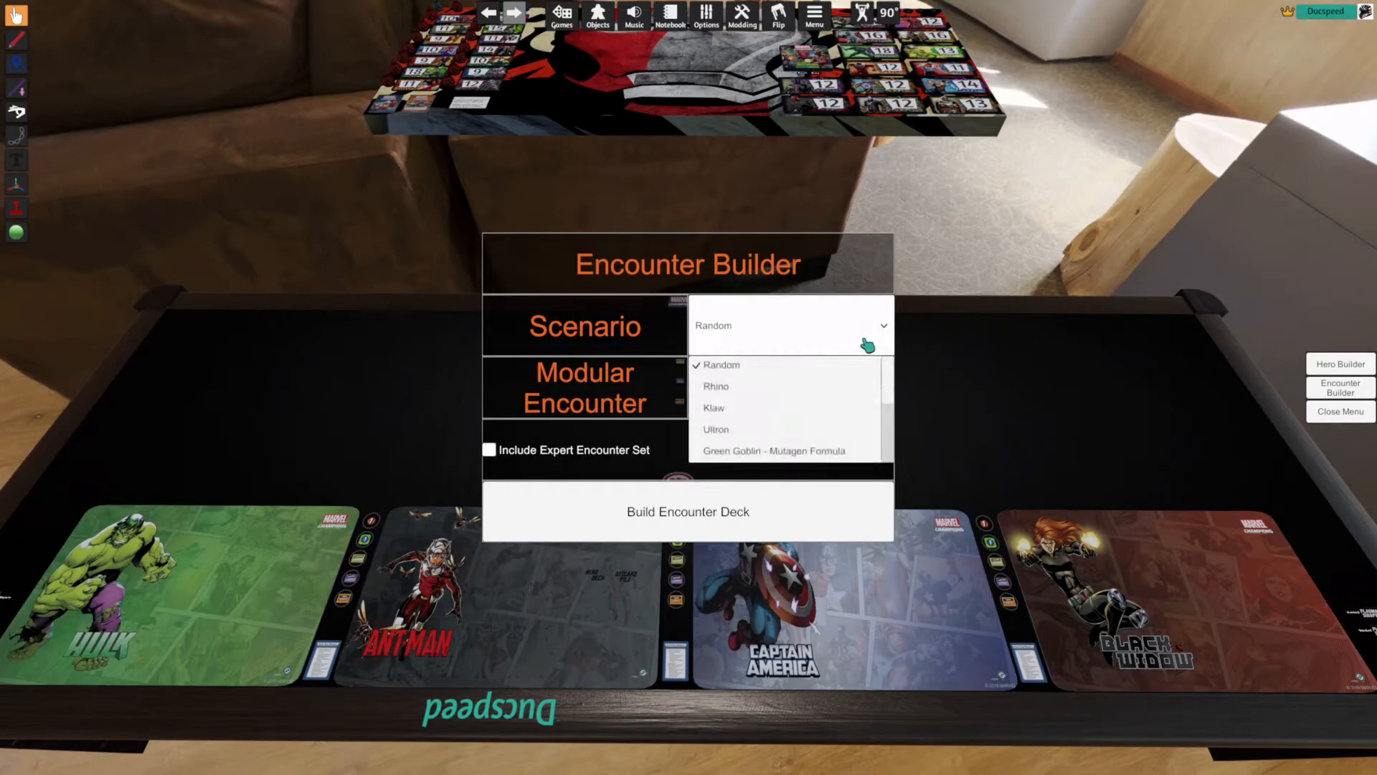
pyautogui.scroll(-3)
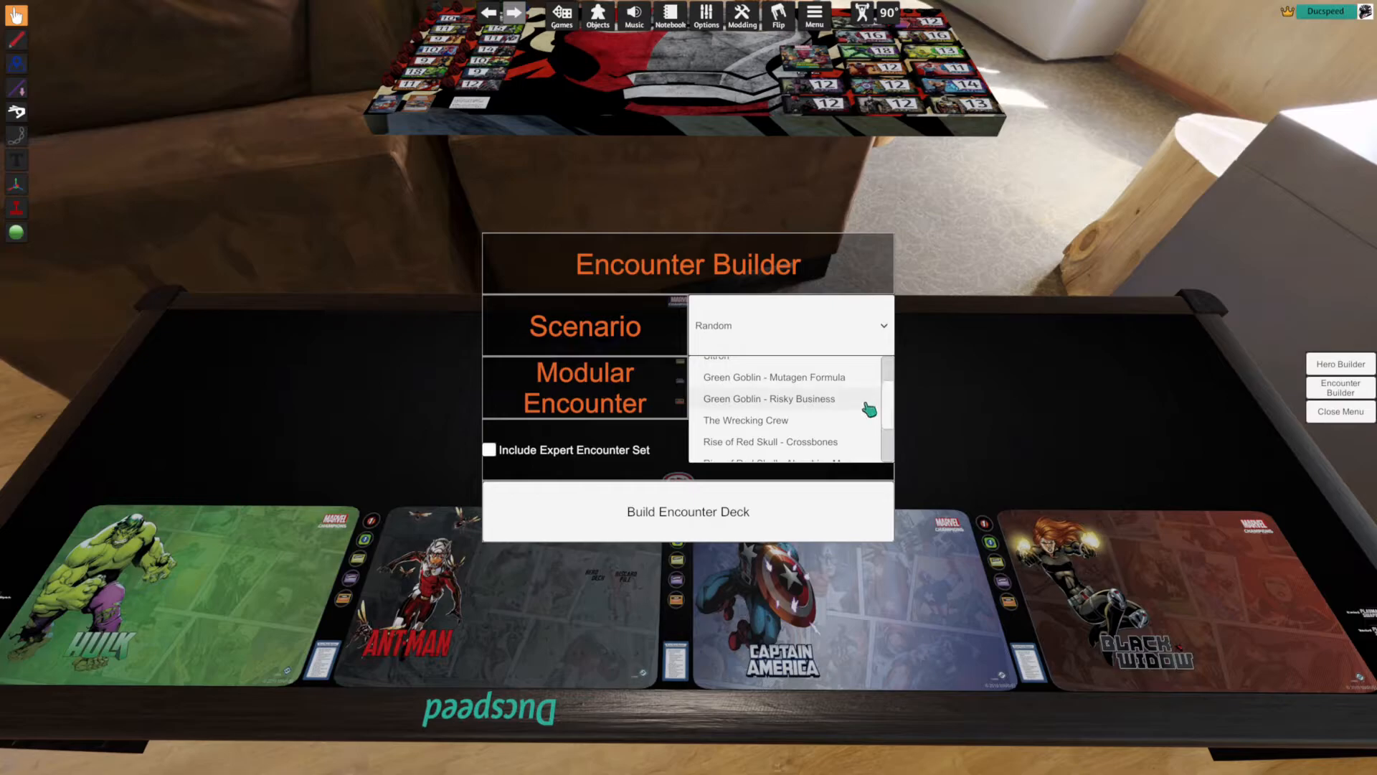
pyautogui.moveTo(852, 385)
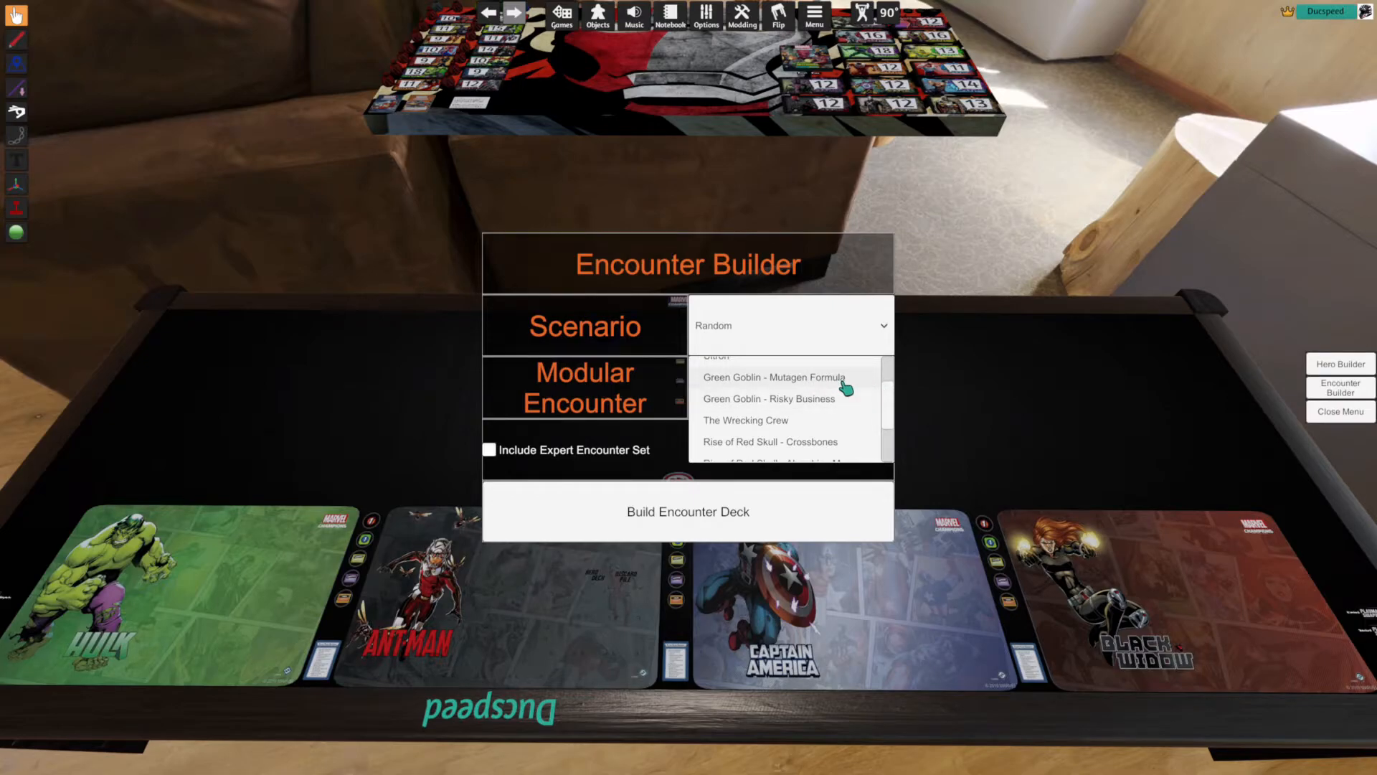
pyautogui.click(774, 377)
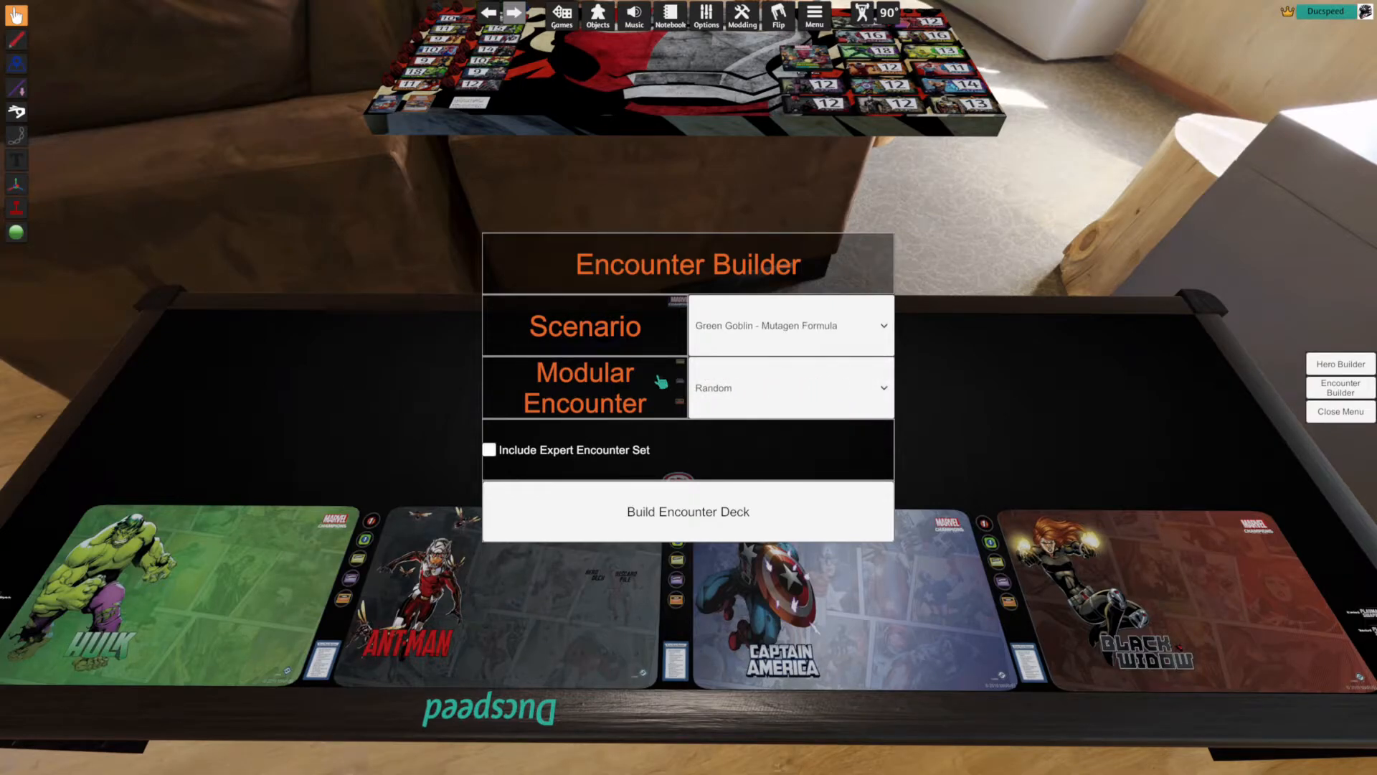
# - Add the Goblin Gimmicks modular set, include the expert set, and build the encounter deck
pyautogui.click(791, 387)
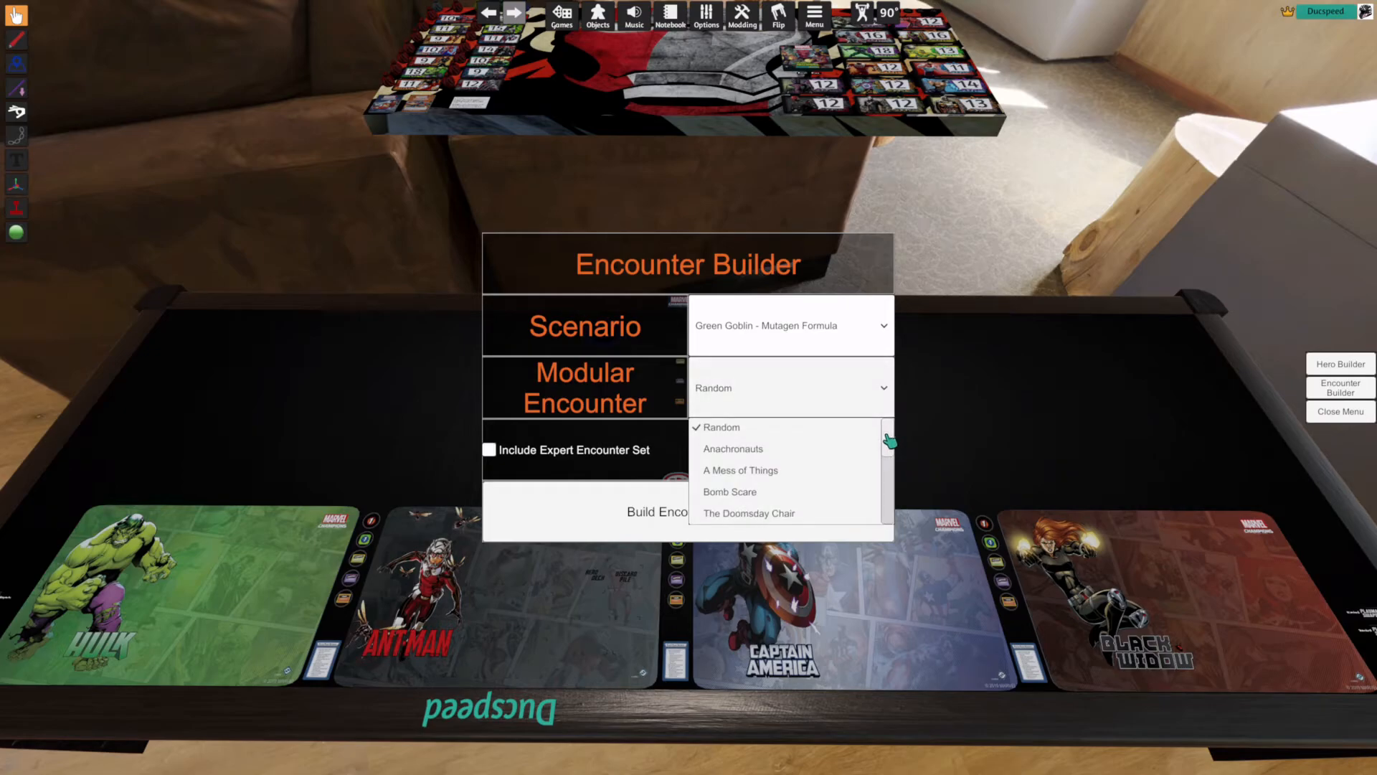
pyautogui.scroll(-3)
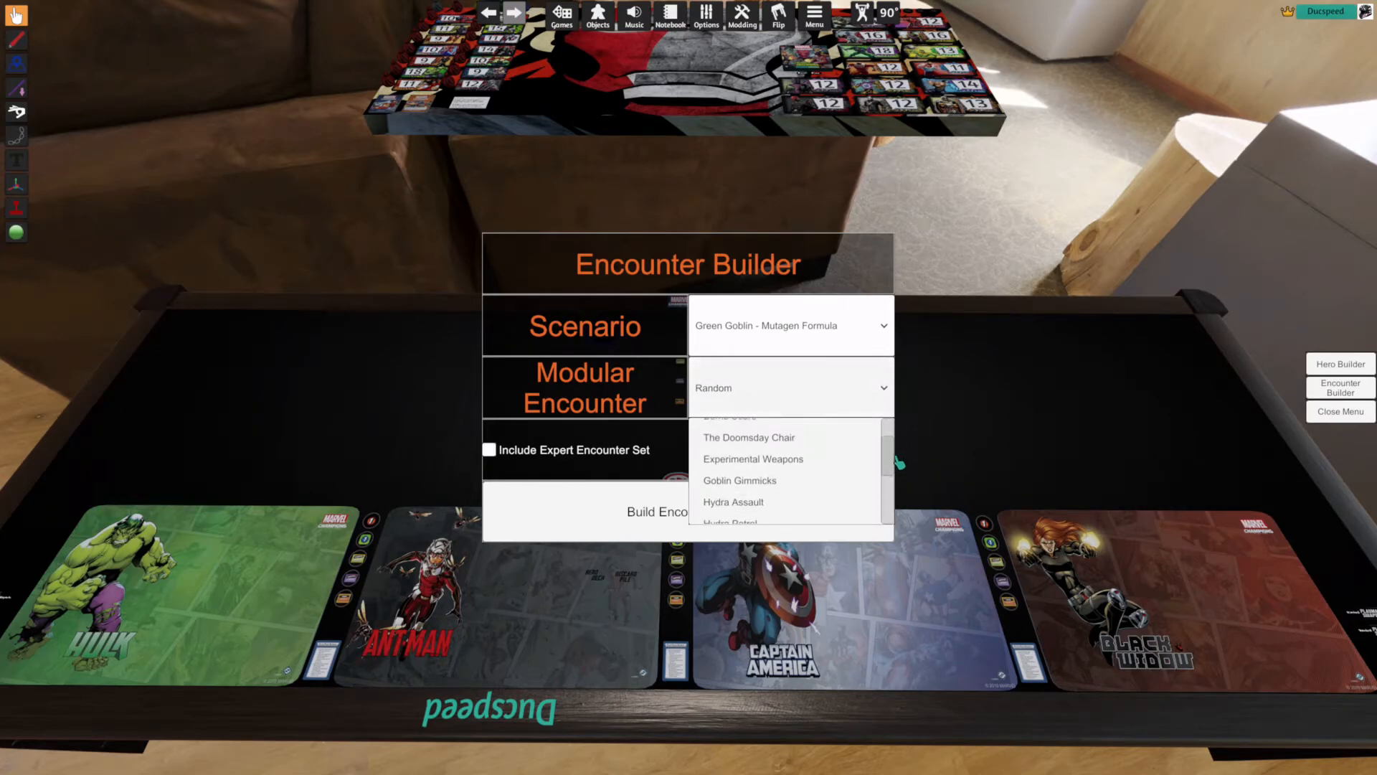
pyautogui.click(740, 481)
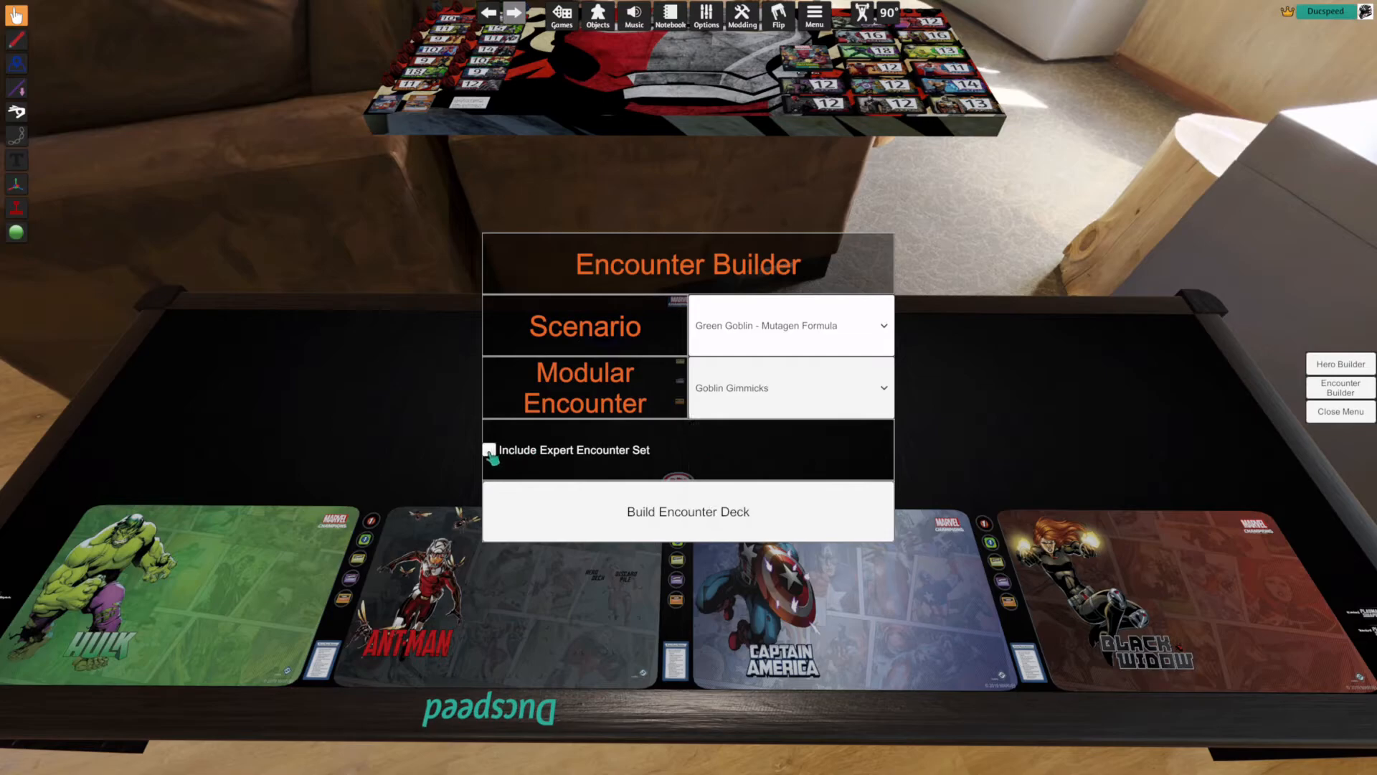
pyautogui.click(491, 449)
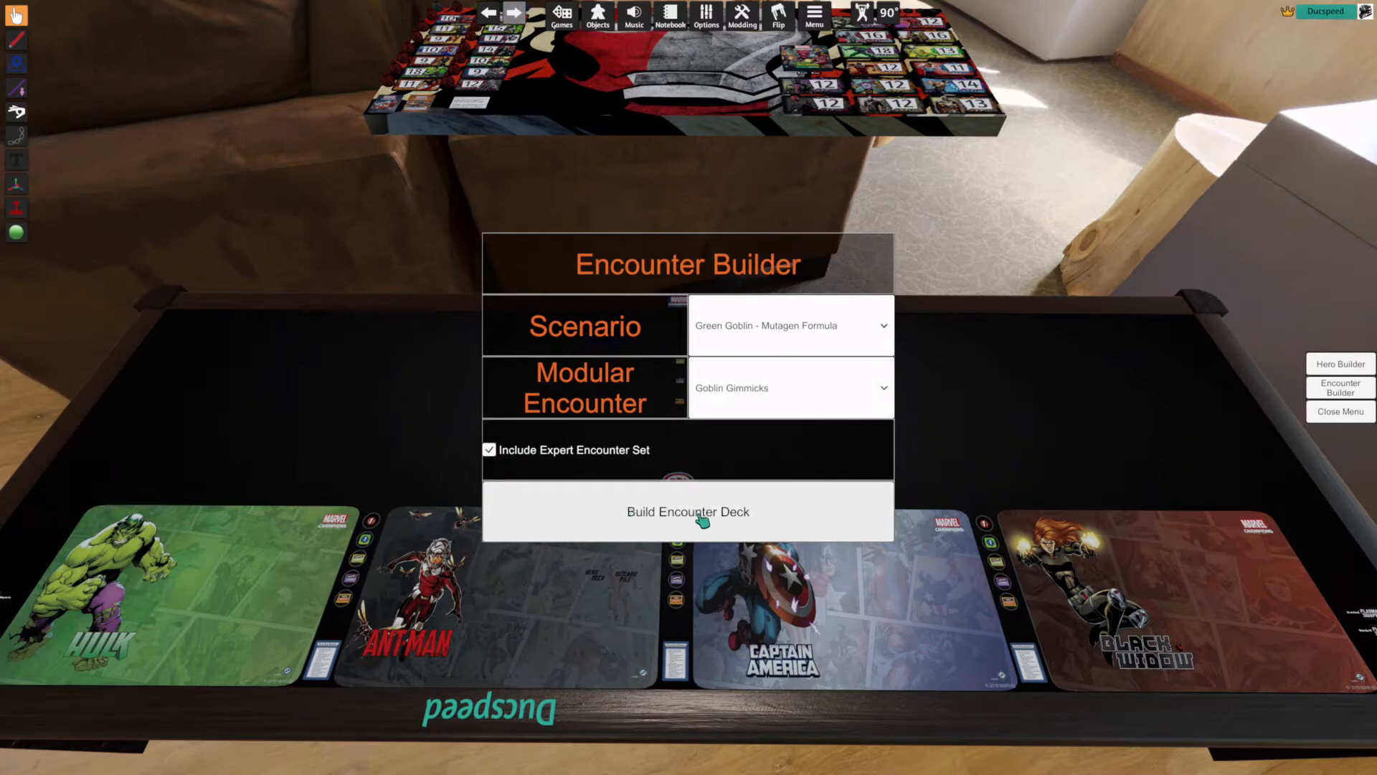
pyautogui.click(689, 511)
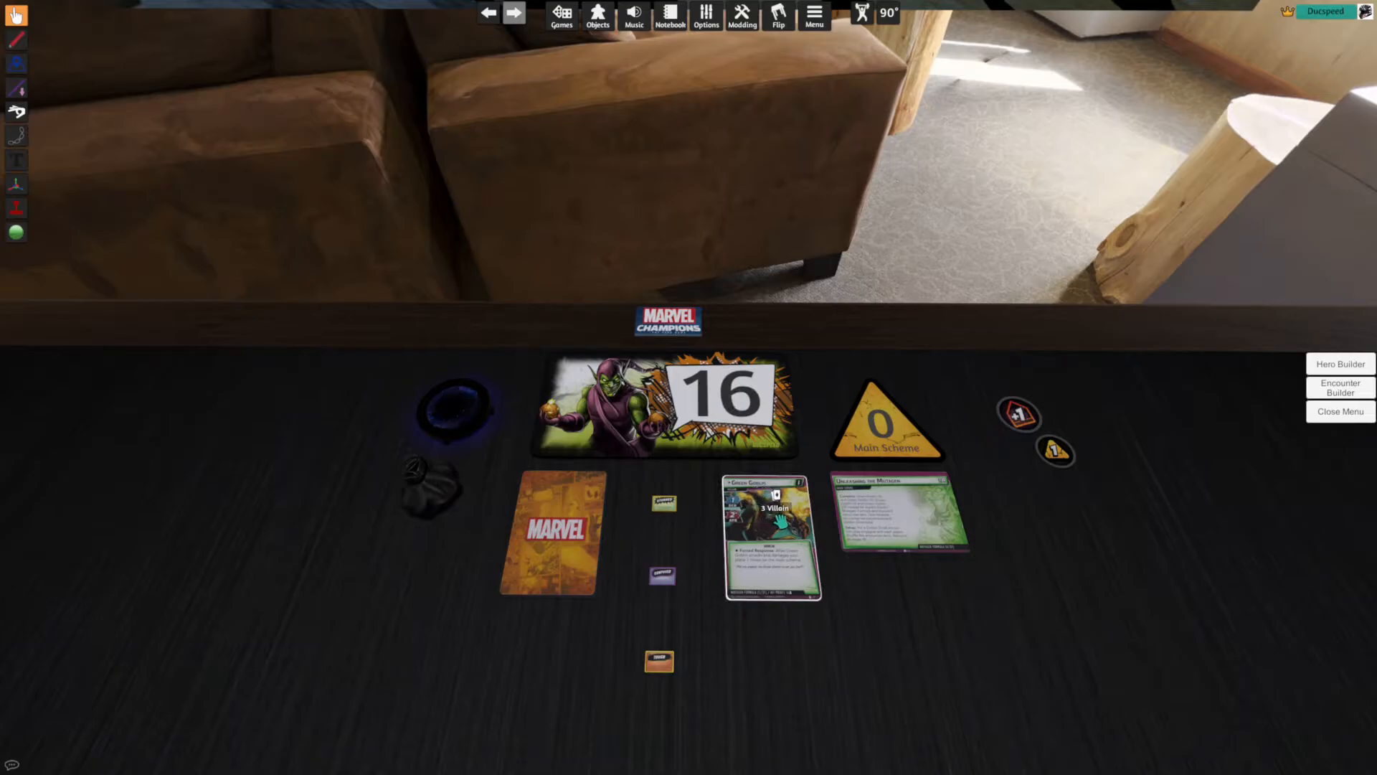
# - Shift the view to the villain area while the Green Goblin encounter lays out
pyautogui.moveTo(774, 531); pyautogui.dragTo(913, 654)
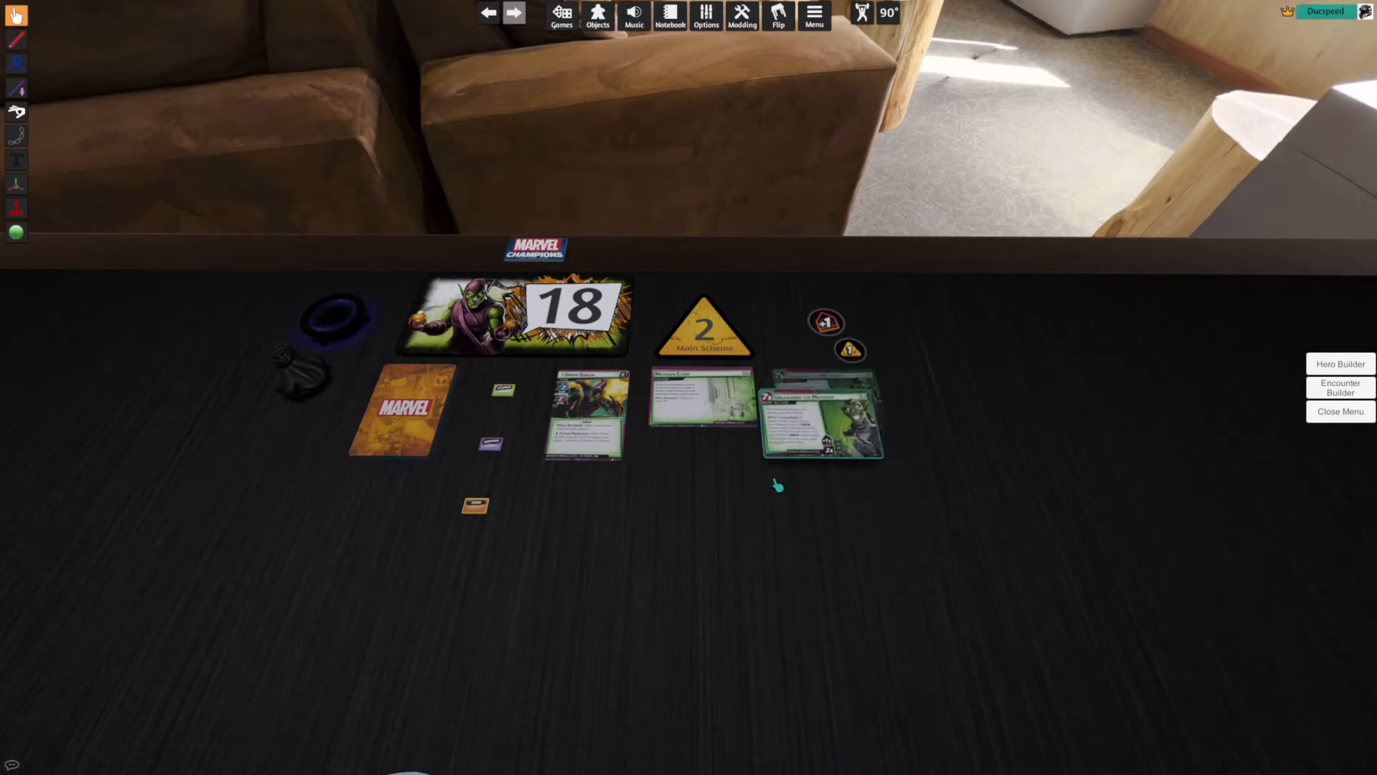
pyautogui.moveTo(821, 413); pyautogui.dragTo(848, 480)
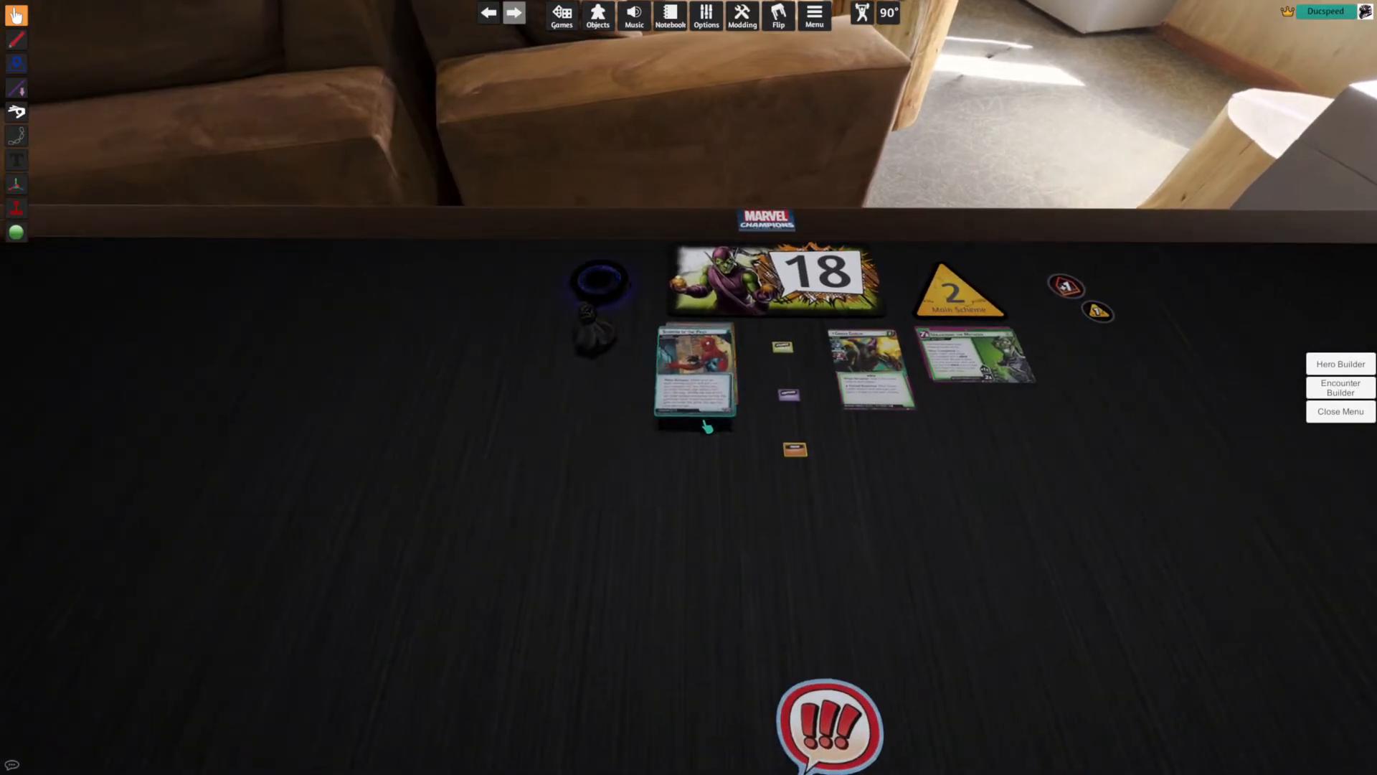
# - Drag the Shadow of the Past card off the encounter deck and bring the whole table back into view
pyautogui.moveTo(697, 369); pyautogui.dragTo(584, 436)
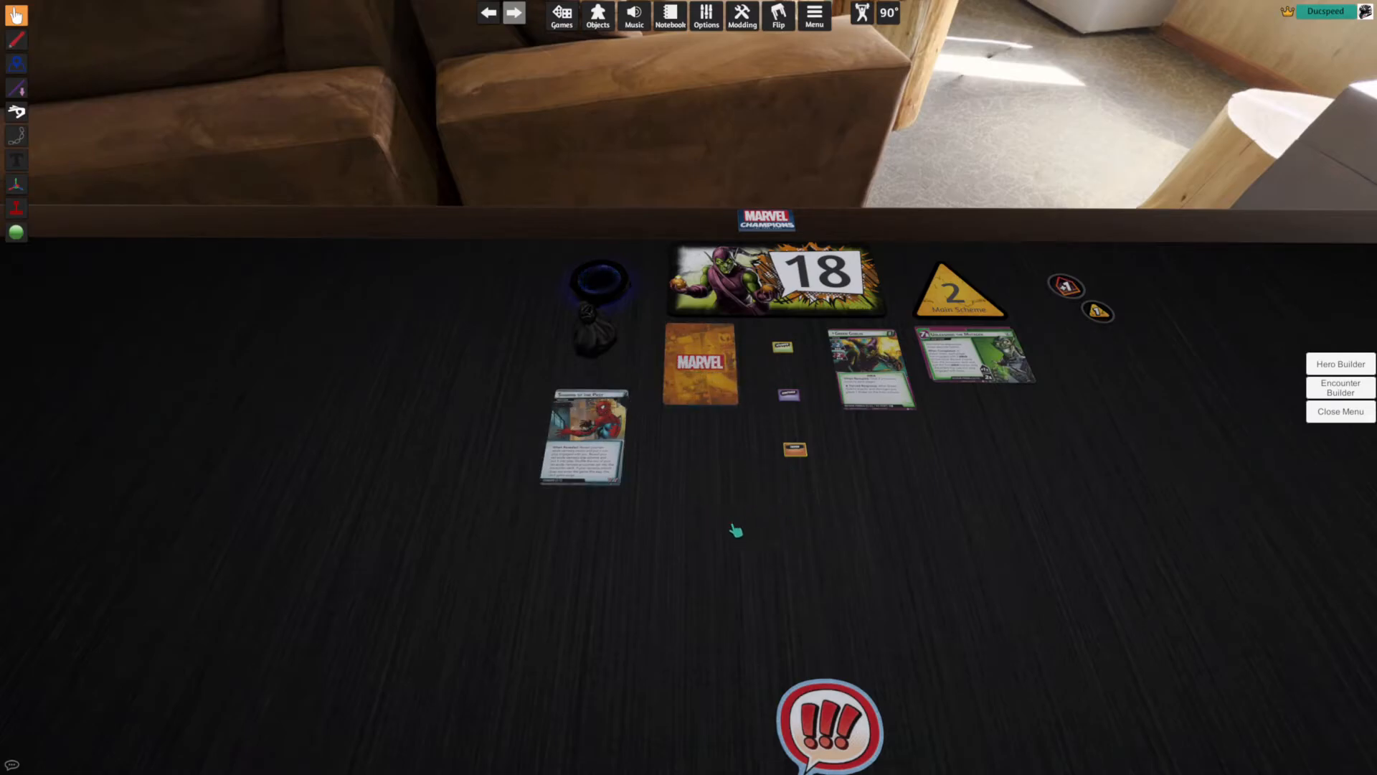
pyautogui.moveTo(609, 474)
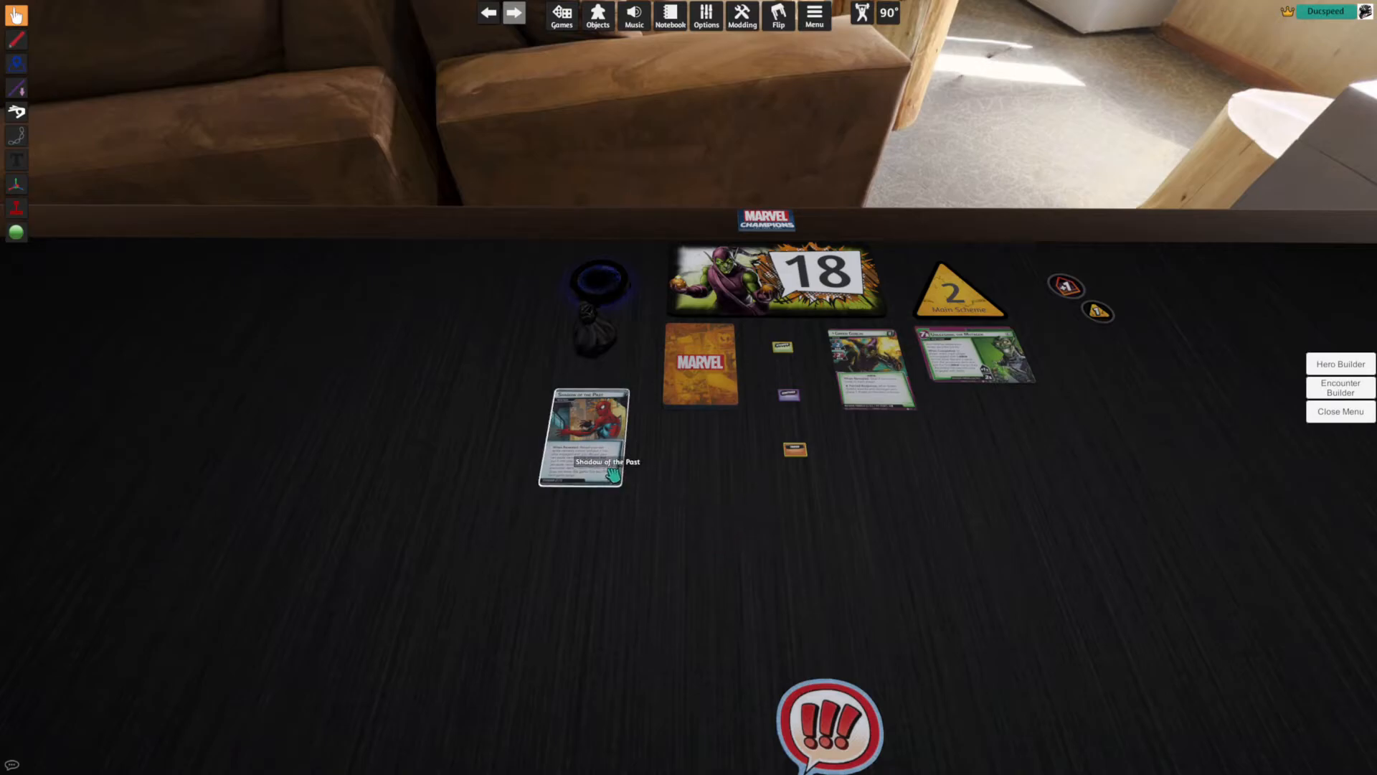
pyautogui.moveTo(588, 436); pyautogui.dragTo(700, 465)
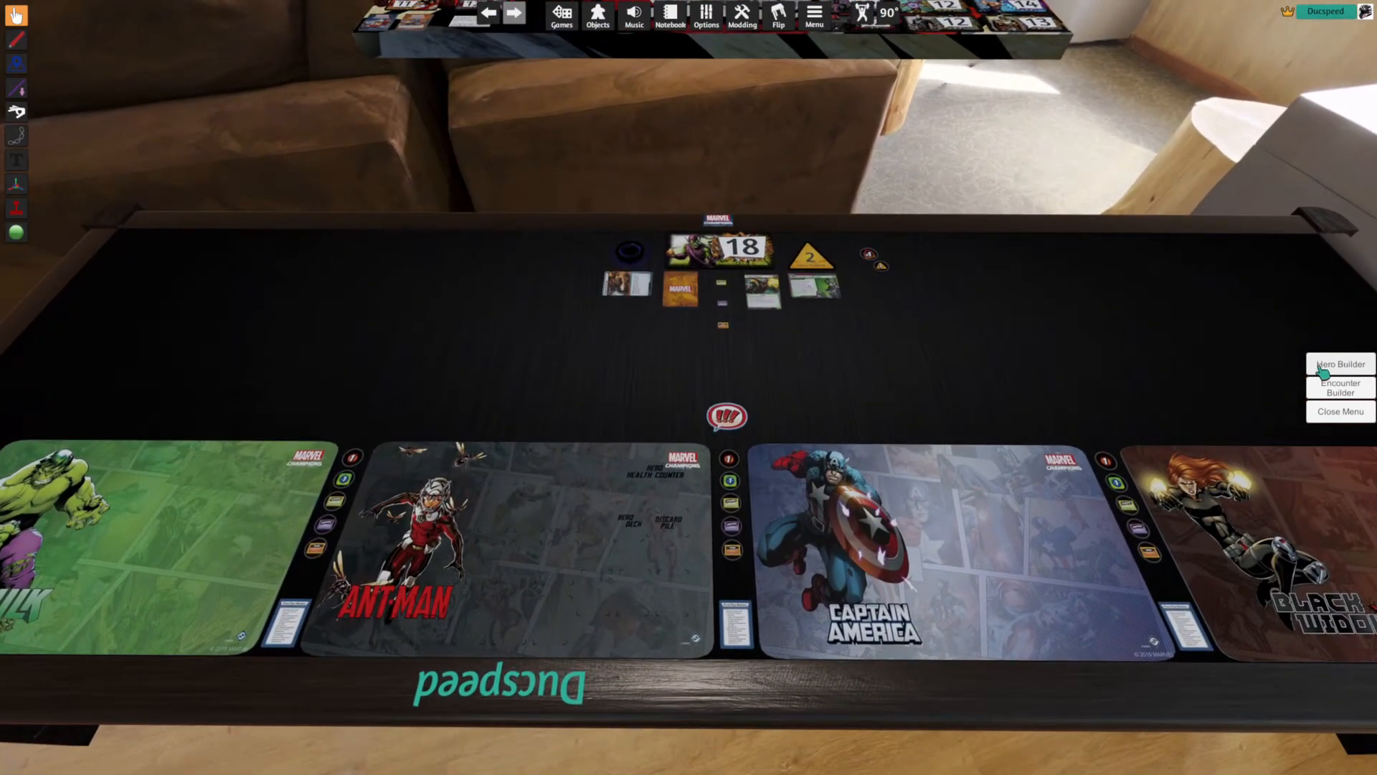
# - Bring up the Hero Builder dialog from the right-side menu
pyautogui.click(1340, 366)
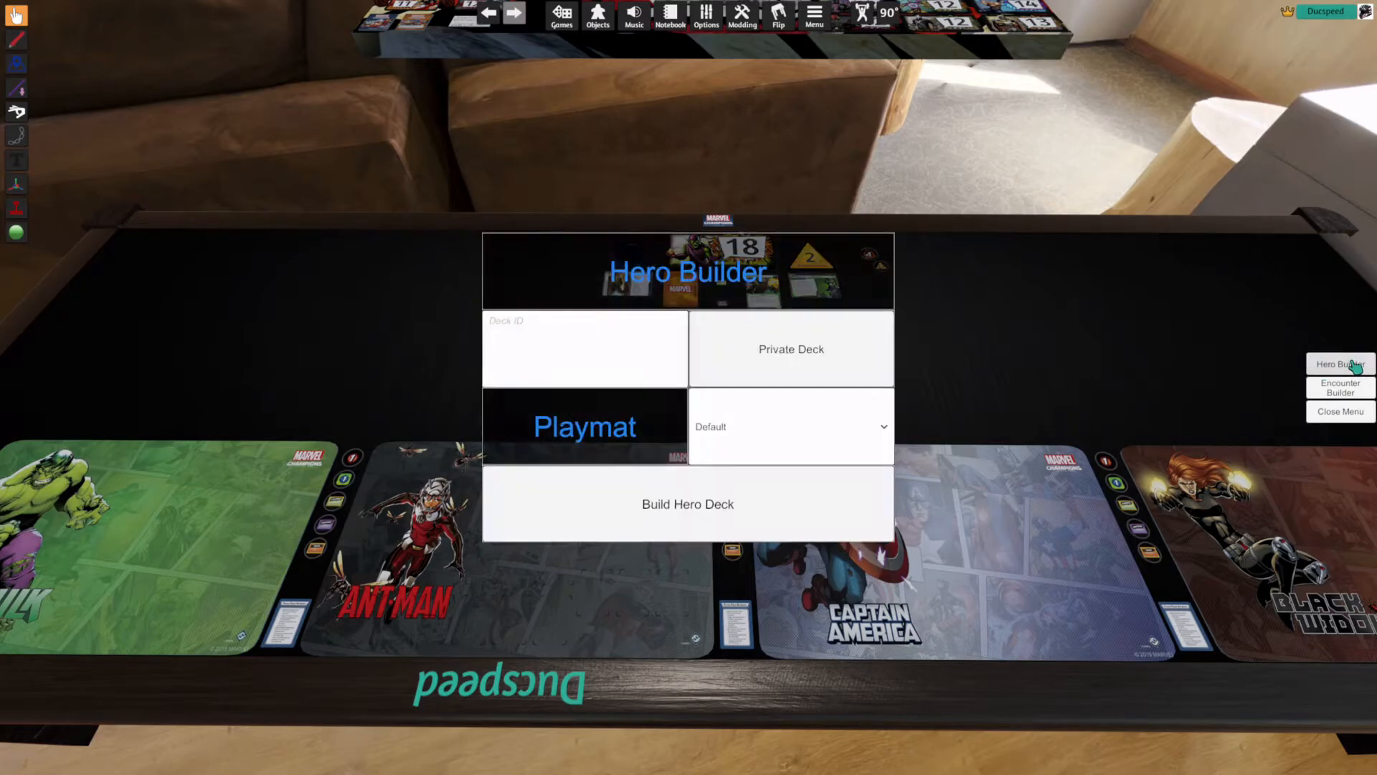
pyautogui.moveTo(571, 344)
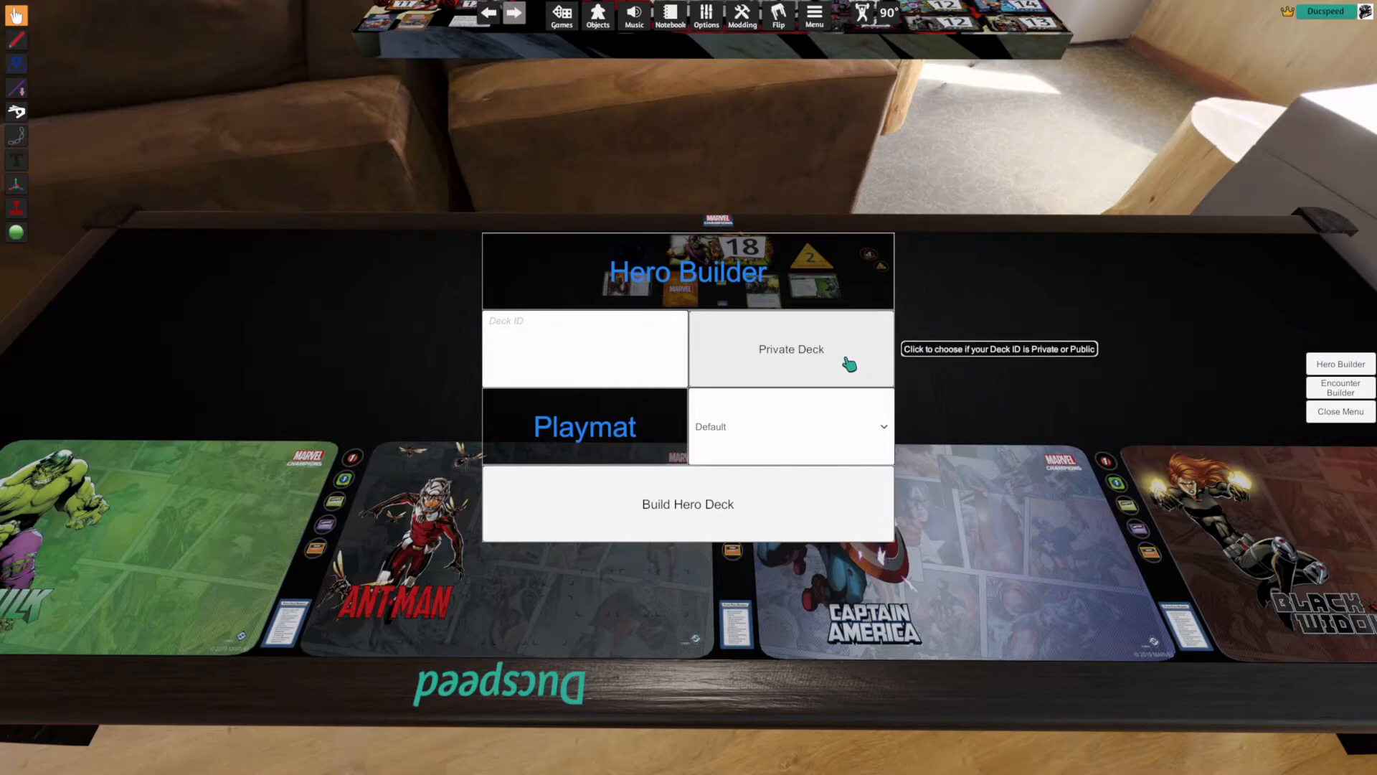
pyautogui.moveTo(548, 345)
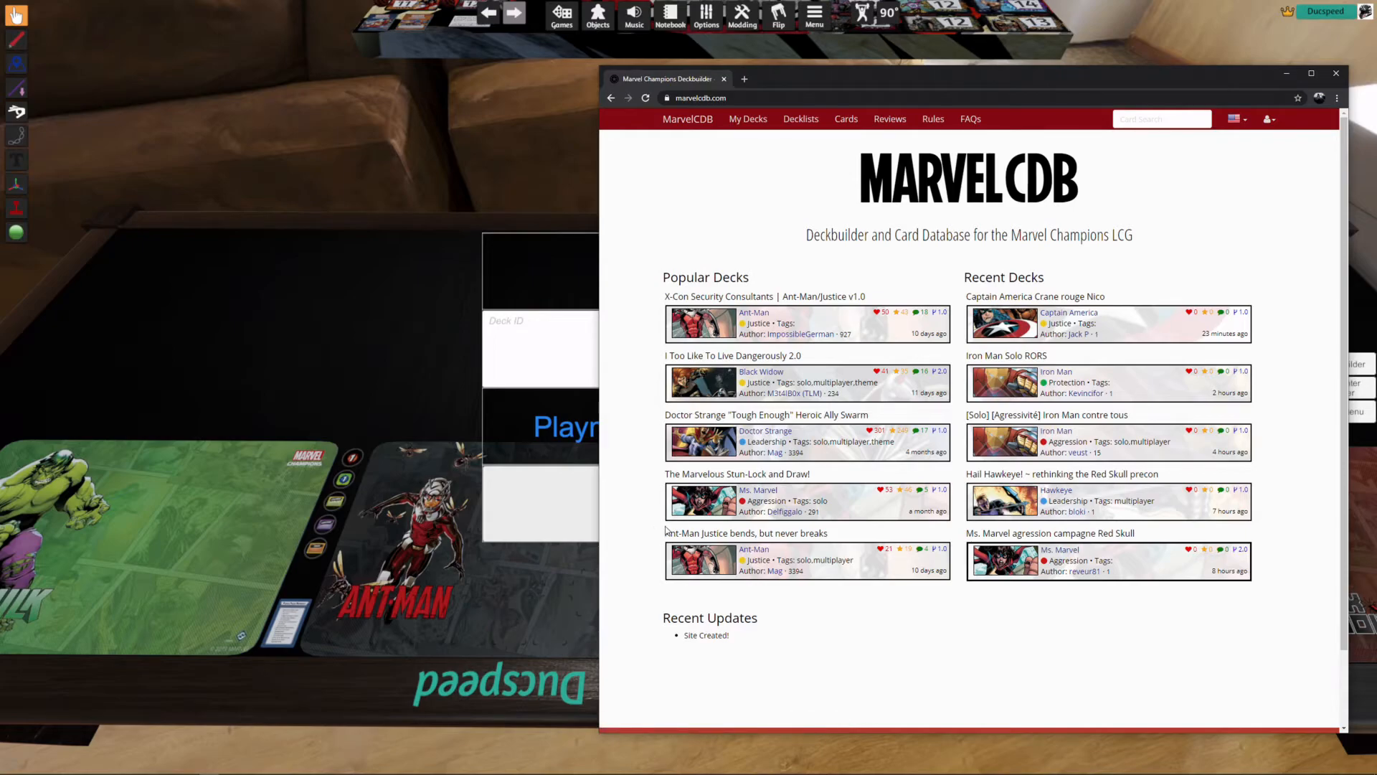
pyautogui.moveTo(706, 538)
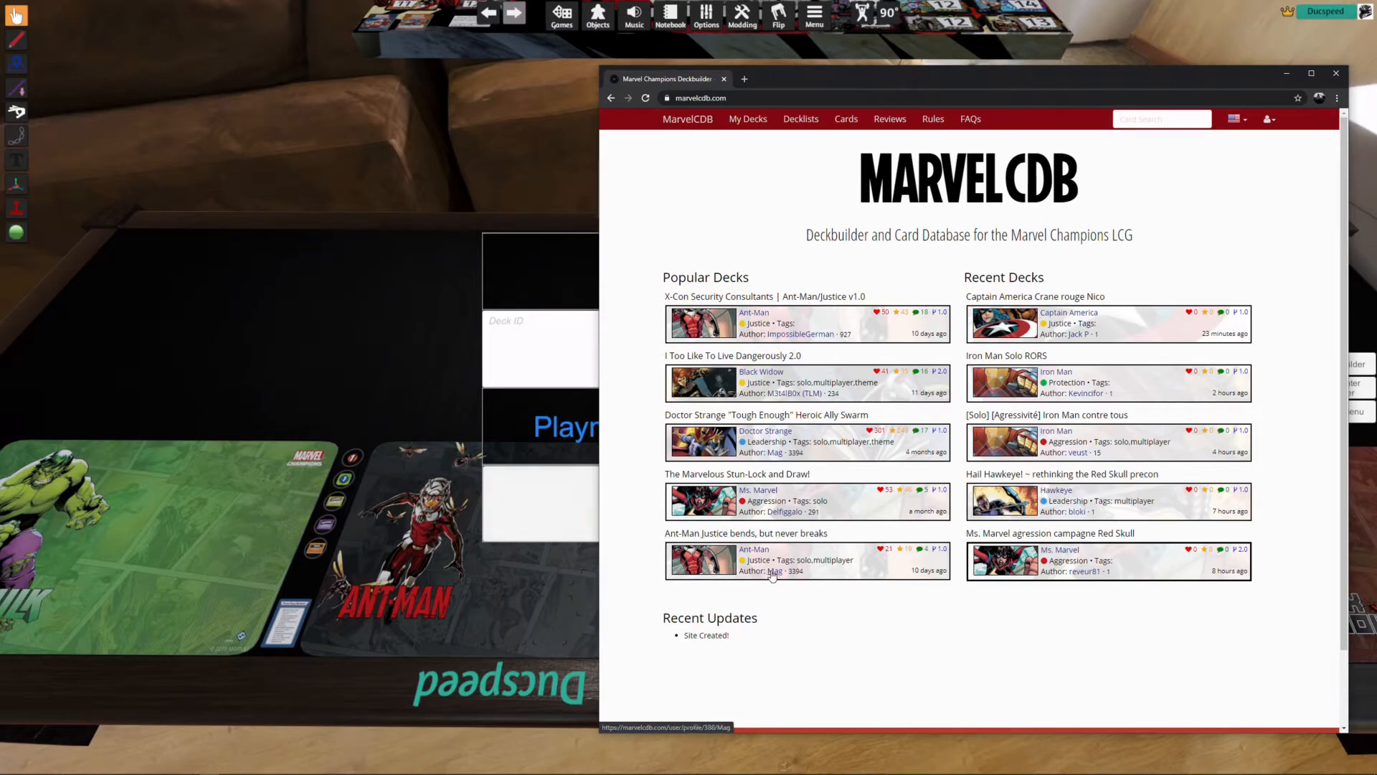
pyautogui.moveTo(783, 532)
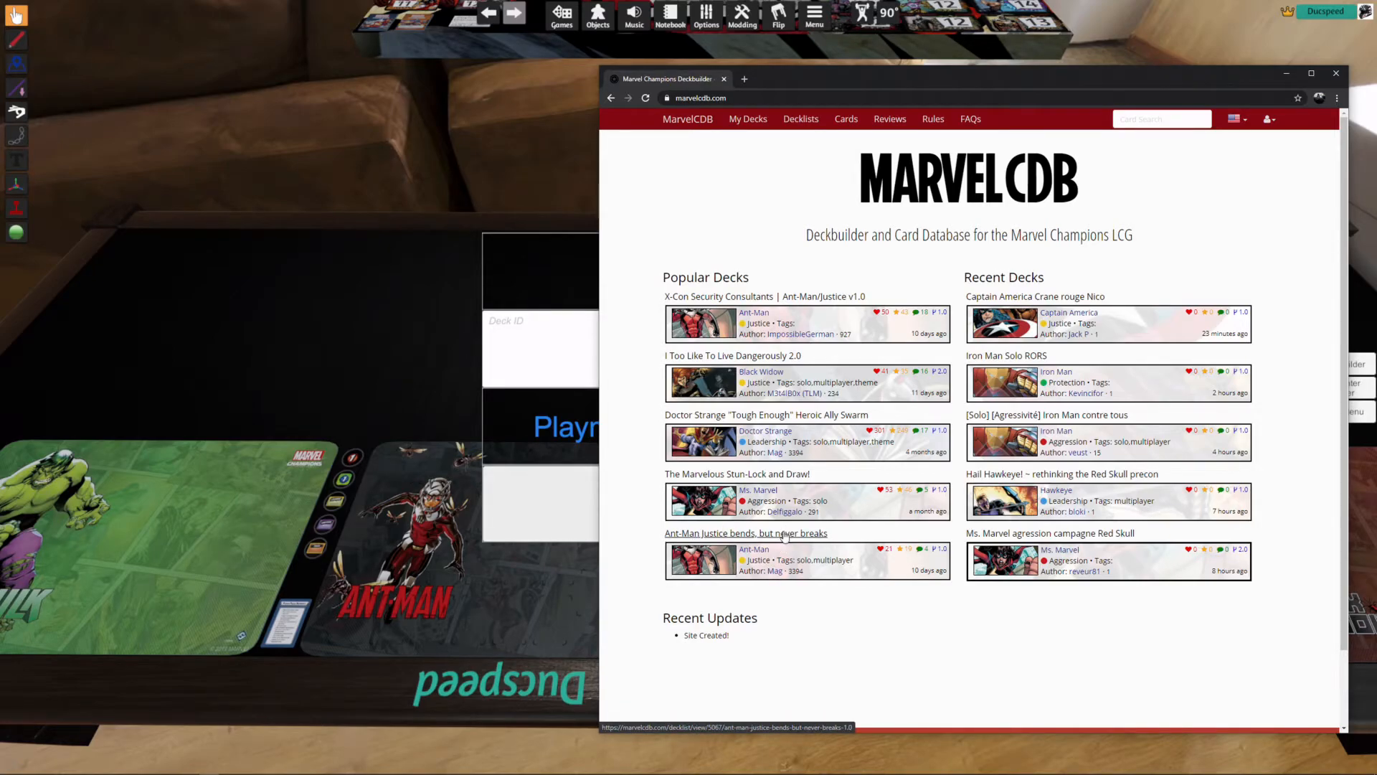
# - Open the 'Ant-Man Justice bends, but never breaks' decklist on MarvelCDB and note its ID
pyautogui.click(746, 532)
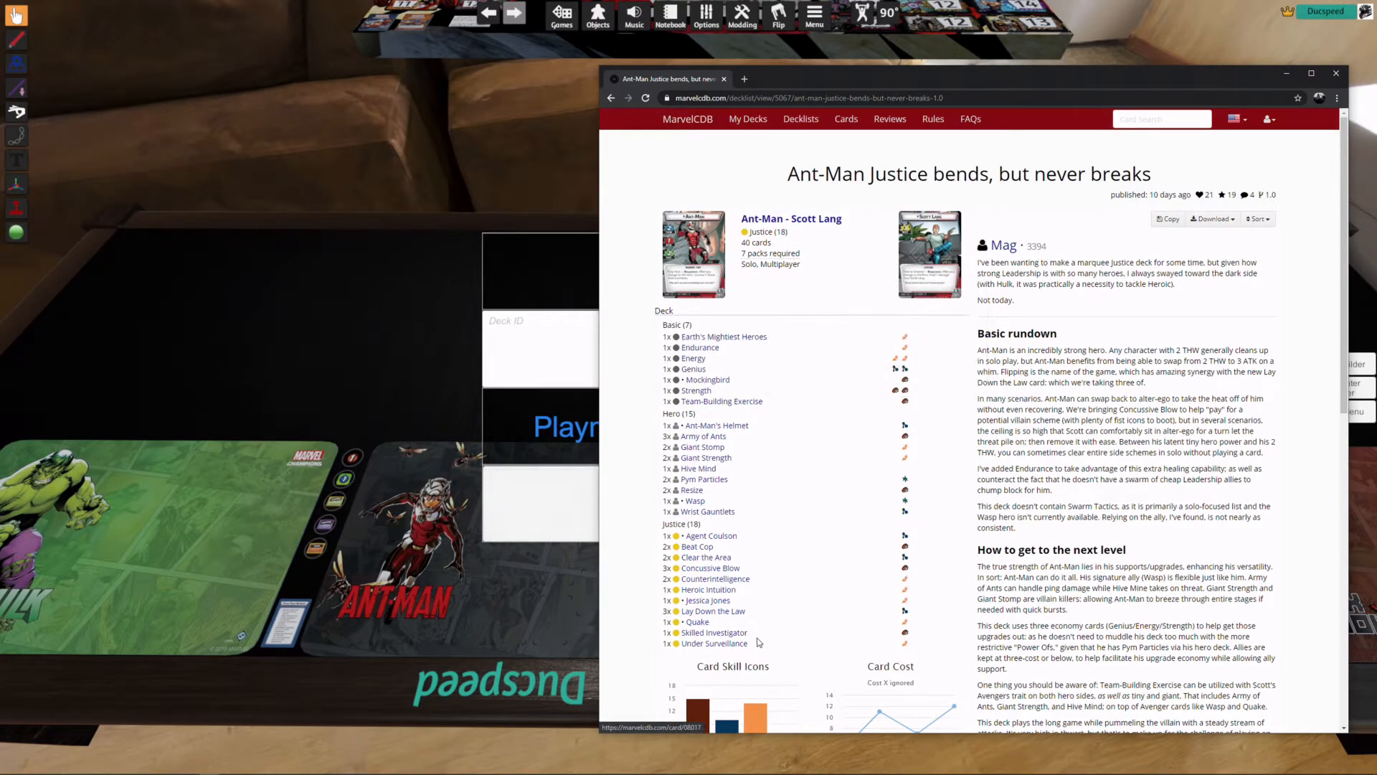
pyautogui.moveTo(714, 631)
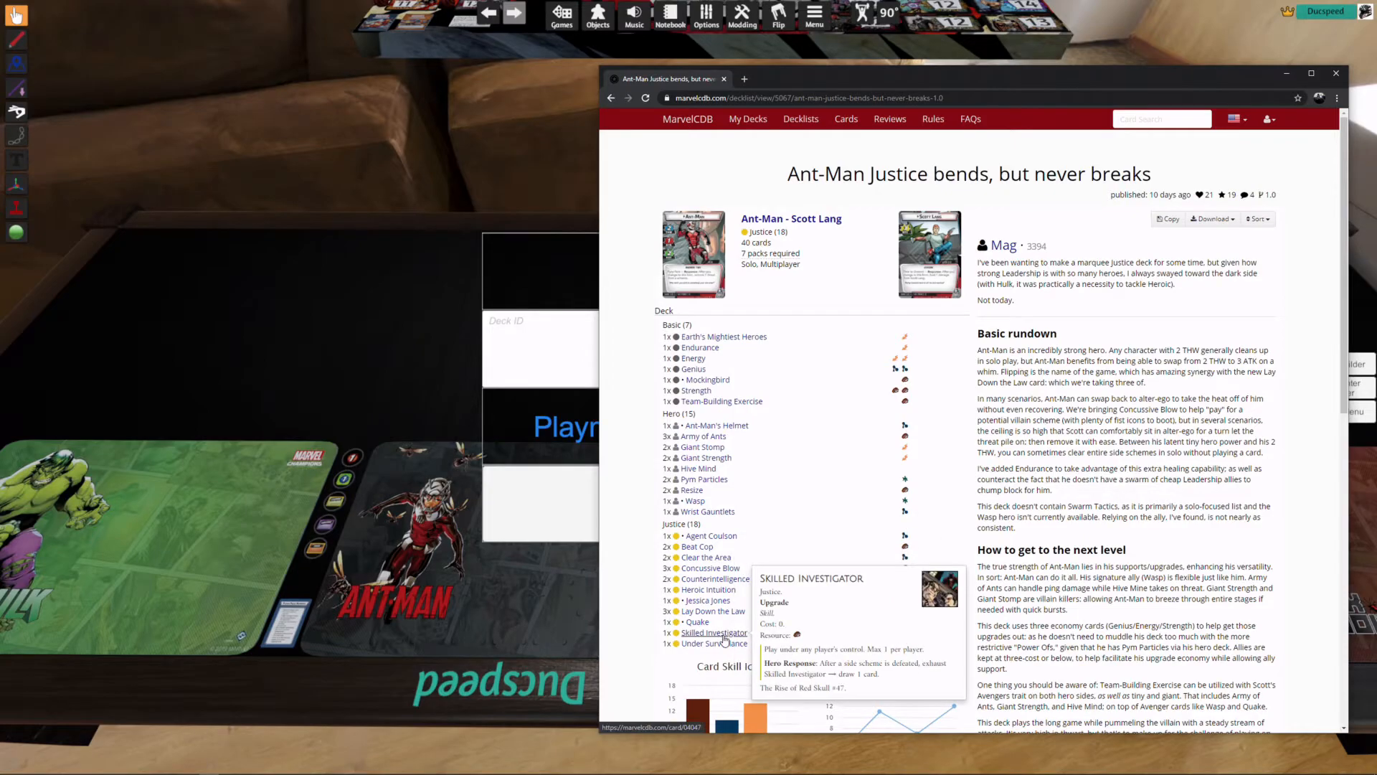
pyautogui.moveTo(741, 310)
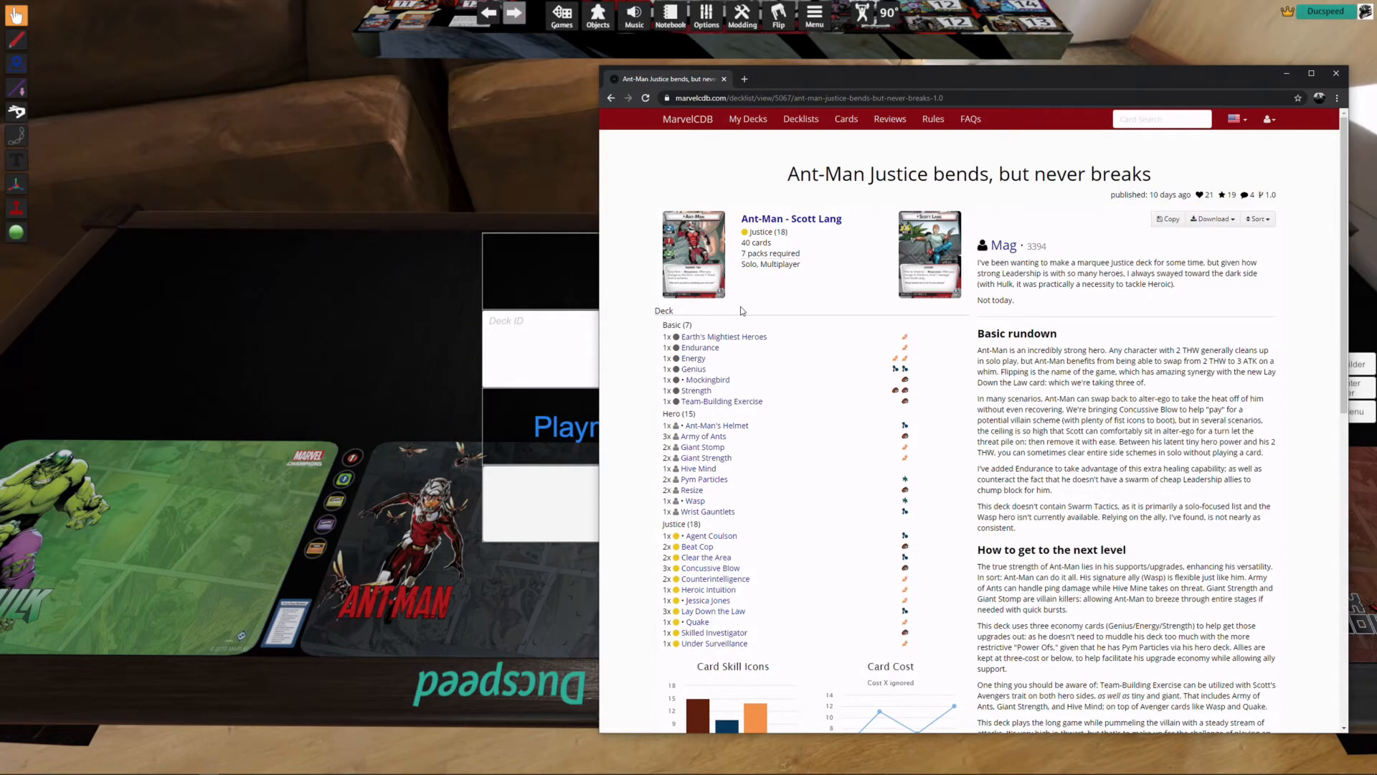
pyautogui.click(806, 98)
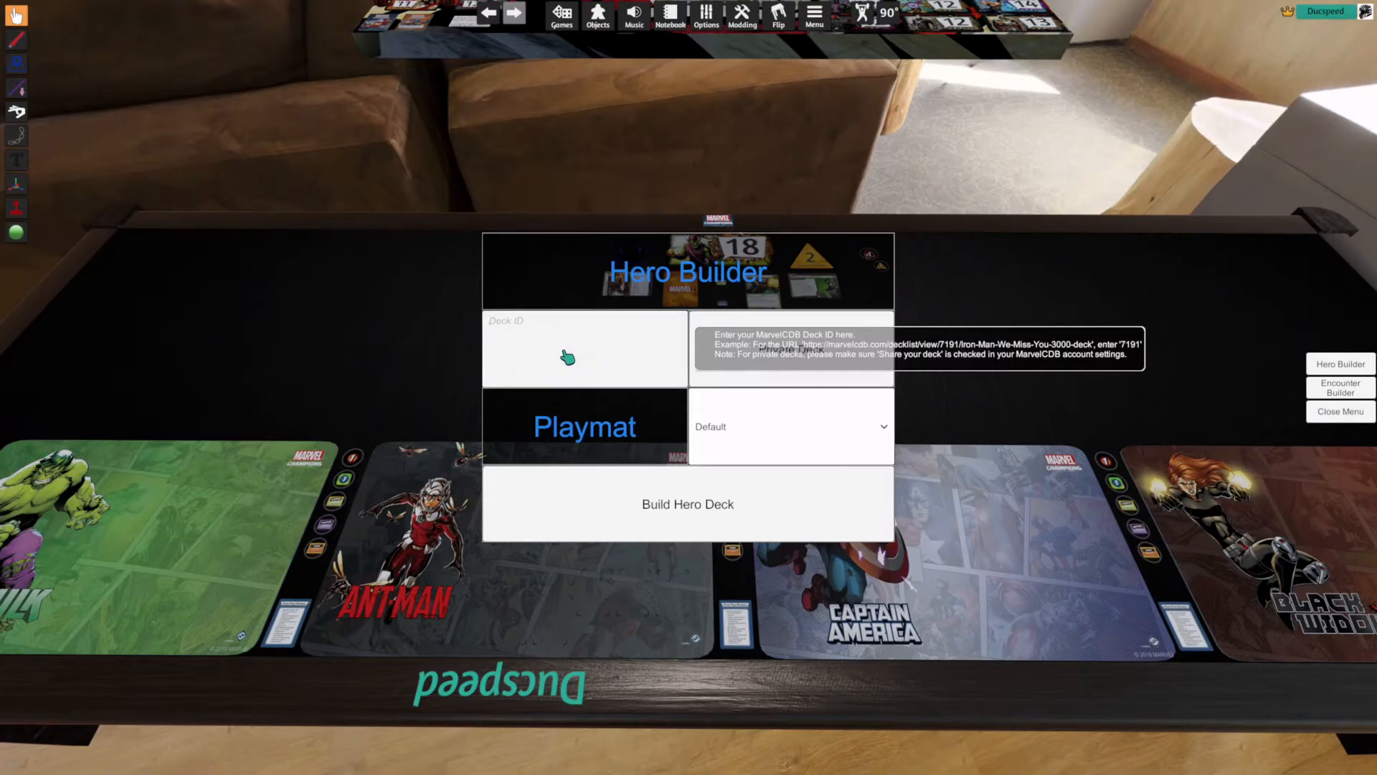
# - Enter deck ID 5067 as a public deck and build Ant-Man's hero deck
pyautogui.write('5067')
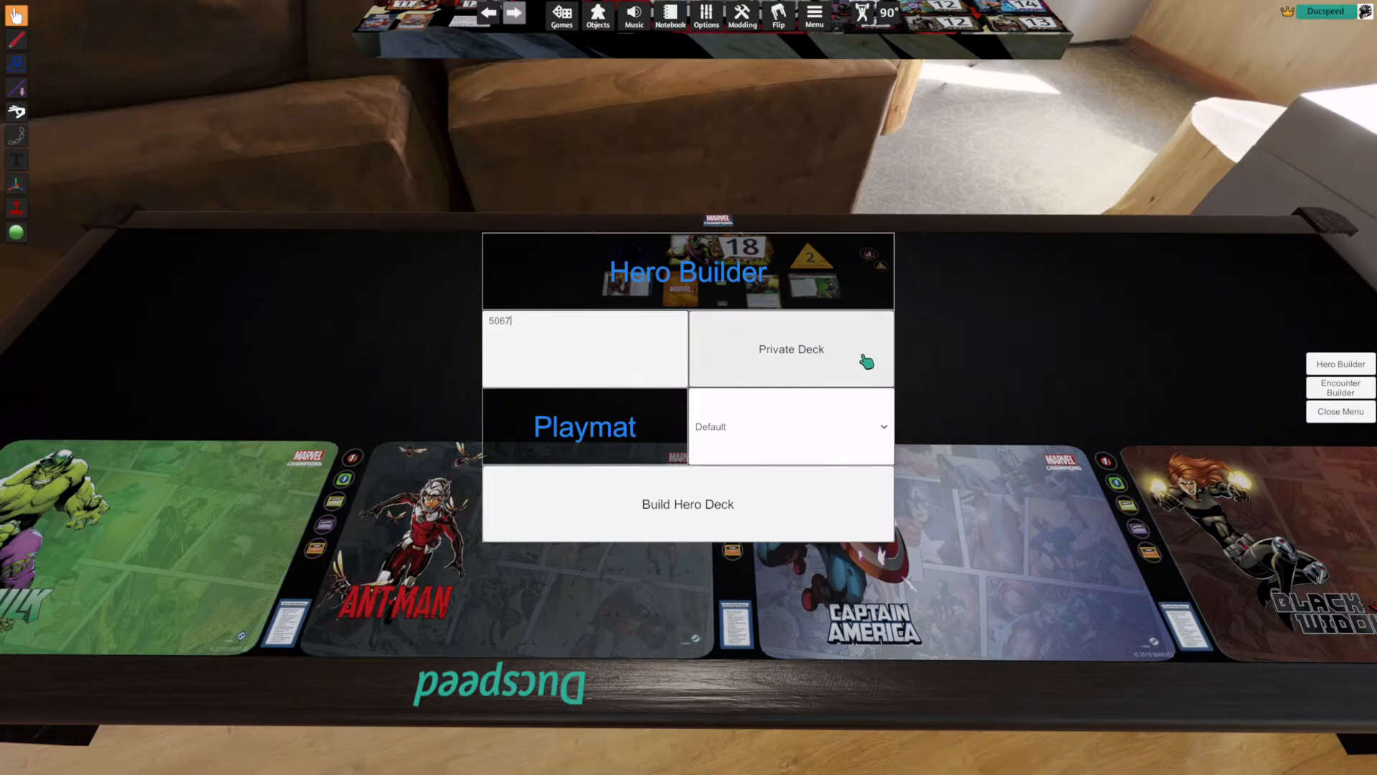
pyautogui.moveTo(865, 359)
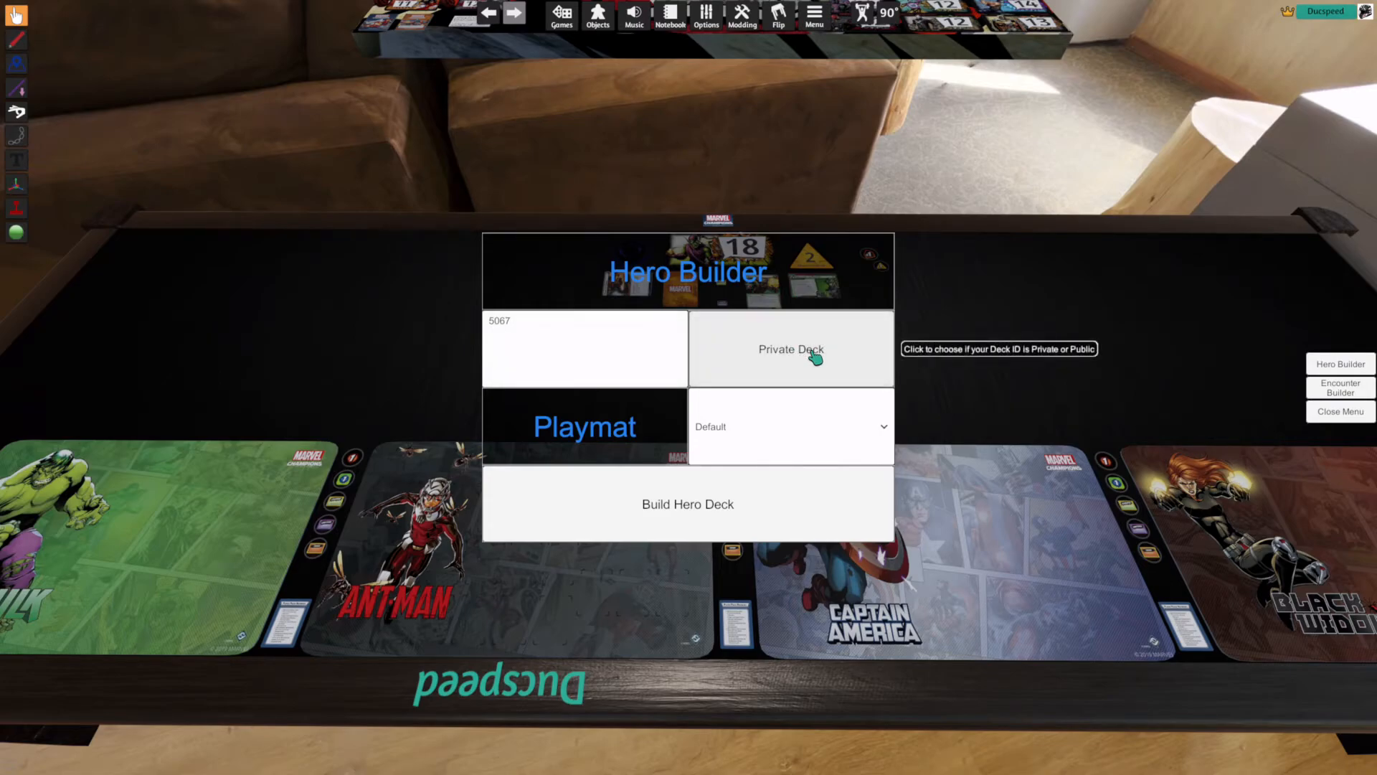
pyautogui.moveTo(823, 356)
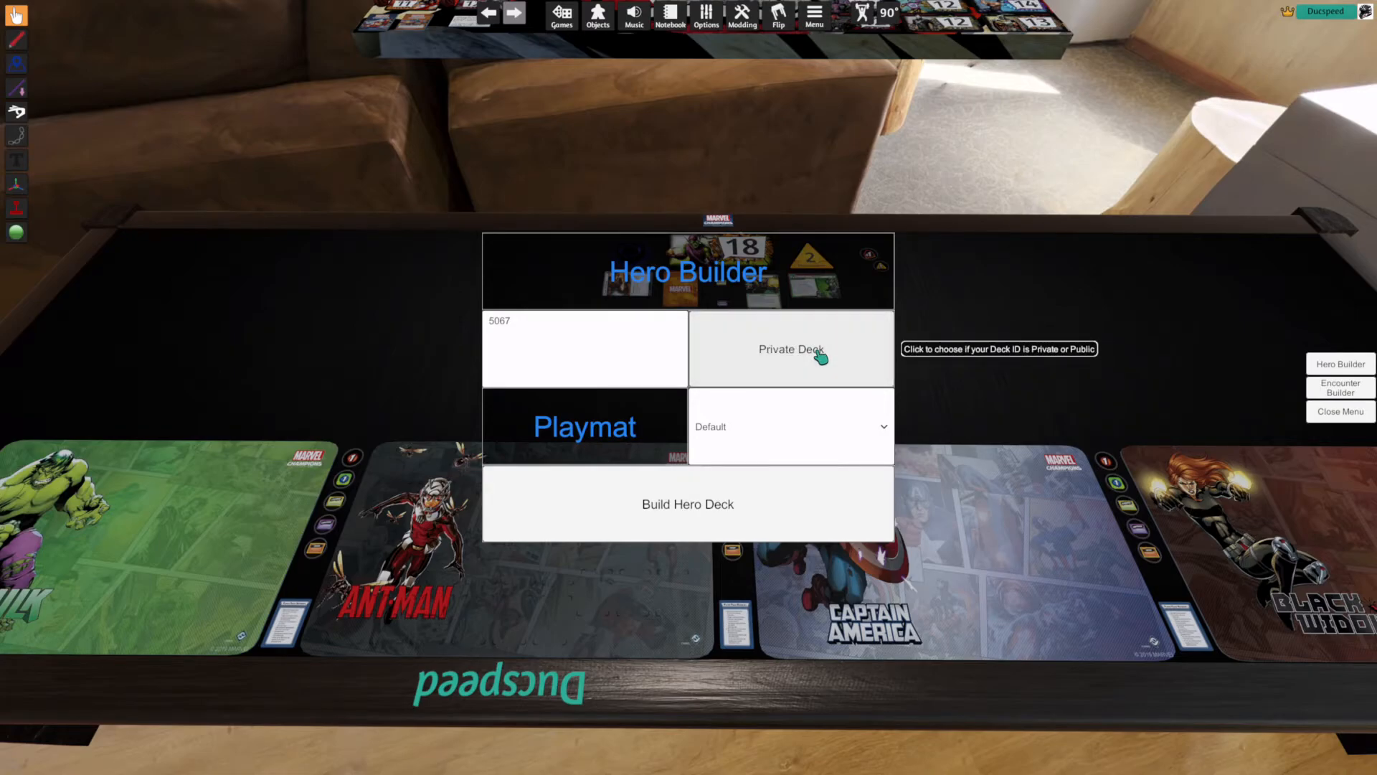
pyautogui.click(792, 349)
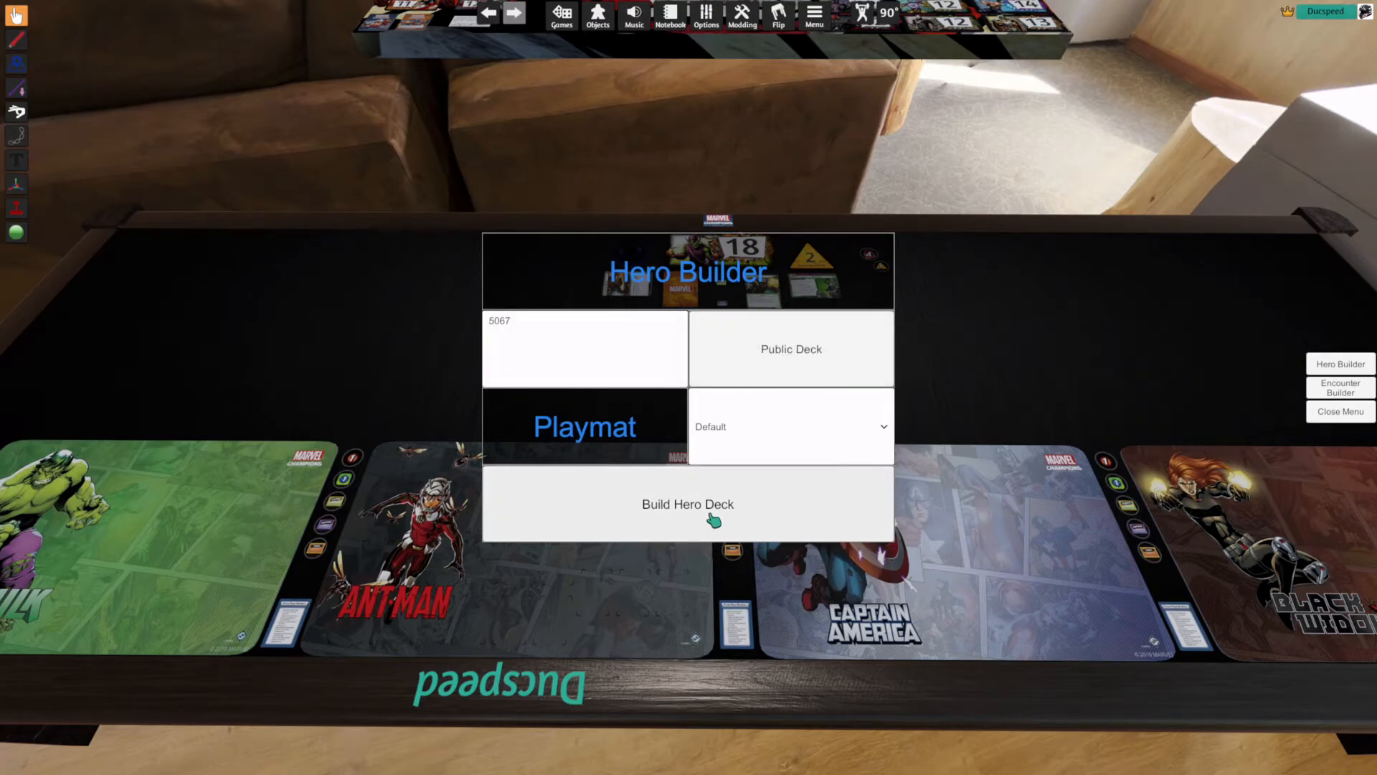
pyautogui.click(687, 505)
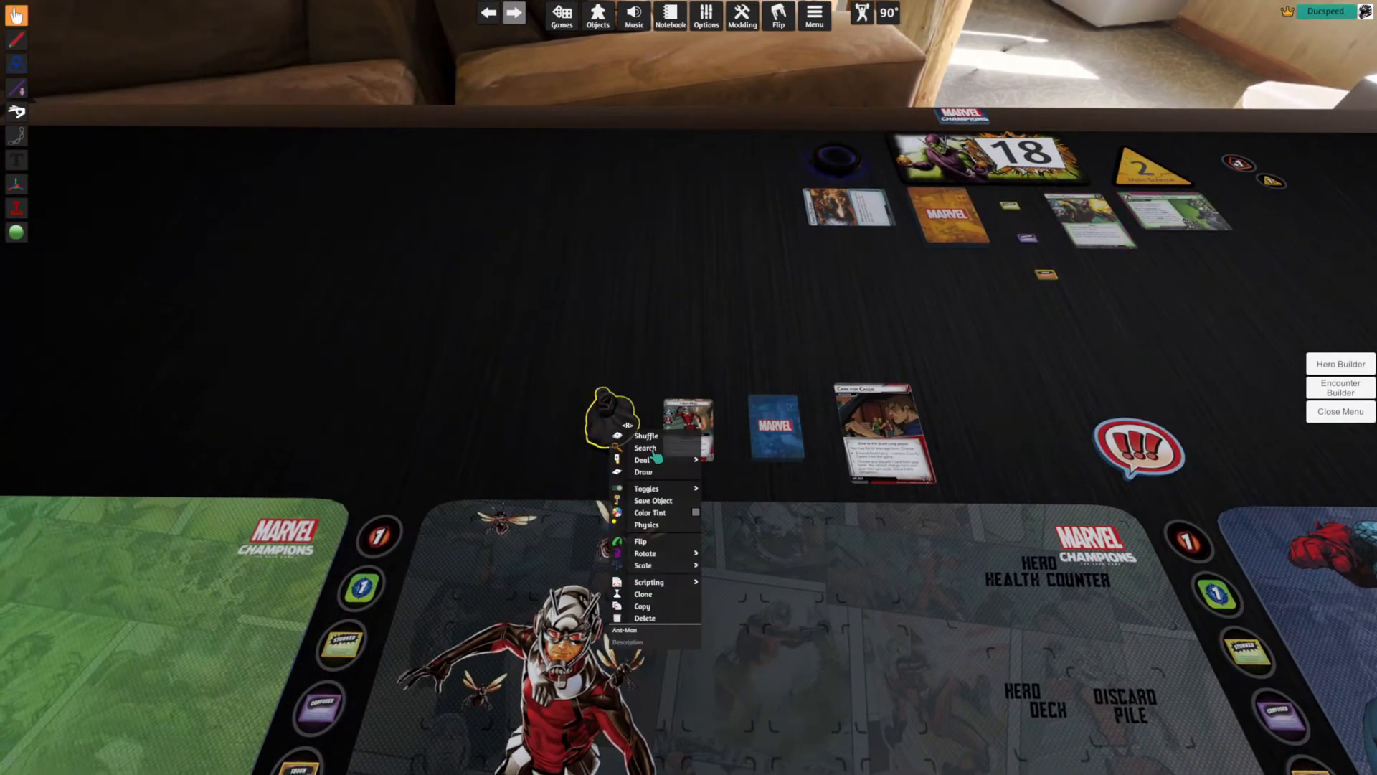
# - Drop Ant-Man's hero deck onto the Hero Deck spot of his playmat
pyautogui.click(646, 448)
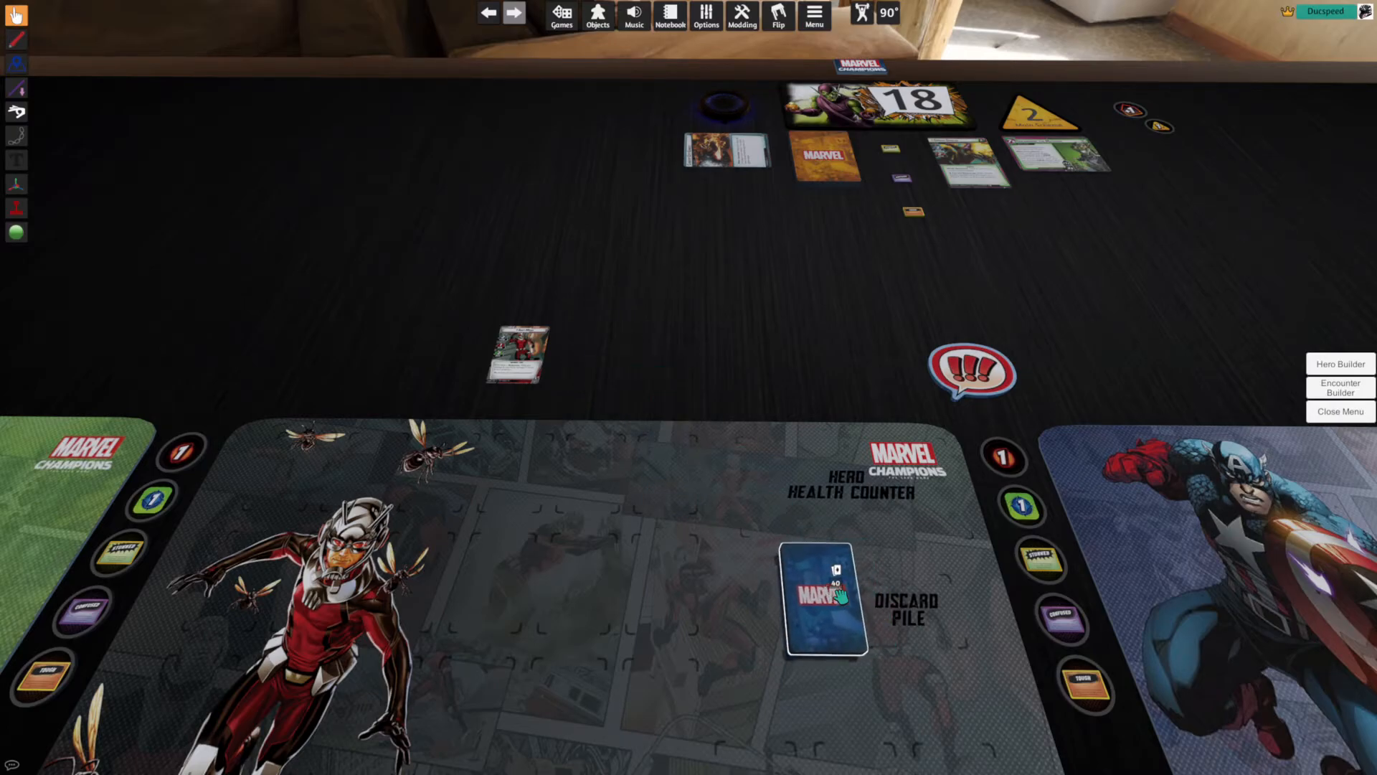
pyautogui.moveTo(518, 356); pyautogui.dragTo(663, 460)
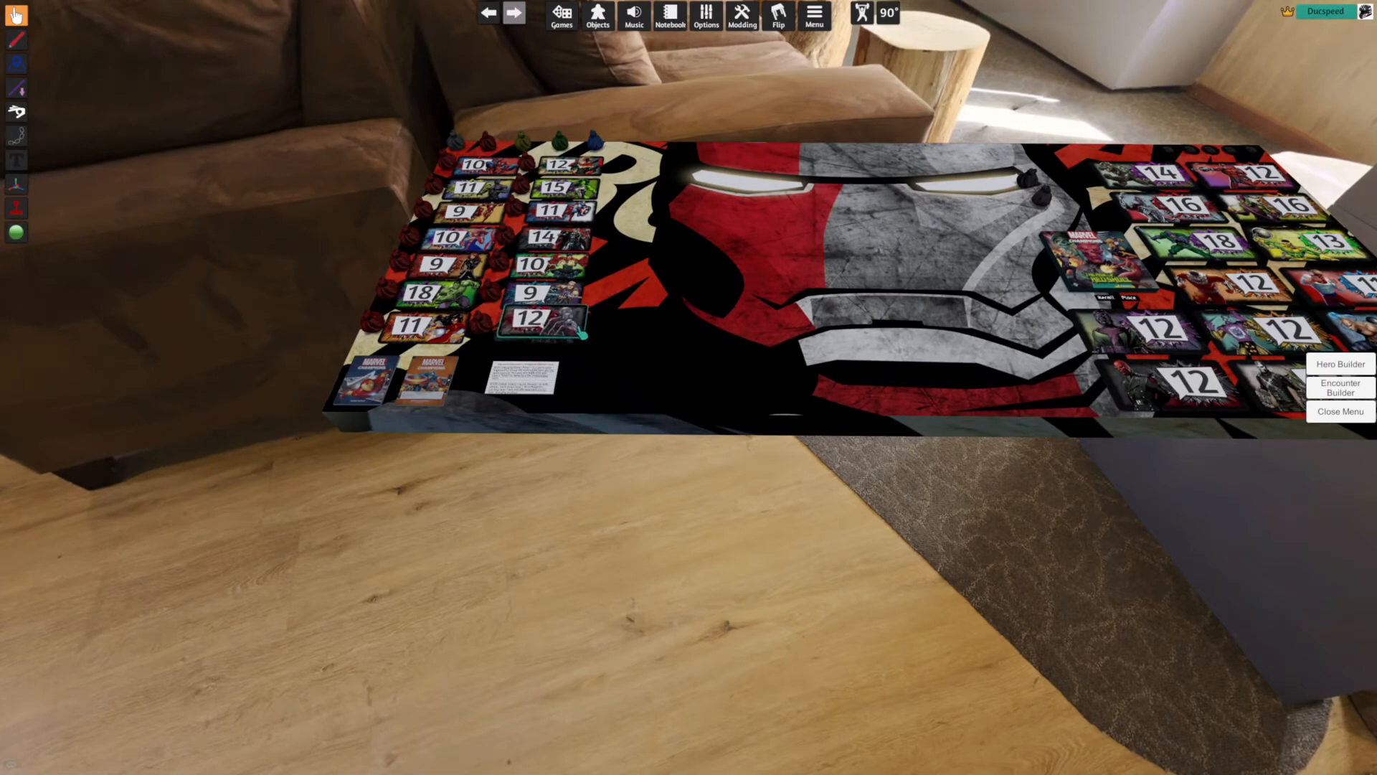
# - Set the Ant-Man identity card beside the 12 hit-point health counter
pyautogui.rightClick(535, 321)
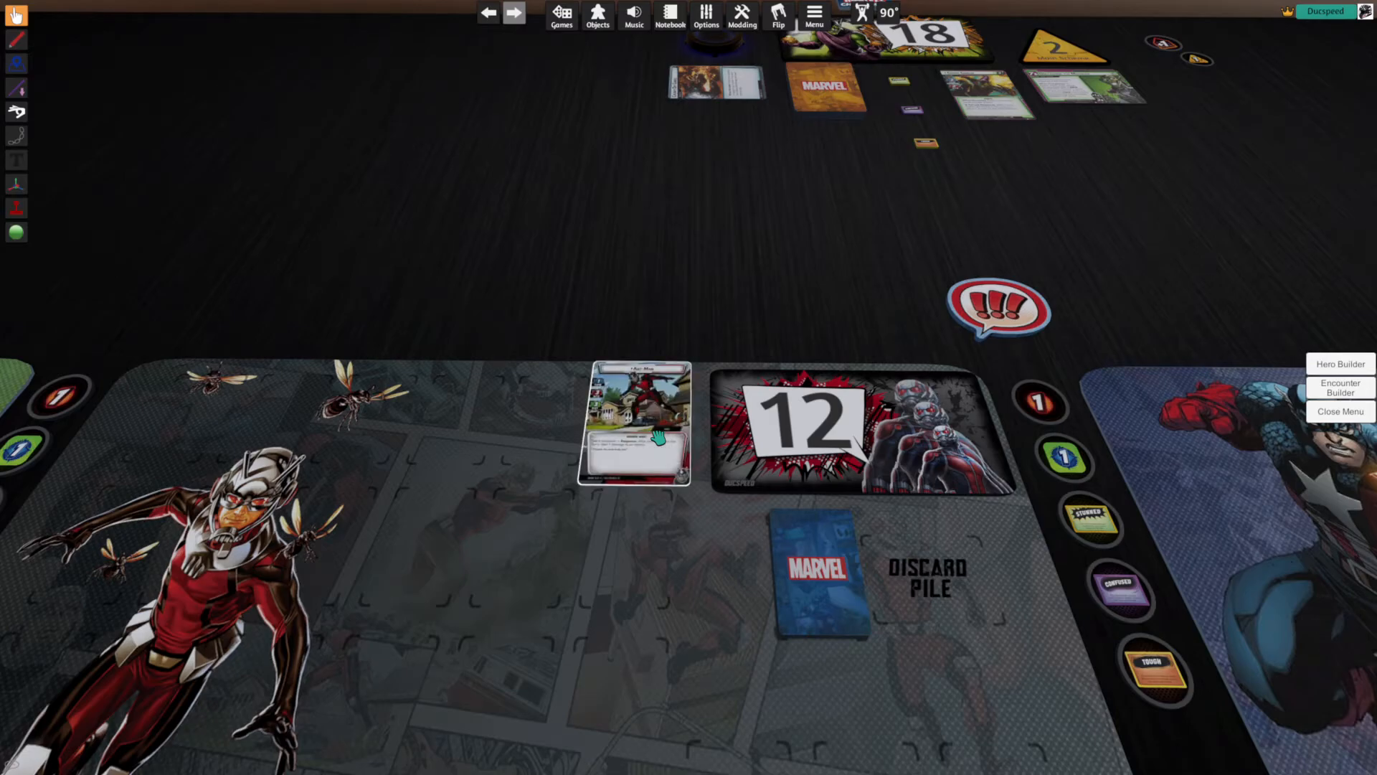
# - Flip Ant-Man's identity card to its next state, the hero form
pyautogui.rightClick(642, 431)
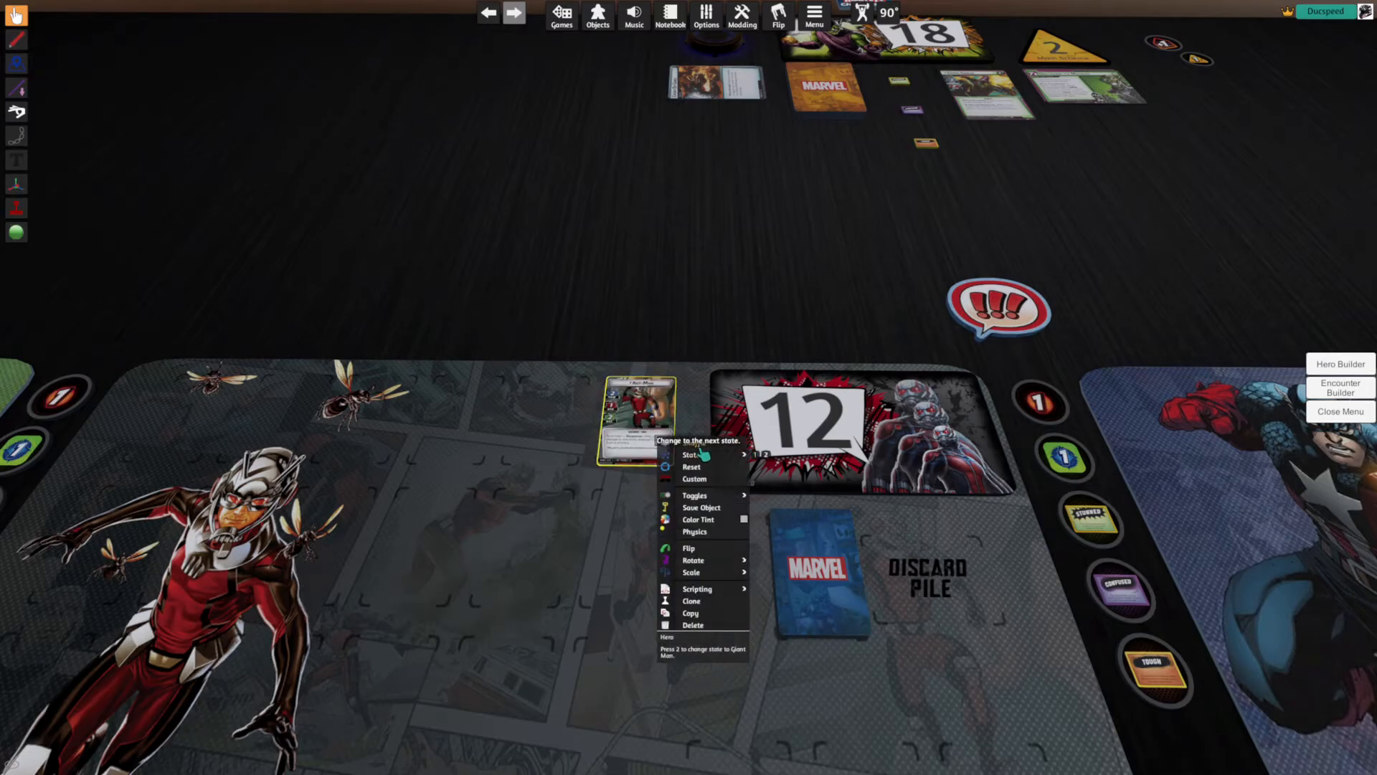
pyautogui.click(697, 441)
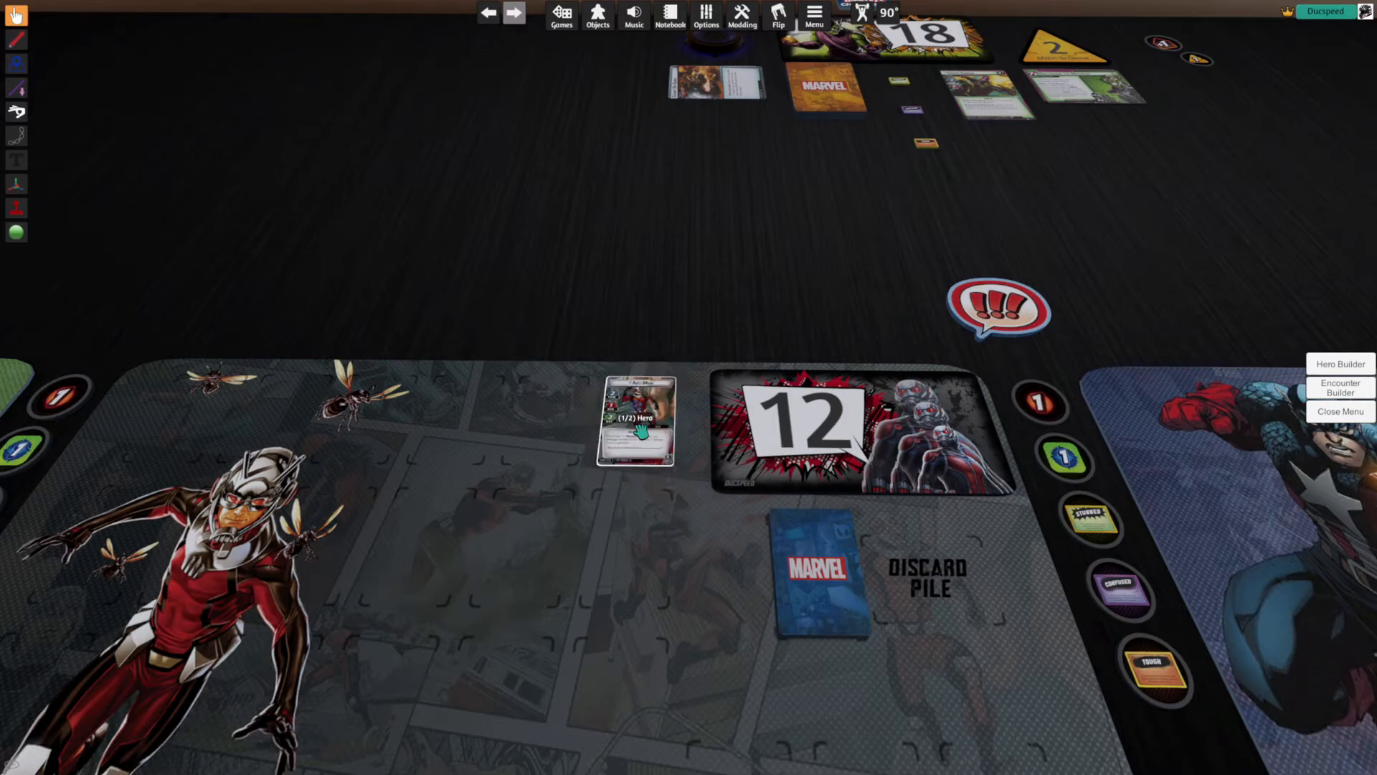
pyautogui.moveTo(645, 433)
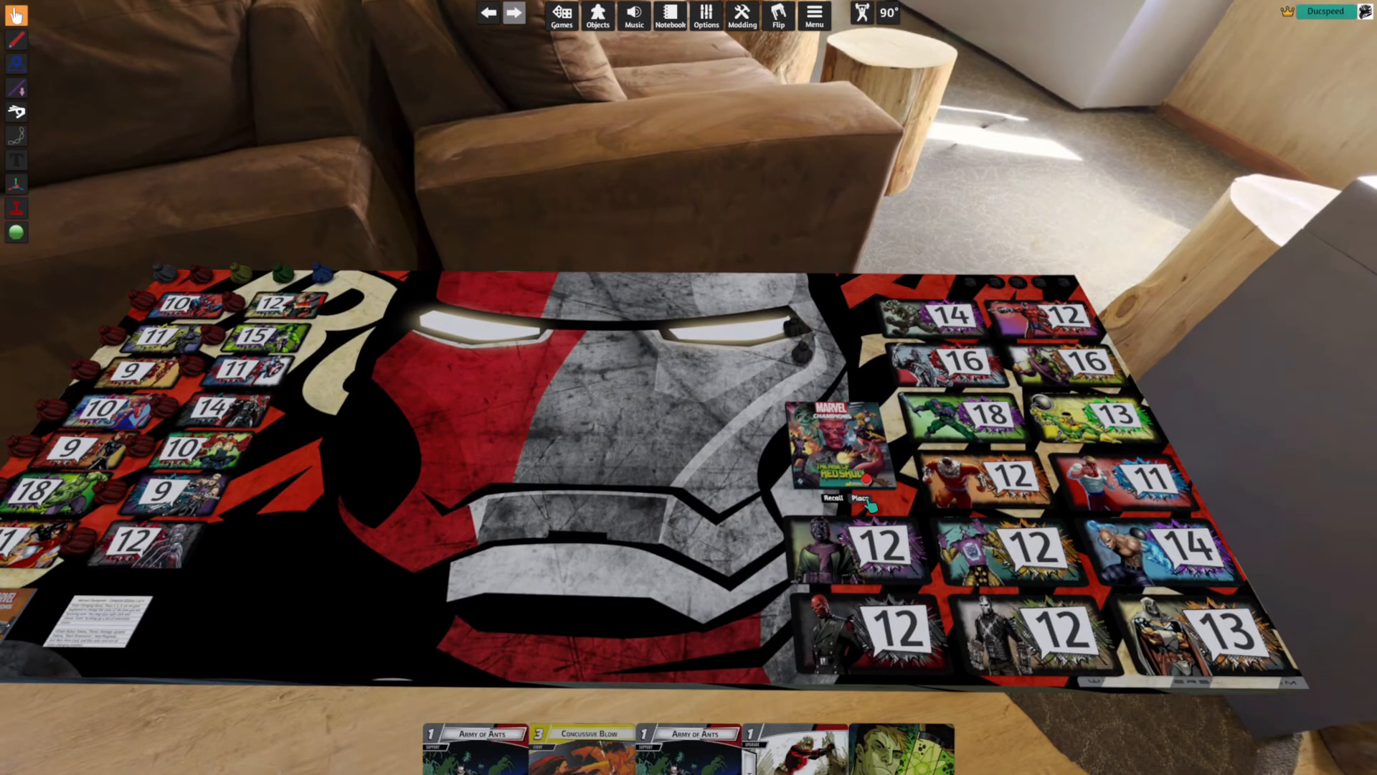
# - Place the Rise of Red Skull materials, inspect the campaign log's Save Object dialog and cancel it
pyautogui.click(865, 499)
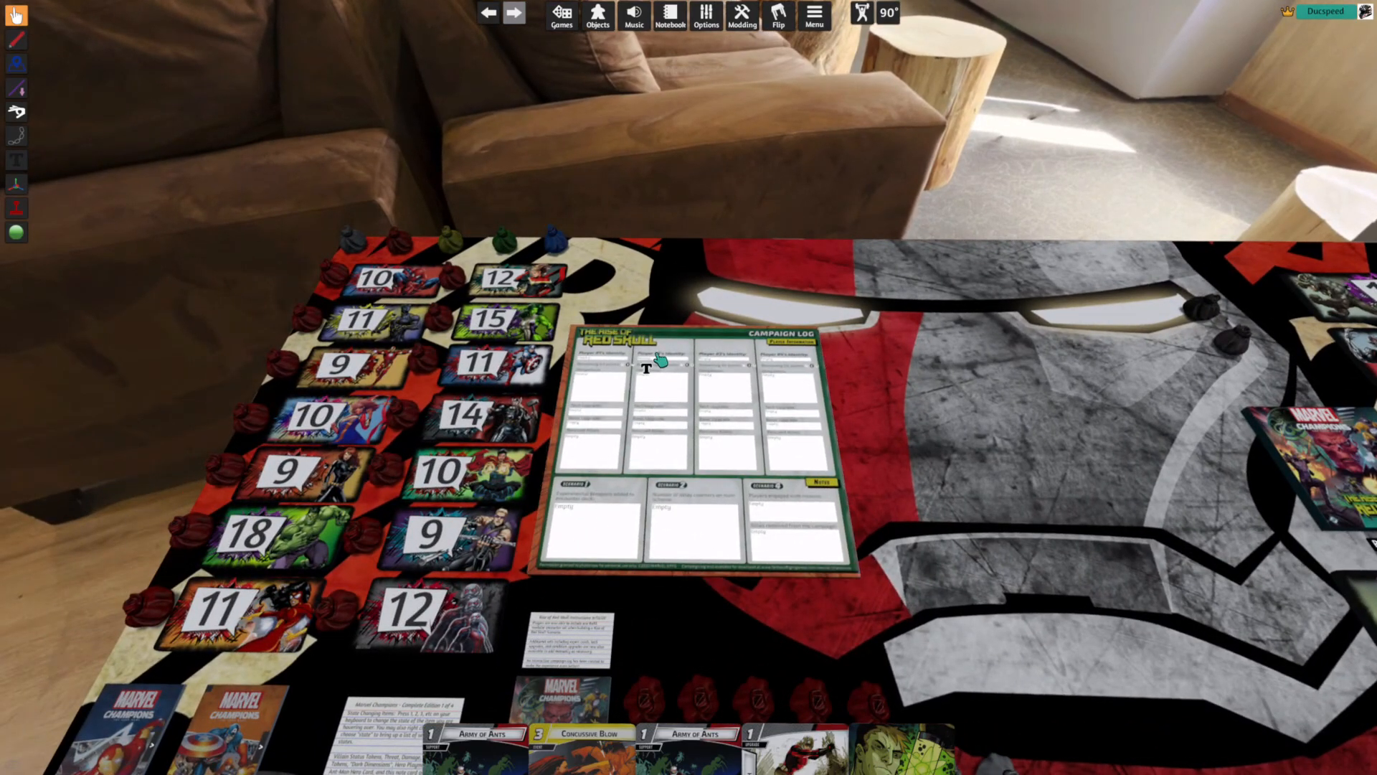
pyautogui.rightClick(666, 365)
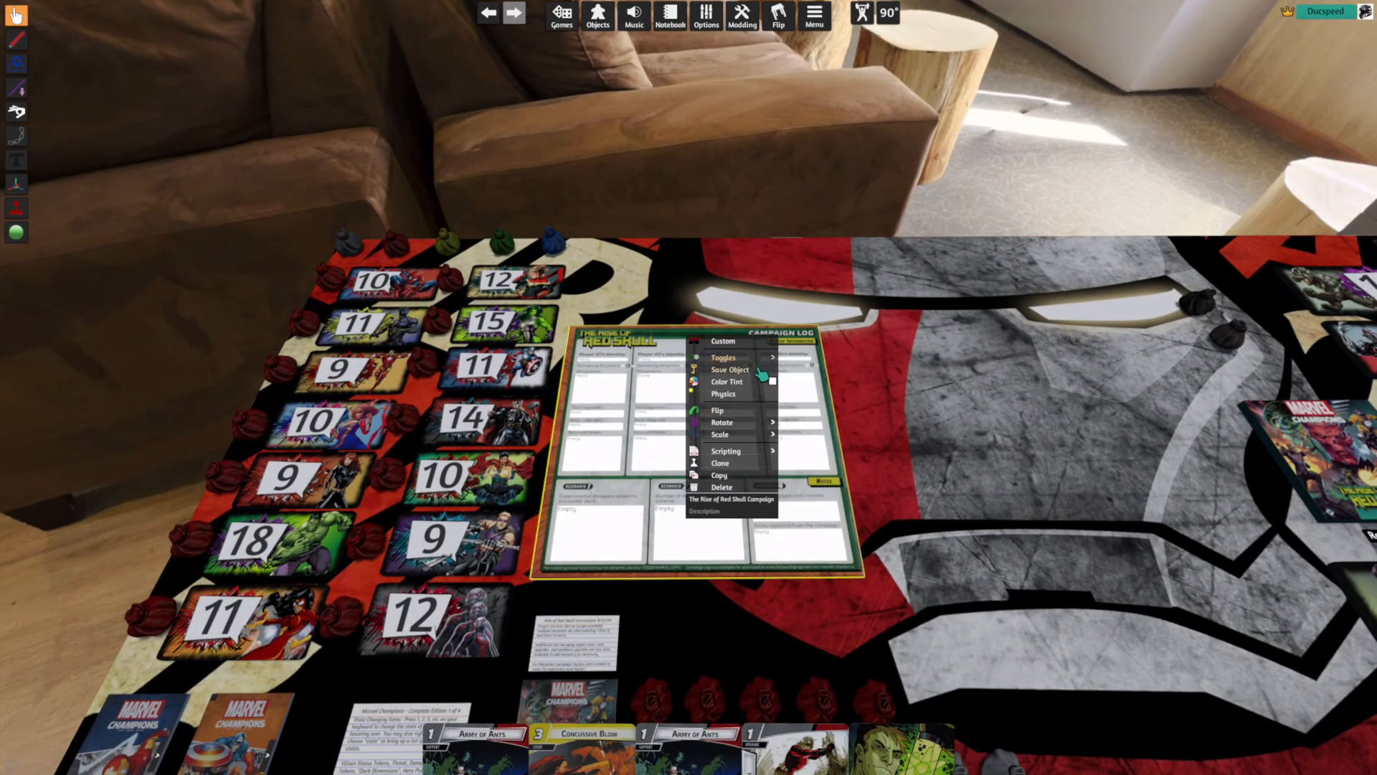
pyautogui.click(729, 371)
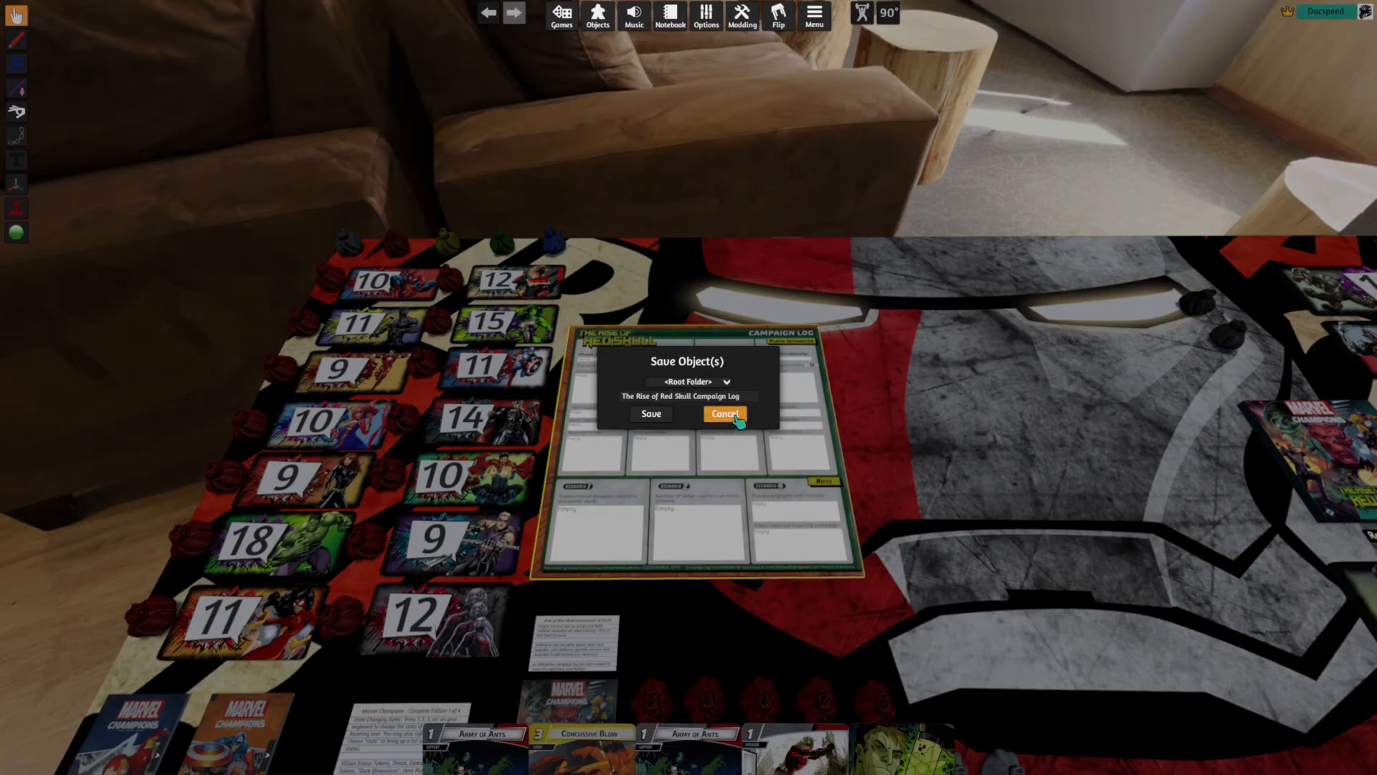
pyautogui.click(723, 413)
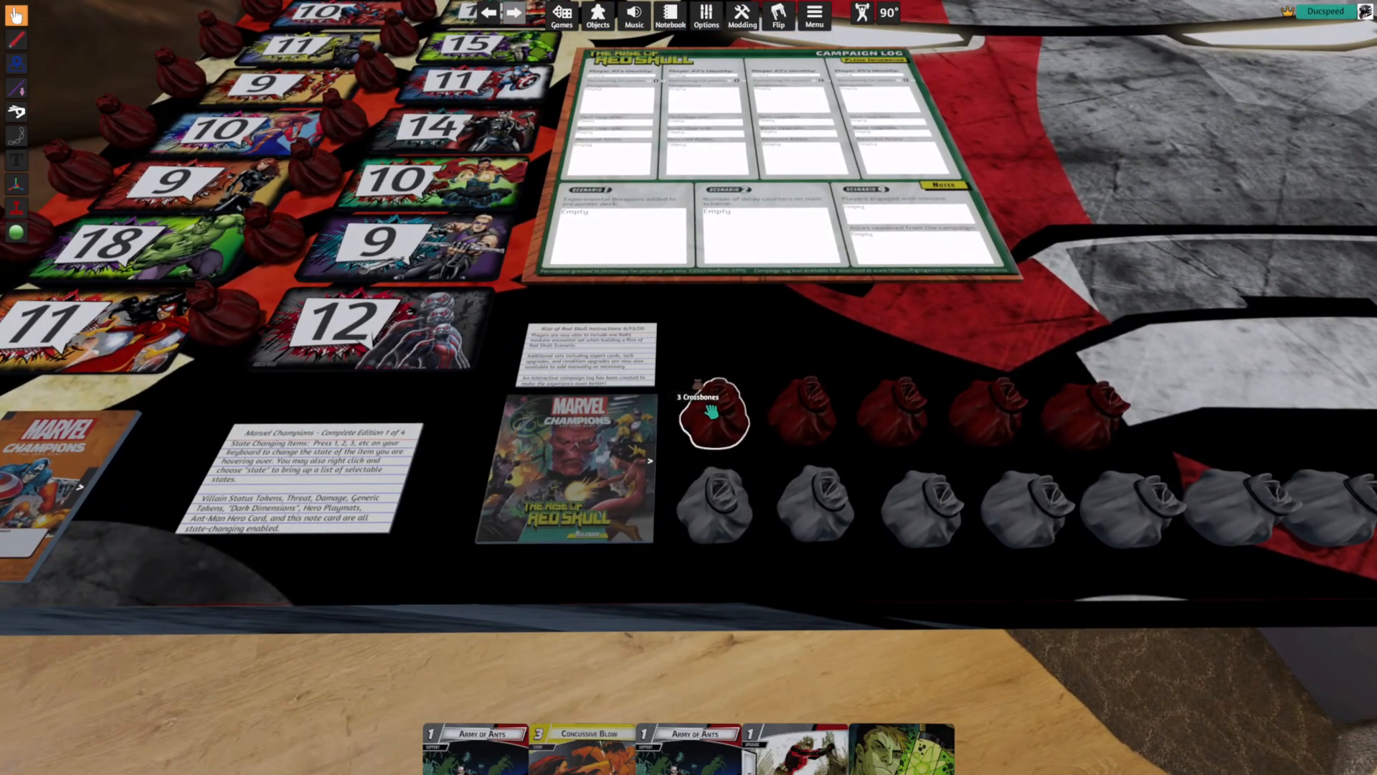
pyautogui.click(592, 350)
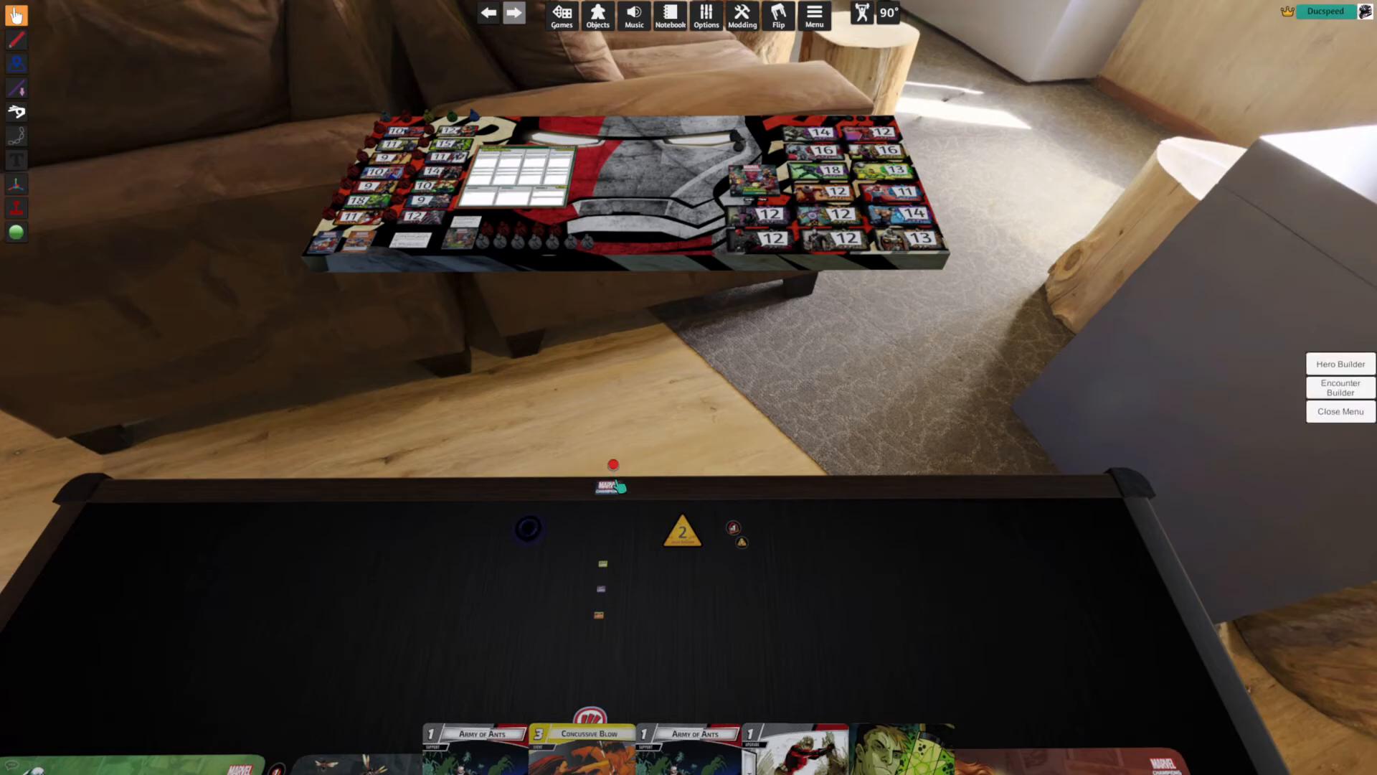
# - Bring up the Encounter Builder, closing and reopening it once
pyautogui.click(1340, 392)
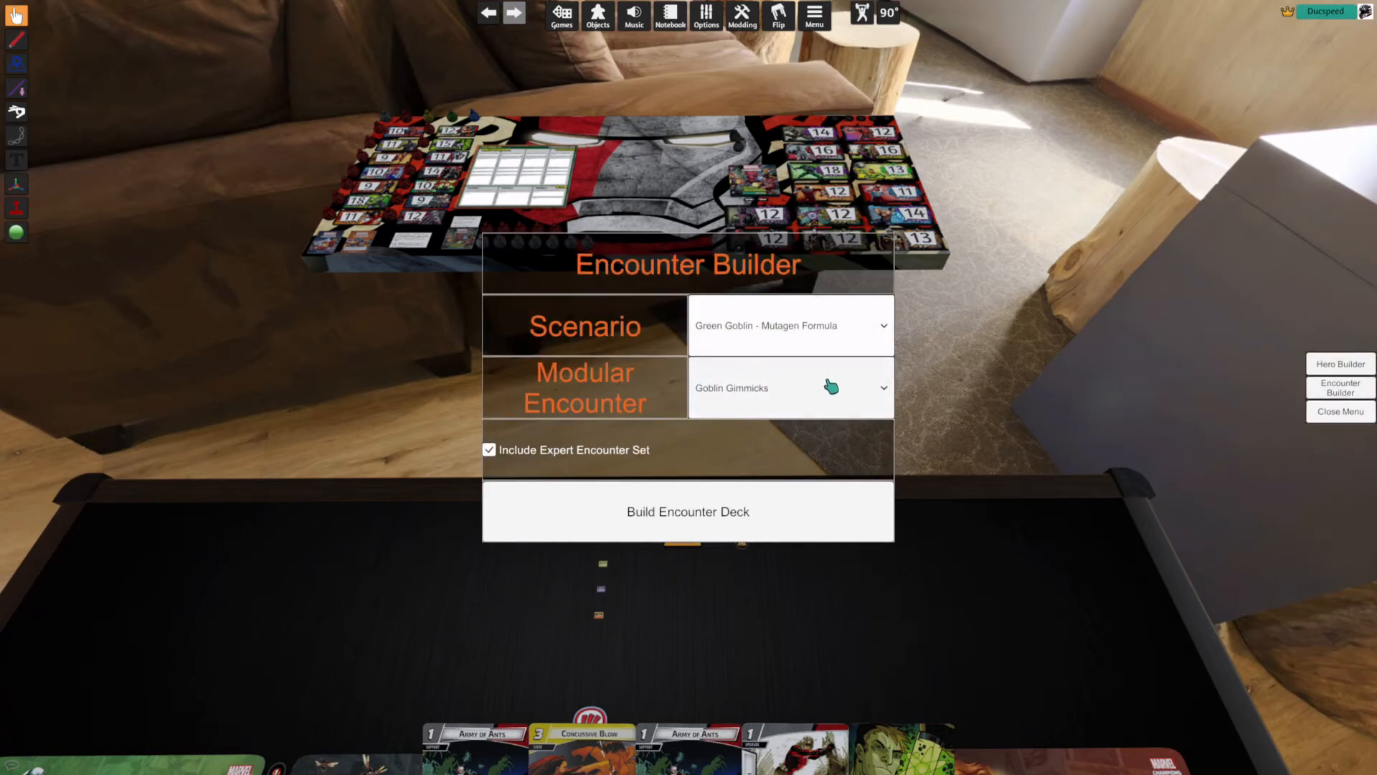
pyautogui.moveTo(741, 374)
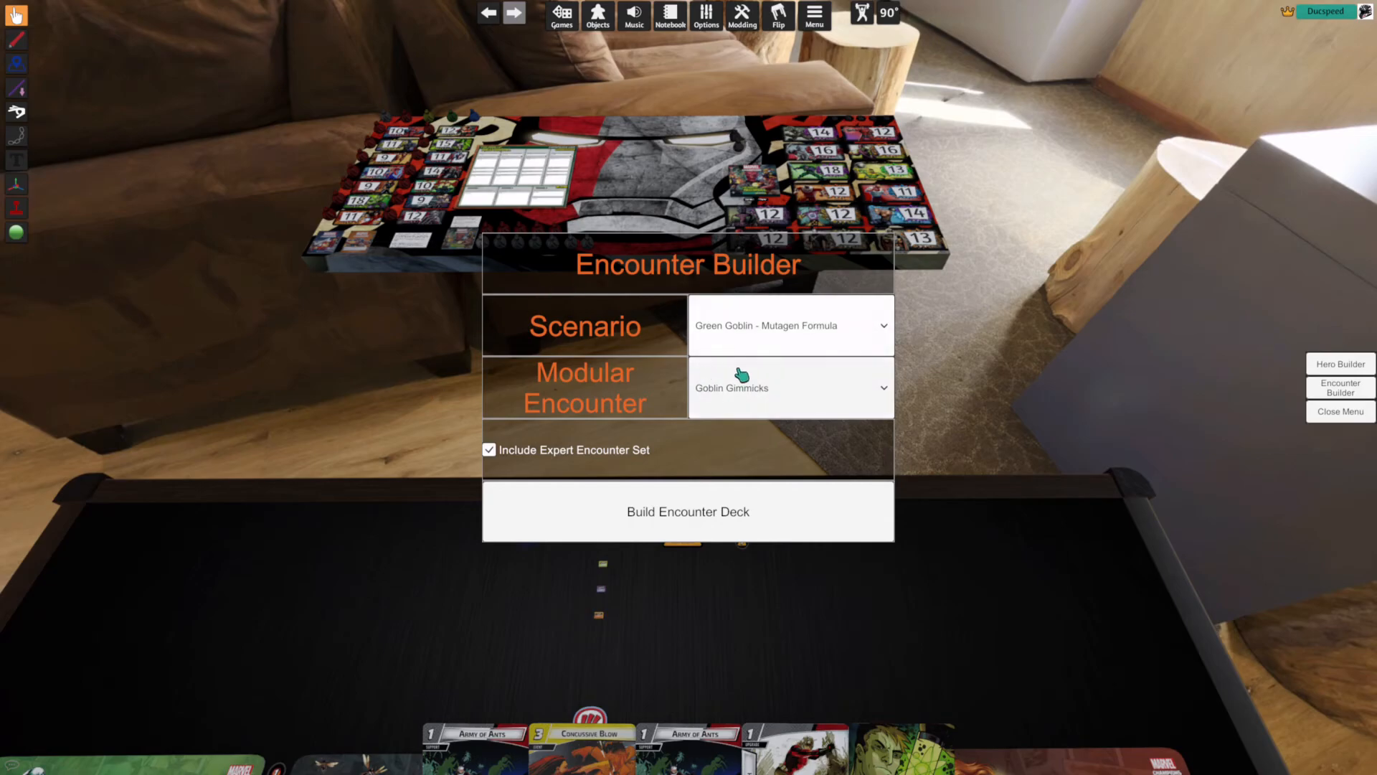
pyautogui.moveTo(1345, 401)
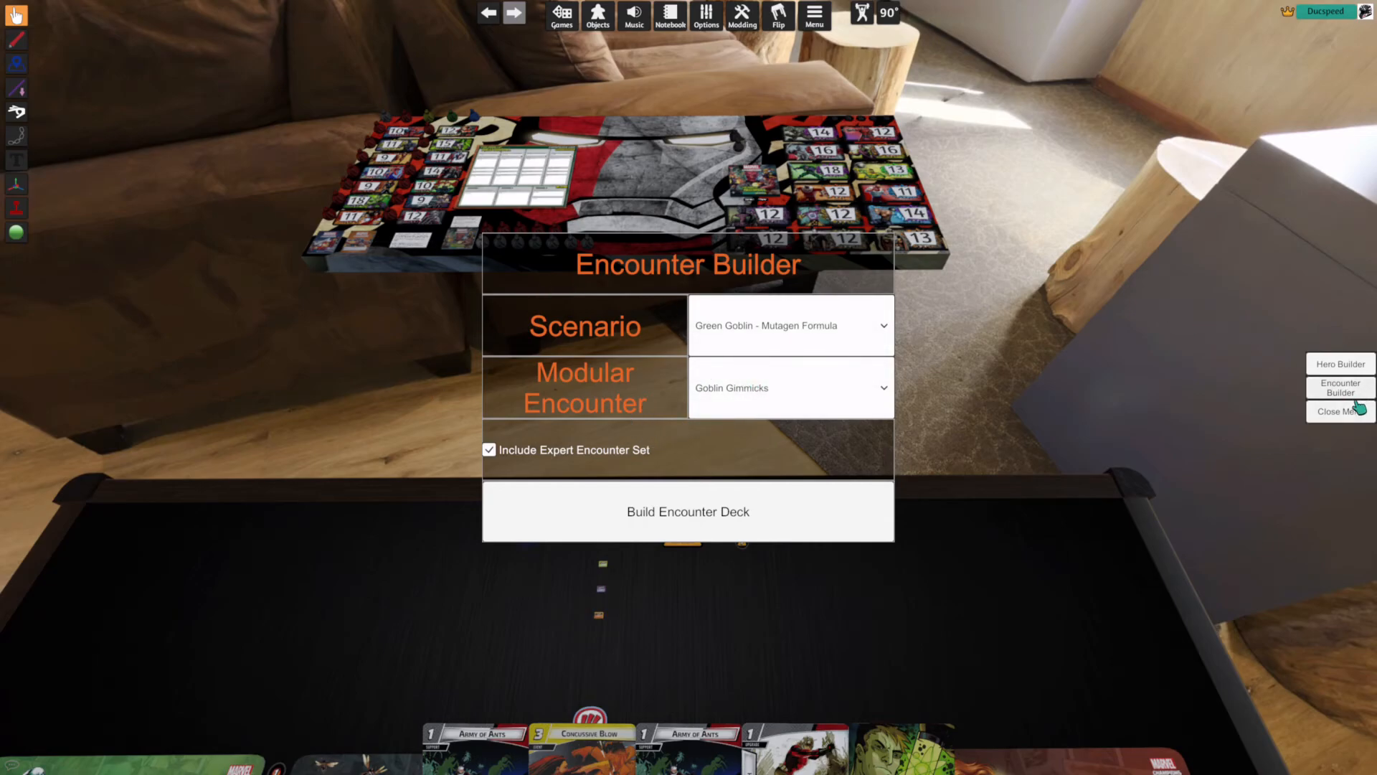
pyautogui.click(1341, 410)
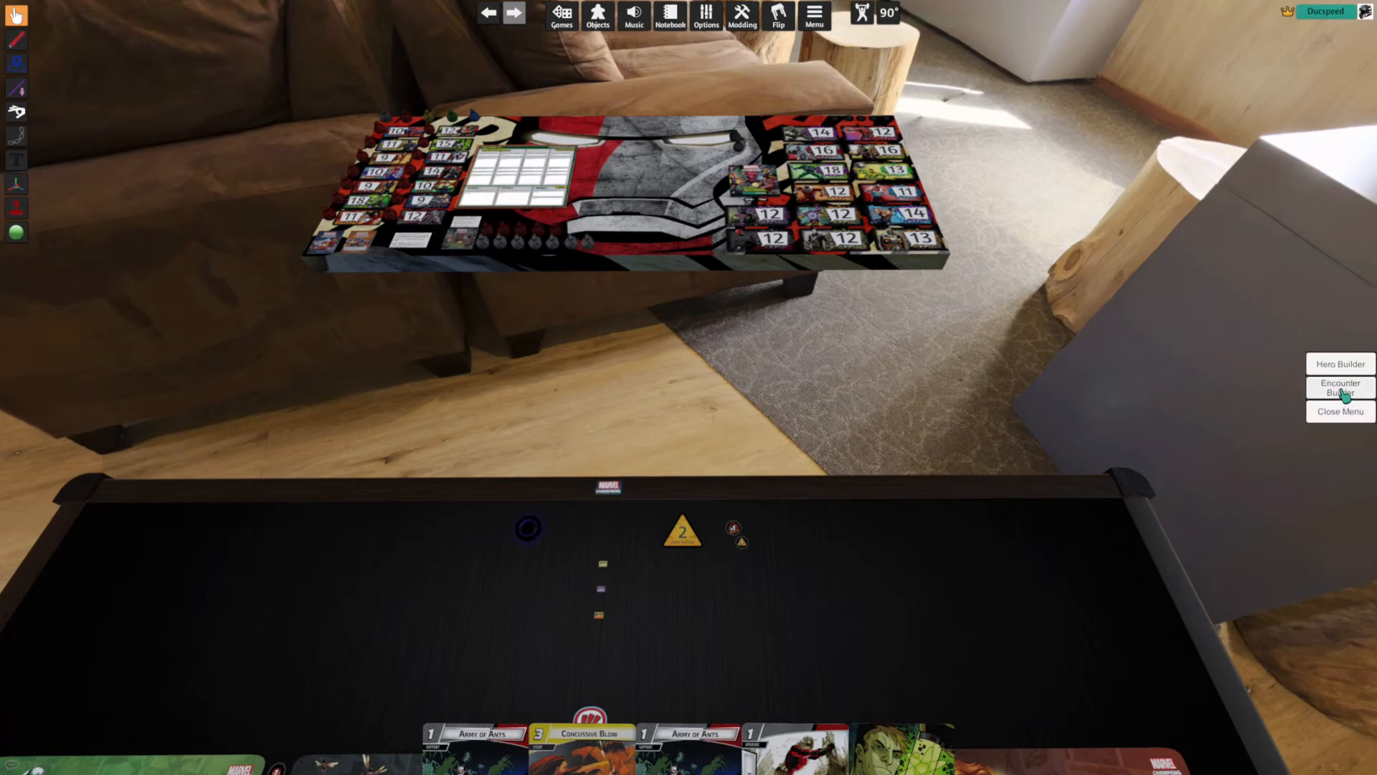
pyautogui.click(1340, 387)
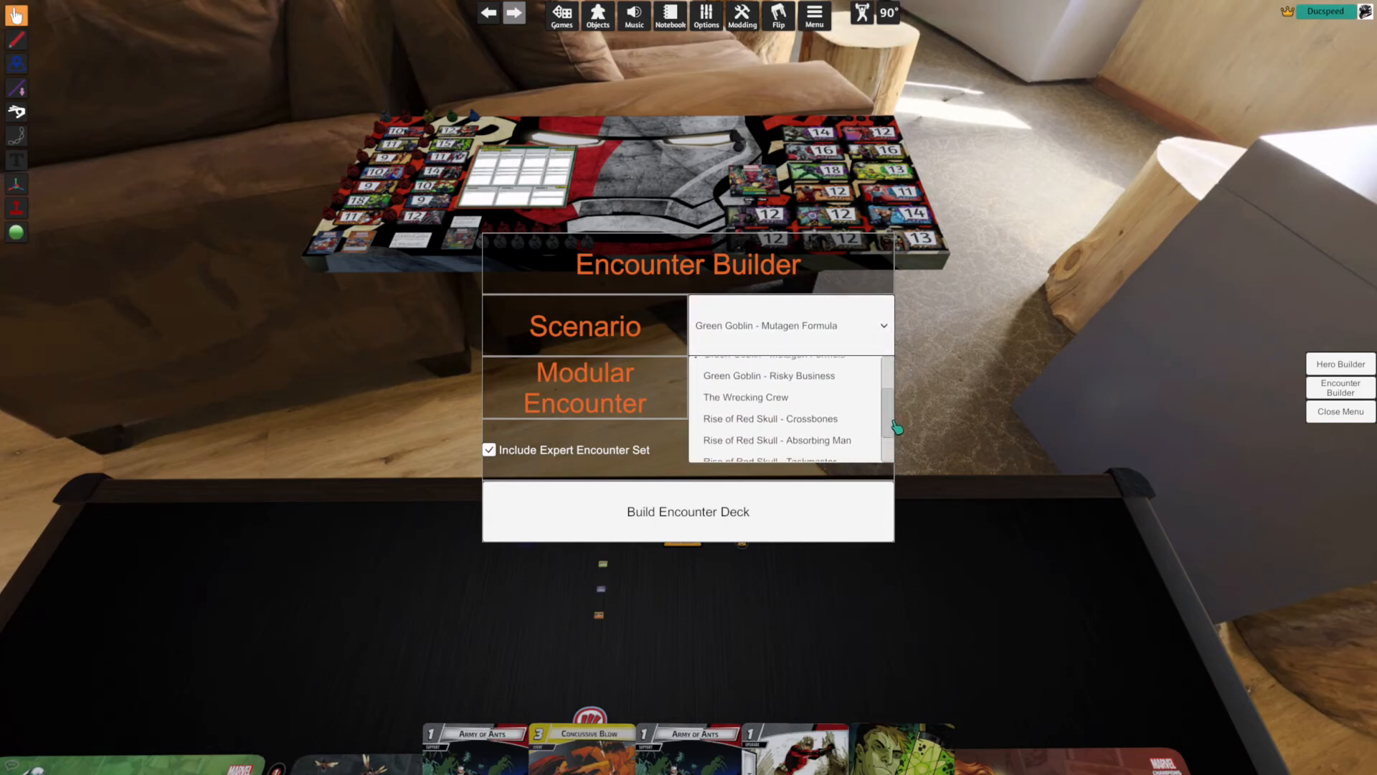
# - Build the Rise of Red Skull - Crossbones encounter deck with Hydra Patrol as the modular set
pyautogui.click(769, 419)
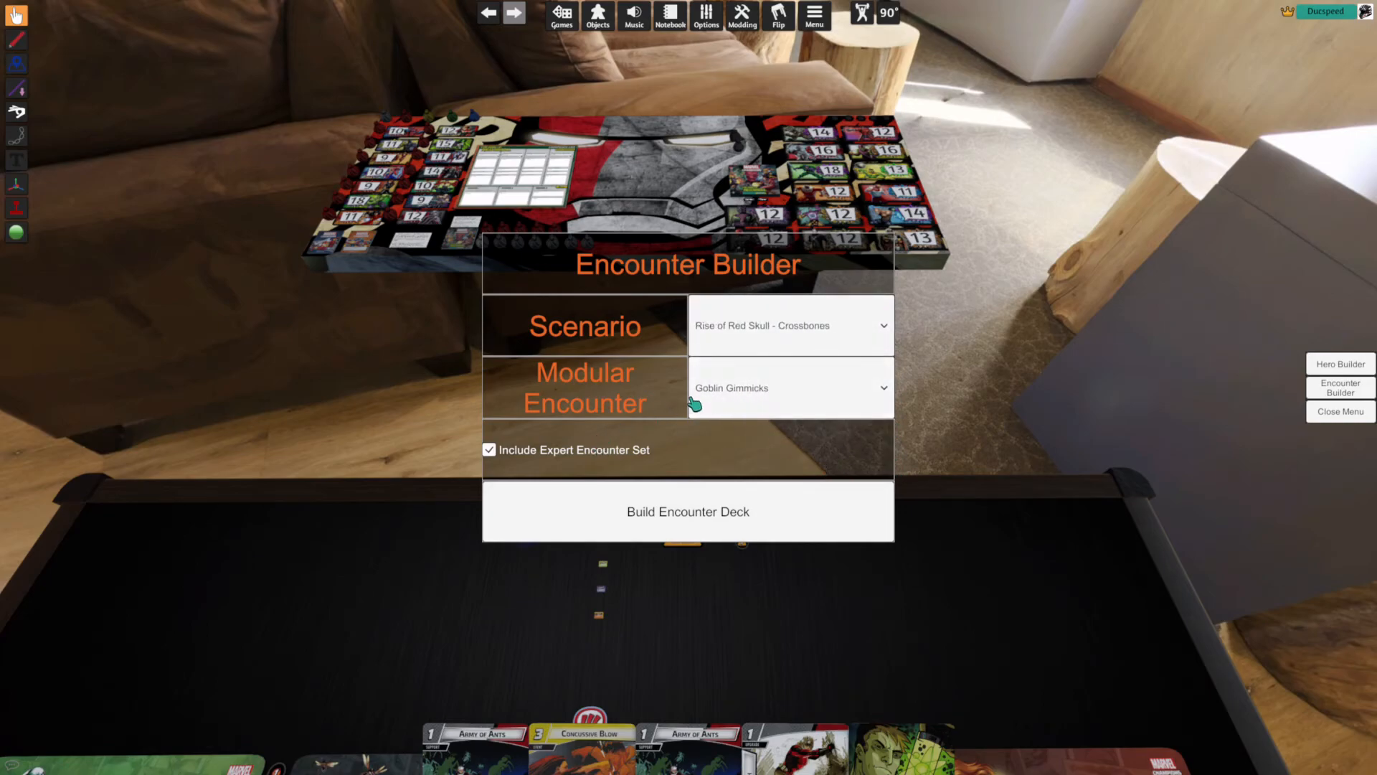
pyautogui.click(791, 388)
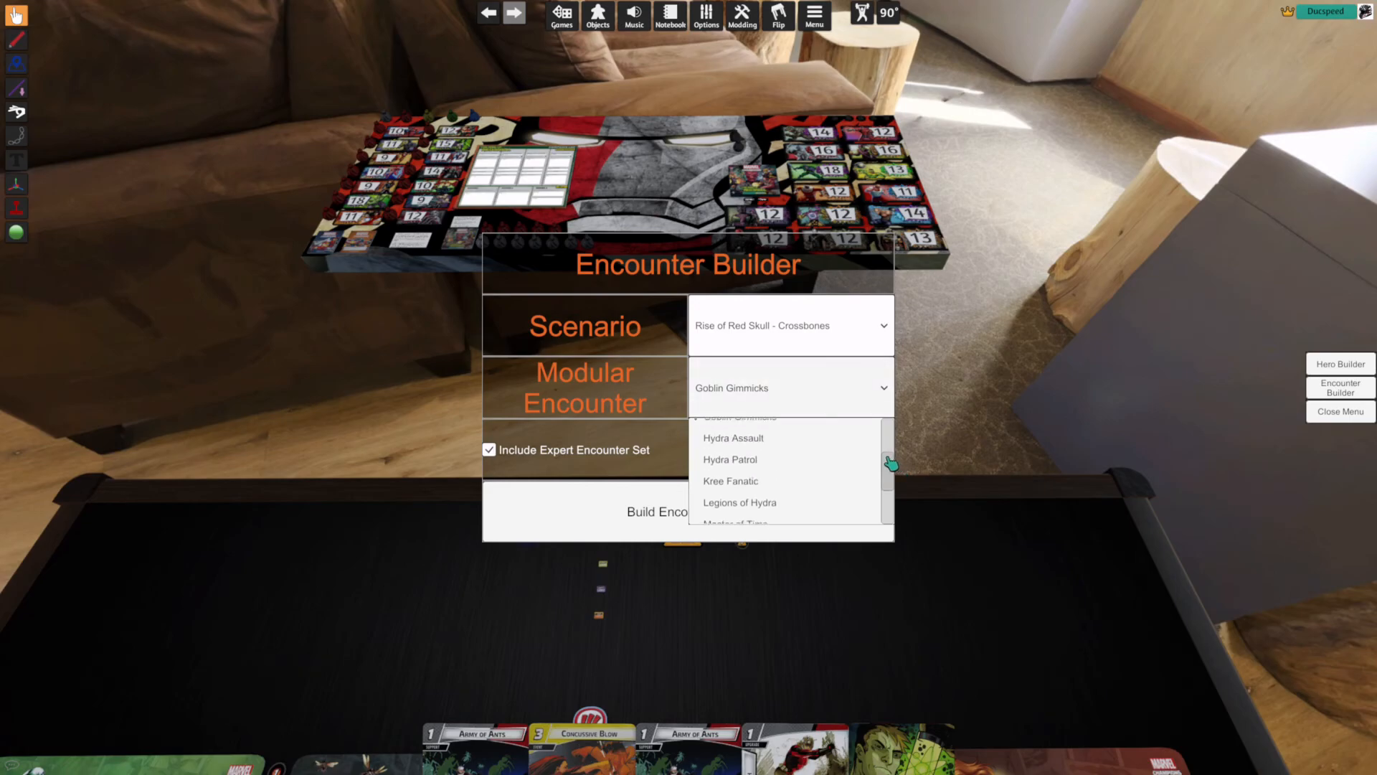
pyautogui.click(730, 459)
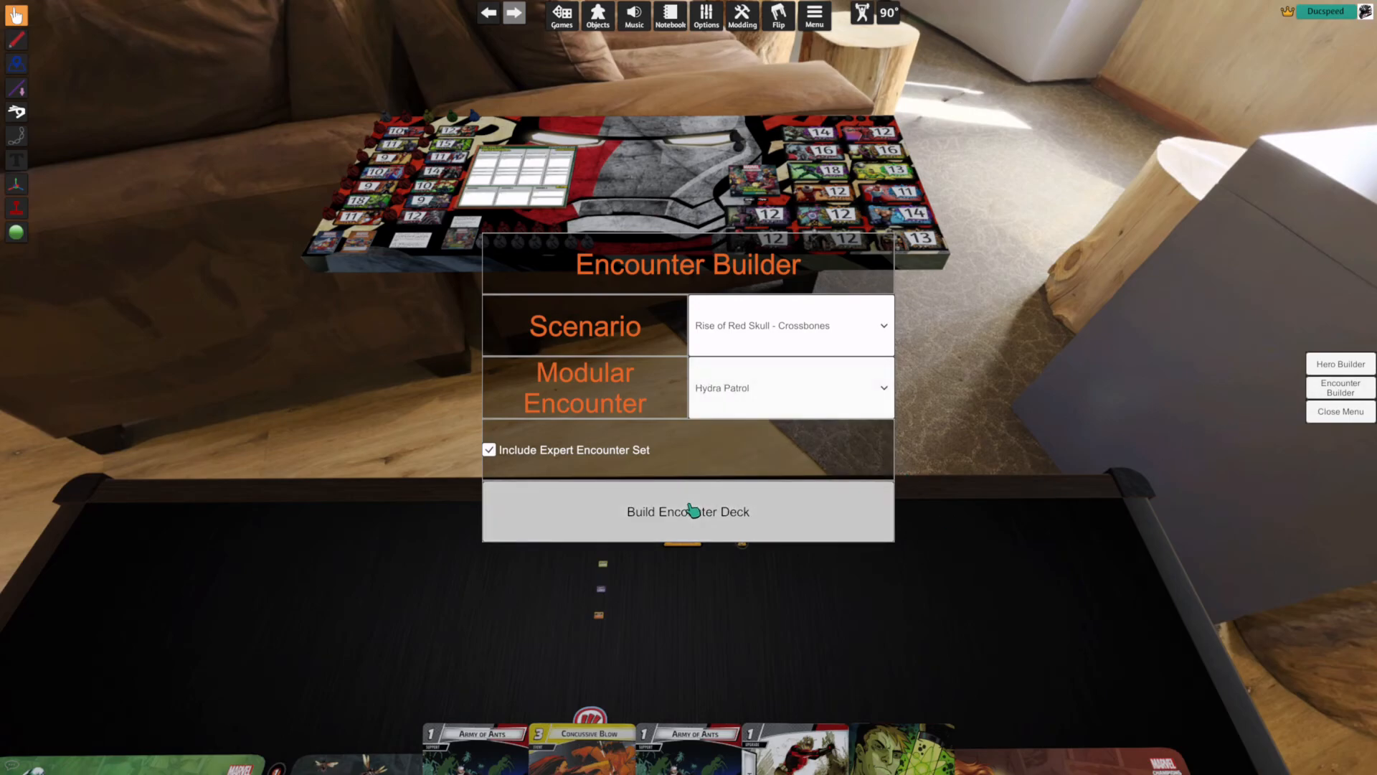
pyautogui.click(687, 510)
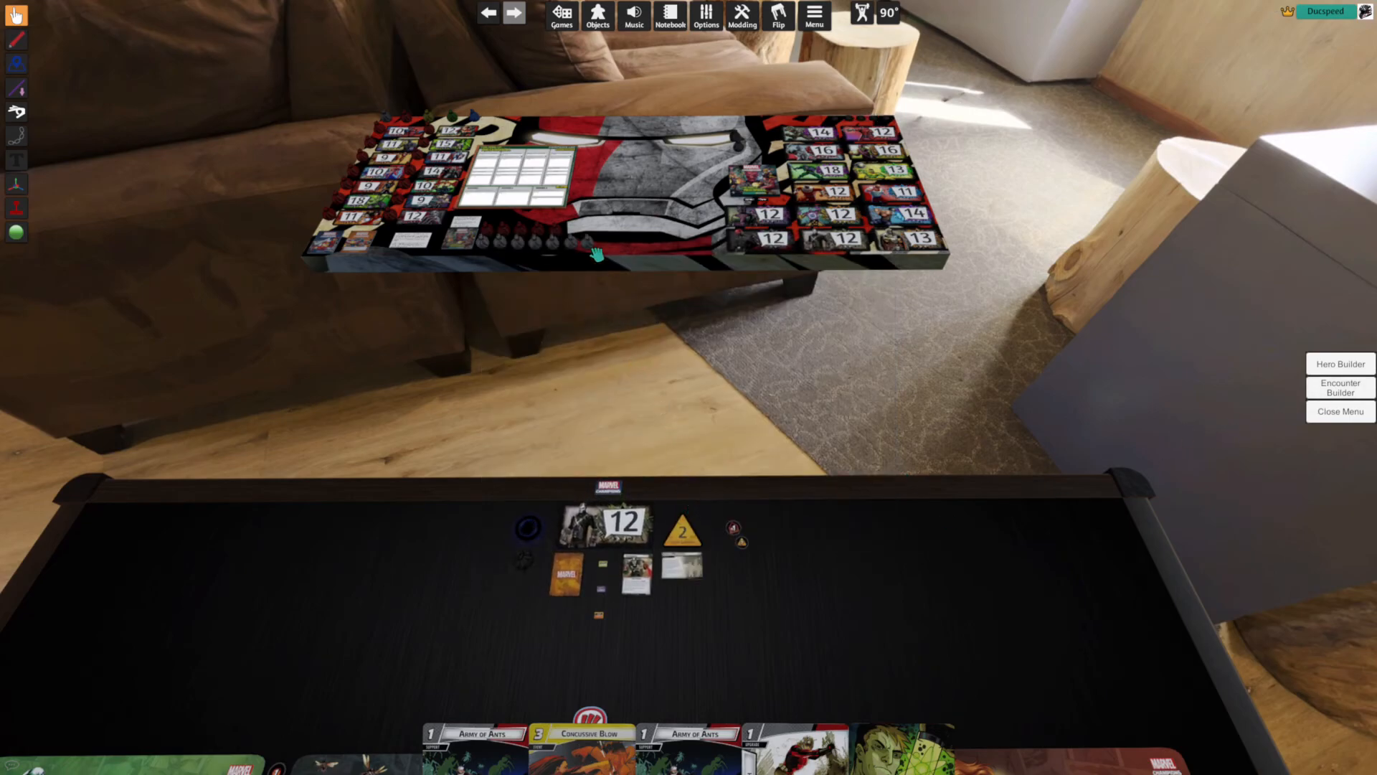
pyautogui.moveTo(548, 231)
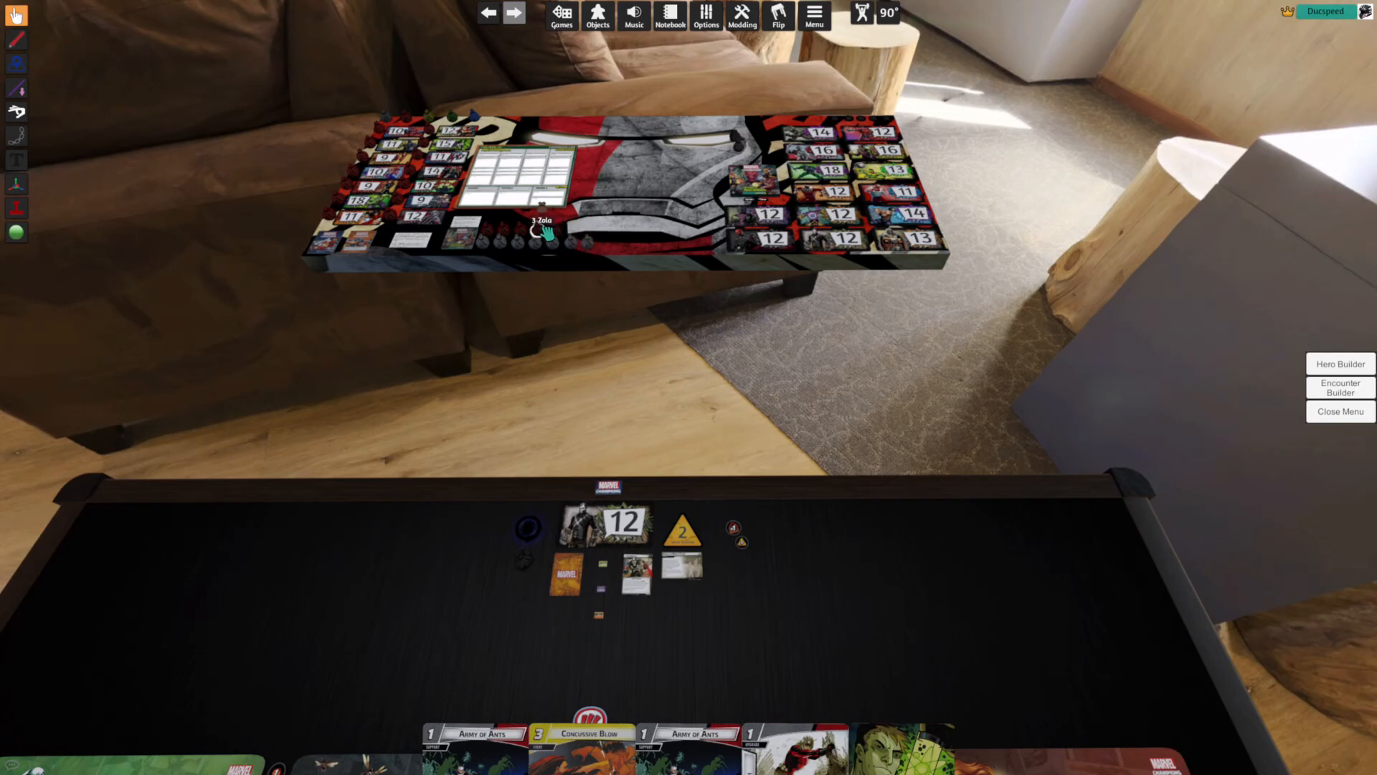